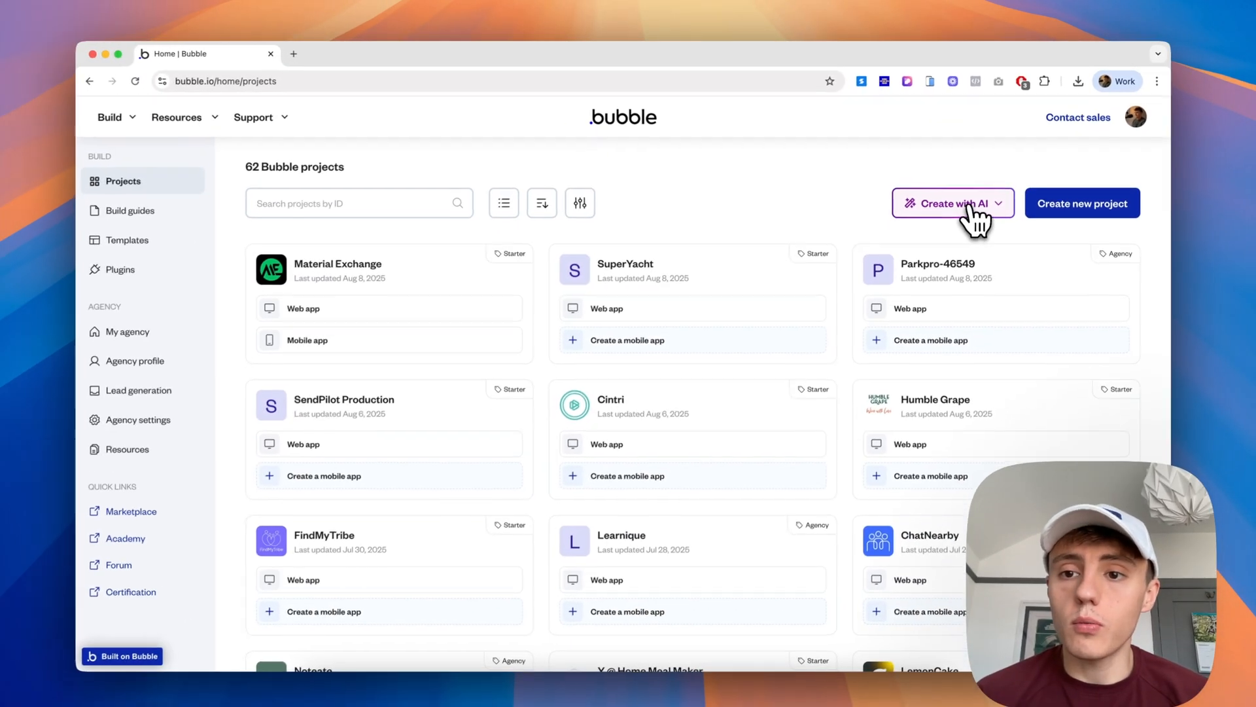
# - Start a new Create-with-AI project from the Bubble projects page
pyautogui.click(951, 203)
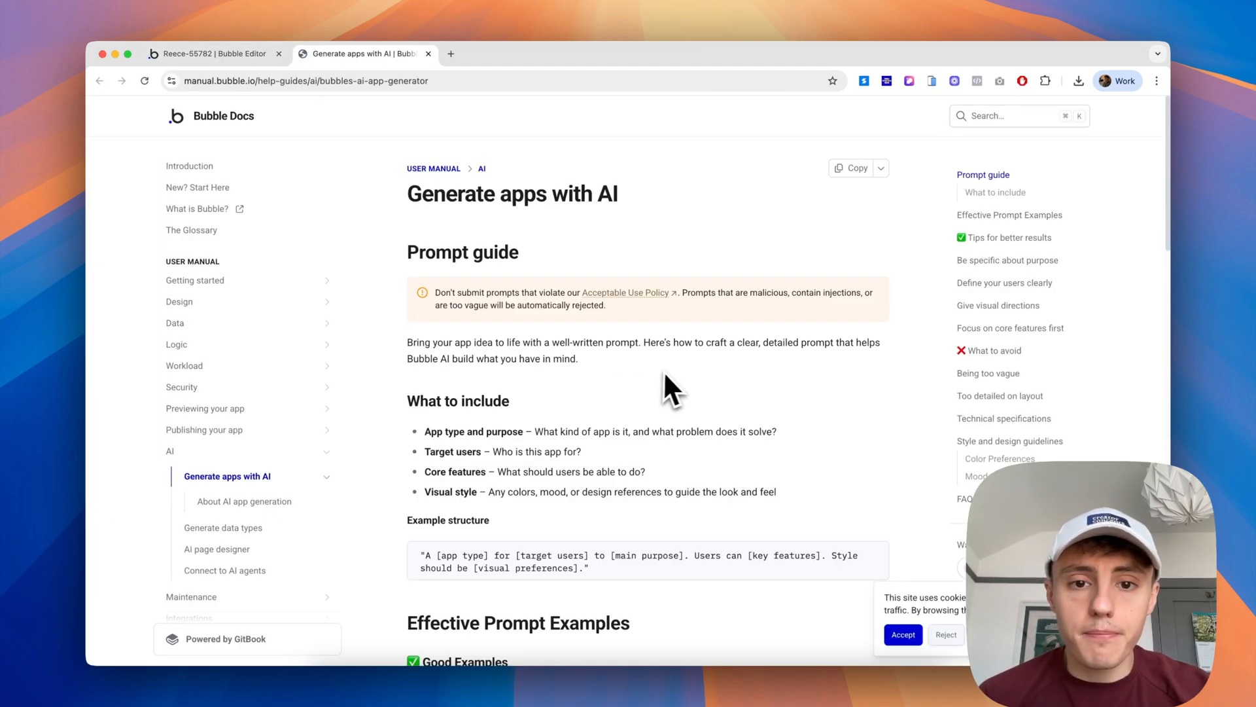
pyautogui.scroll(-3)
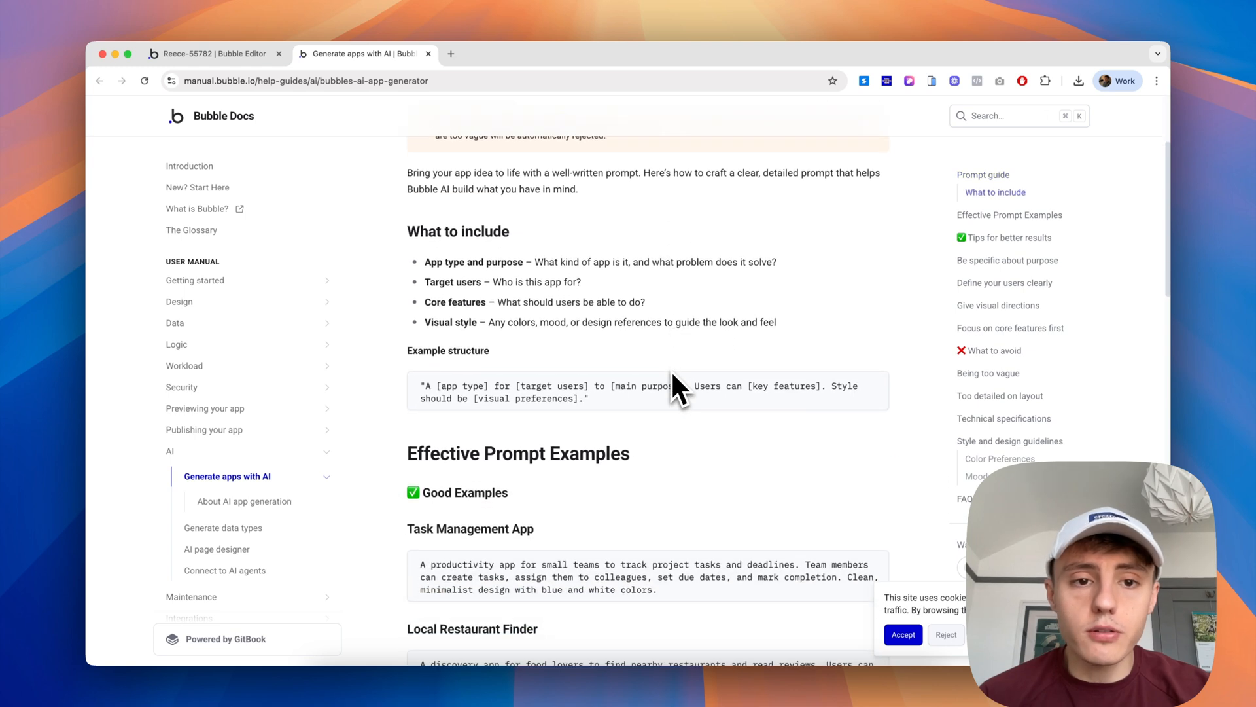
pyautogui.scroll(-3)
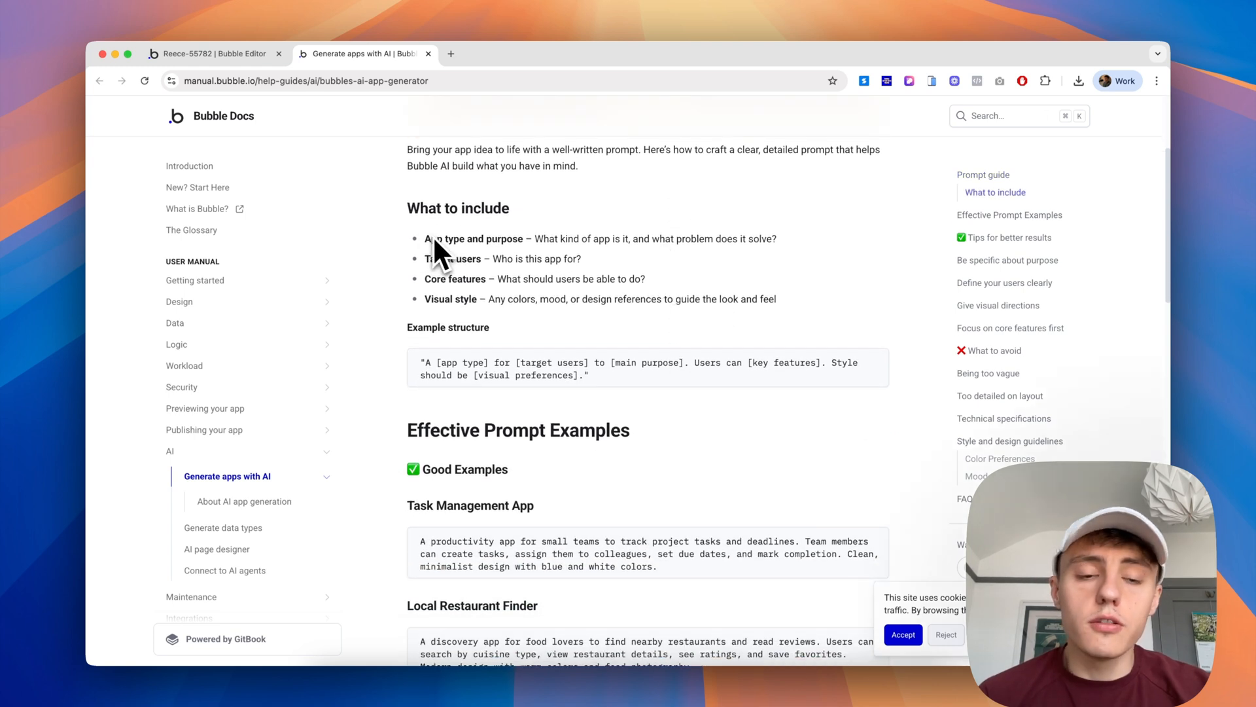
pyautogui.moveTo(555, 256)
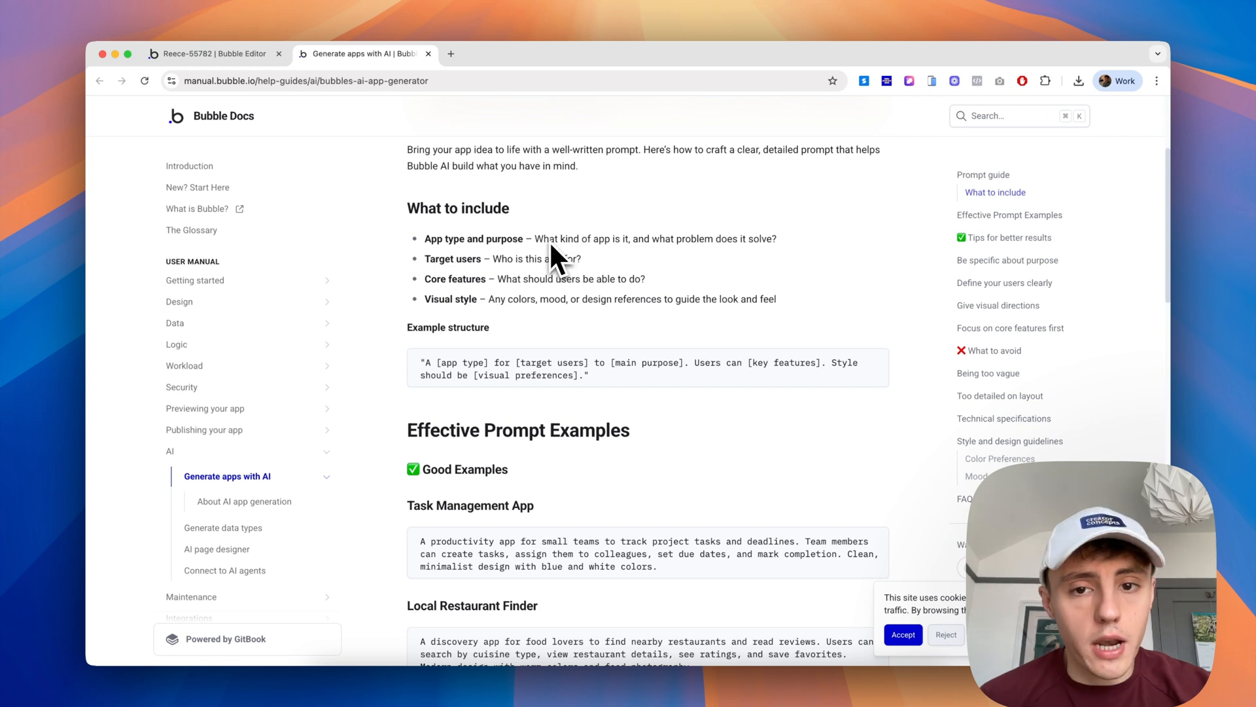
pyautogui.moveTo(562, 276)
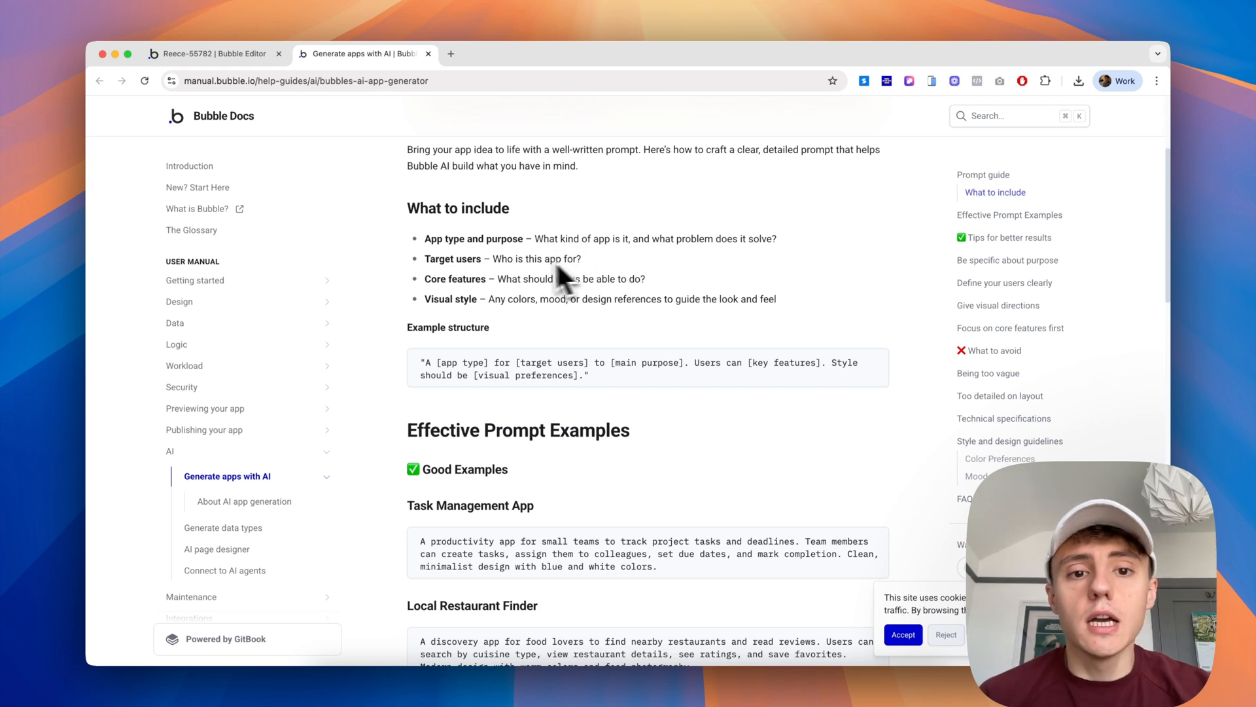
pyautogui.moveTo(535, 302)
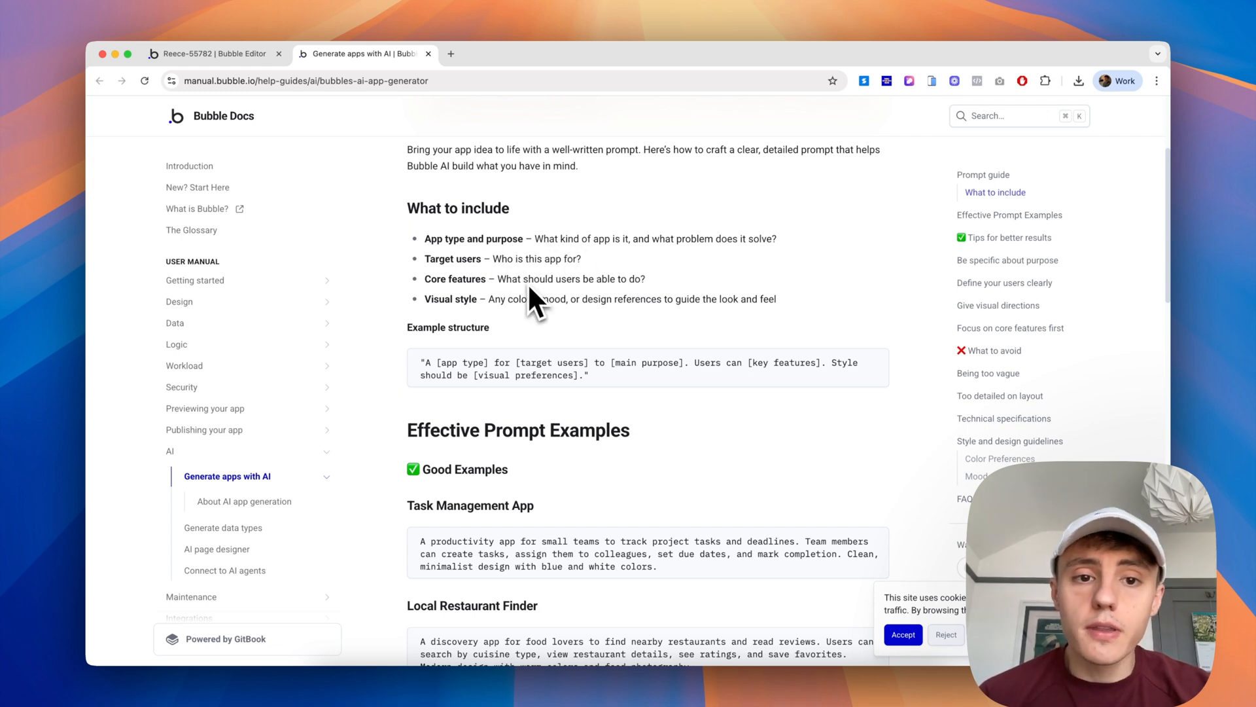
pyautogui.moveTo(544, 321)
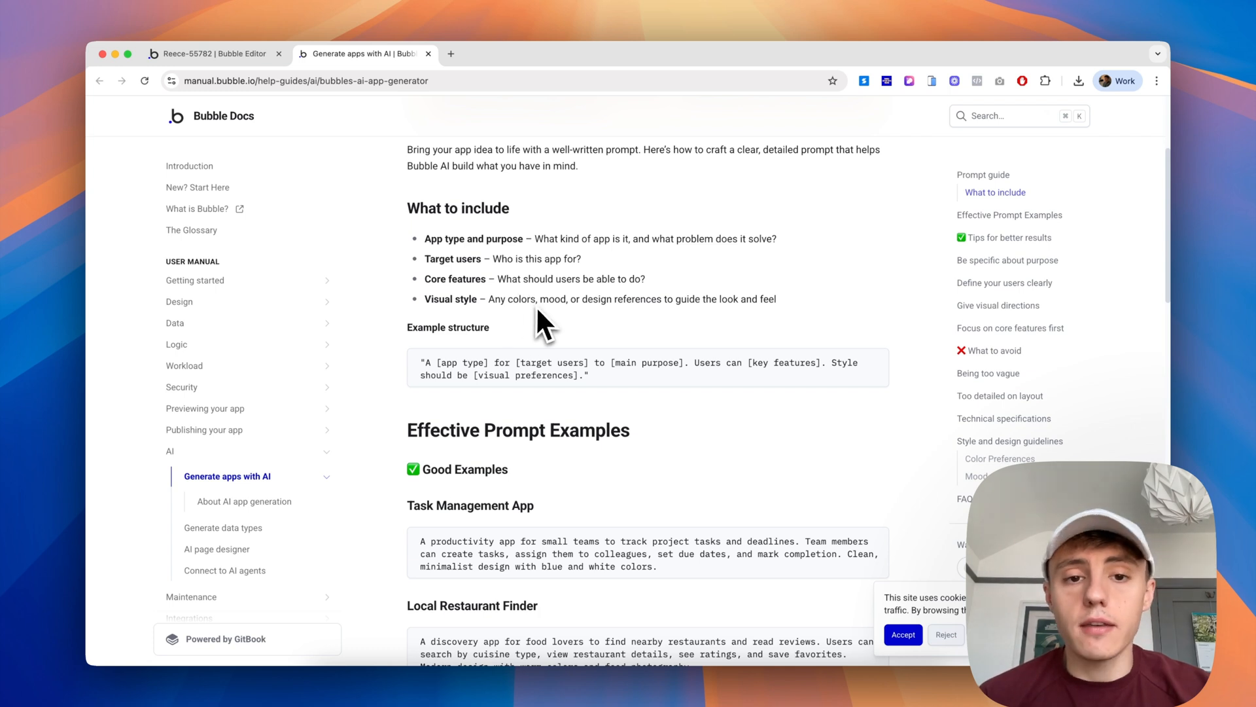
pyautogui.scroll(-3)
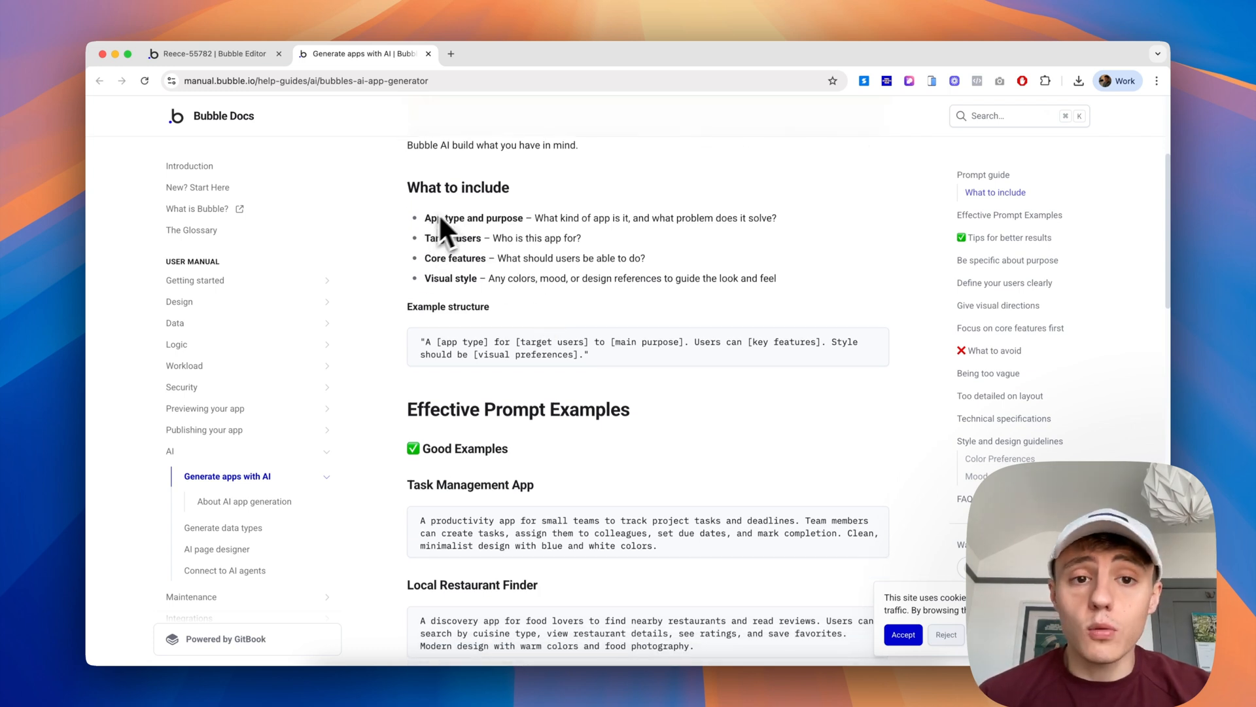
pyautogui.moveTo(525, 329)
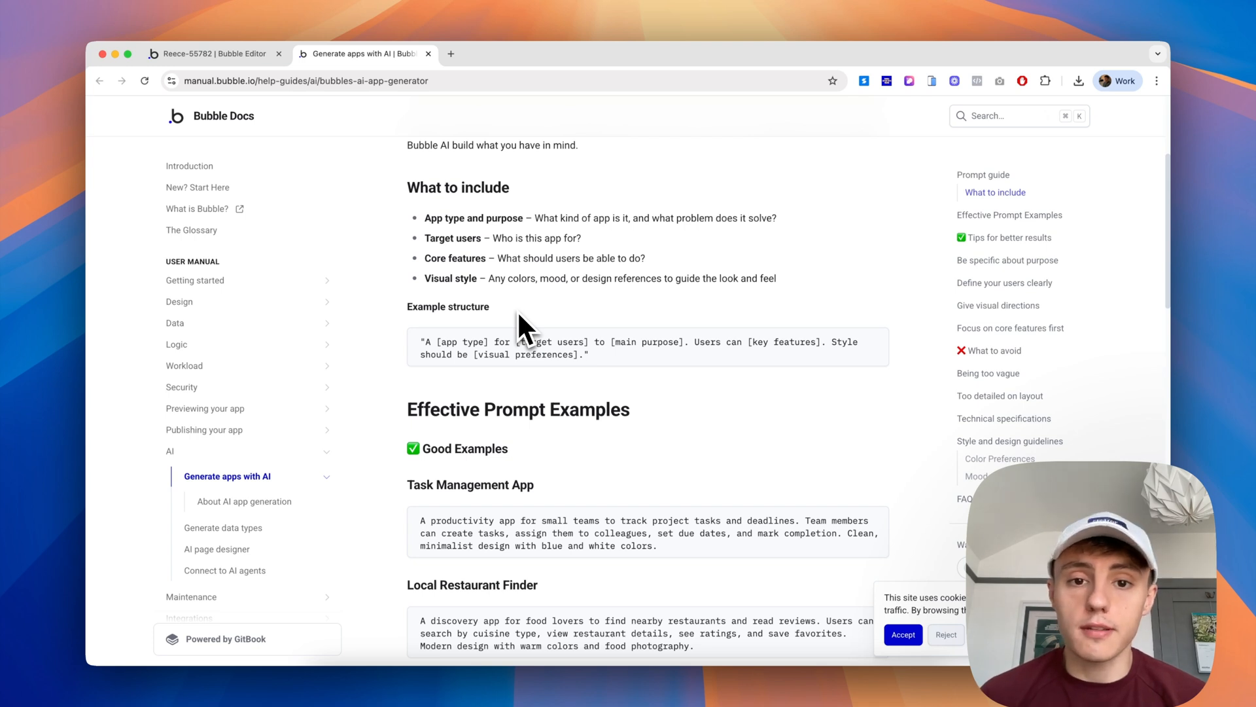
pyautogui.scroll(-3)
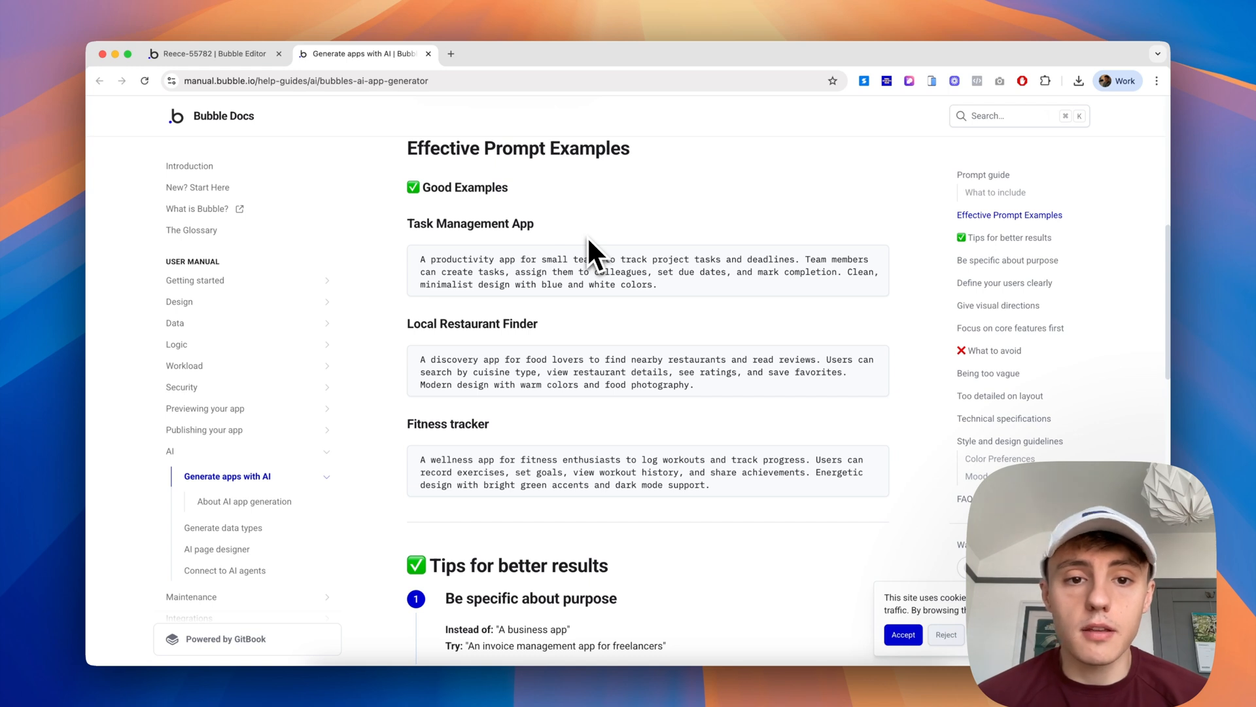
pyautogui.scroll(-3)
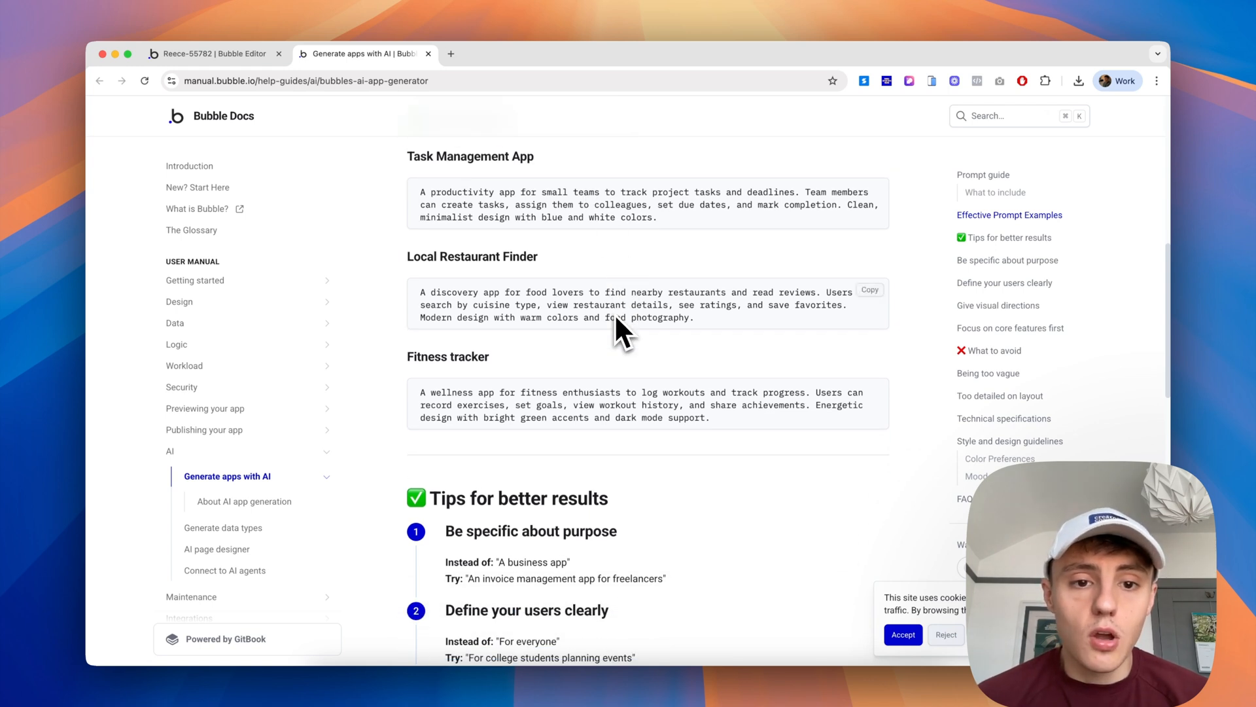
pyautogui.moveTo(634, 288)
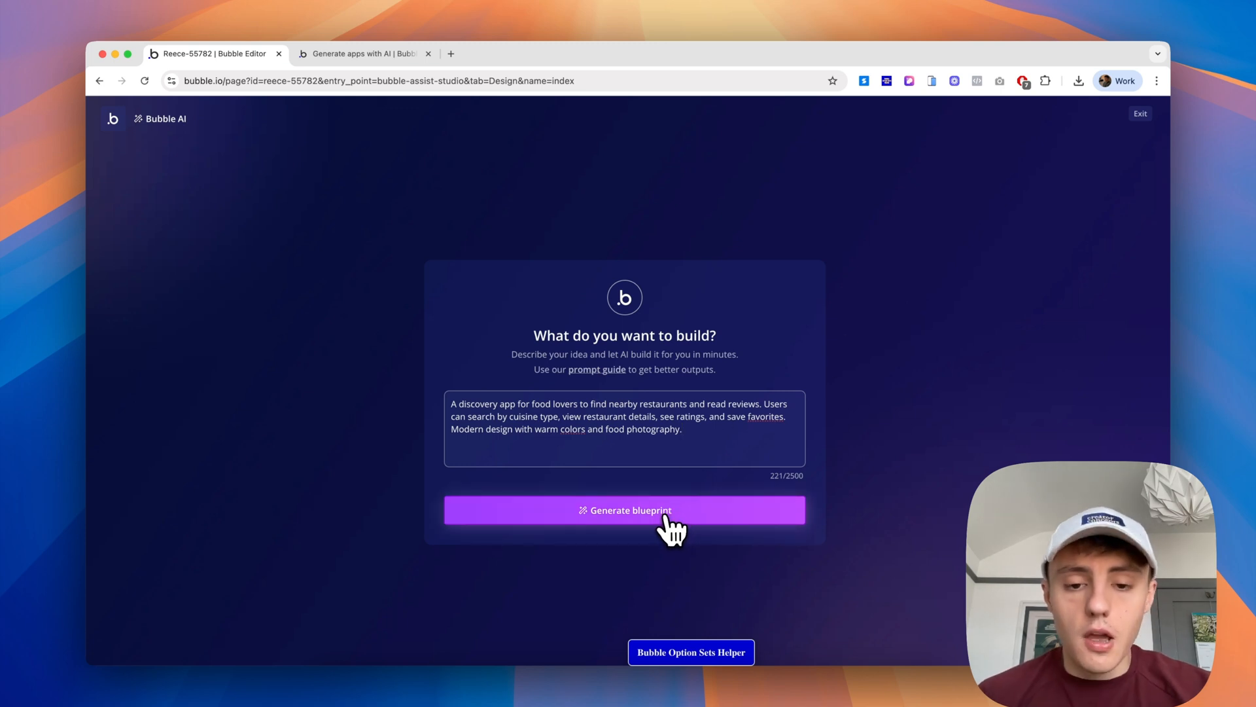
# - Generate the Foodie Finder blueprint from the pasted Local Restaurant Finder description
pyautogui.click(624, 509)
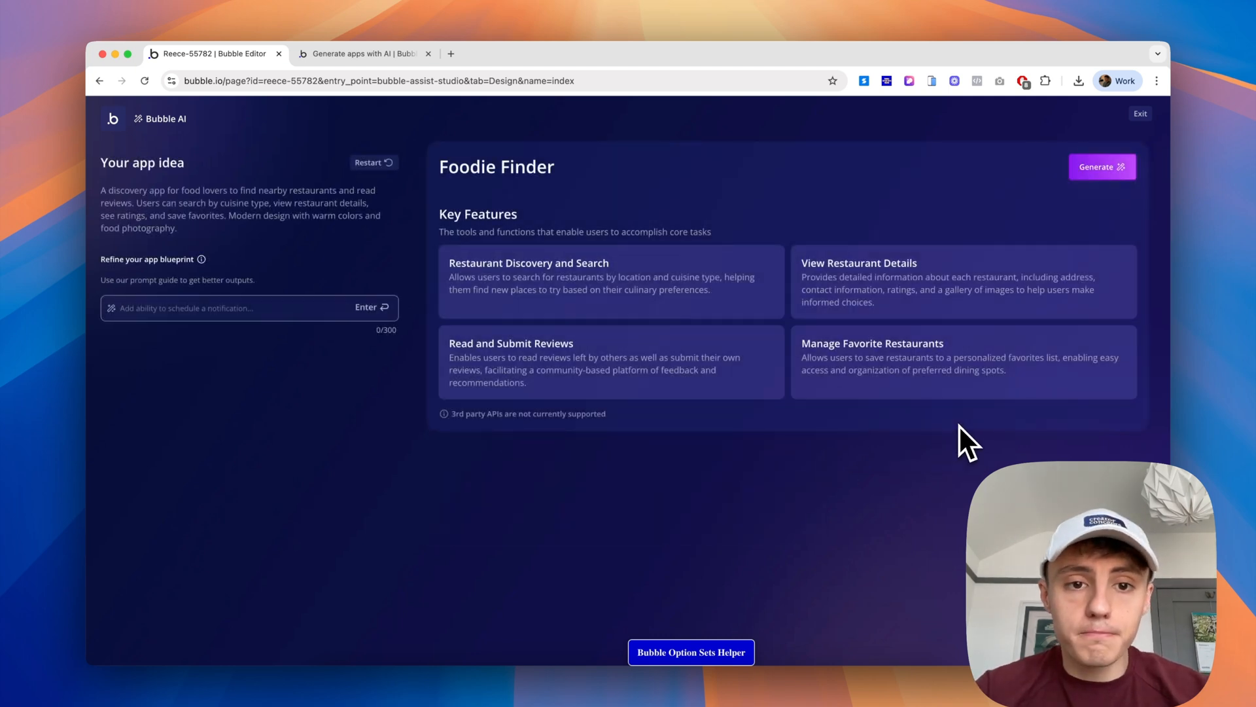
pyautogui.moveTo(757, 385)
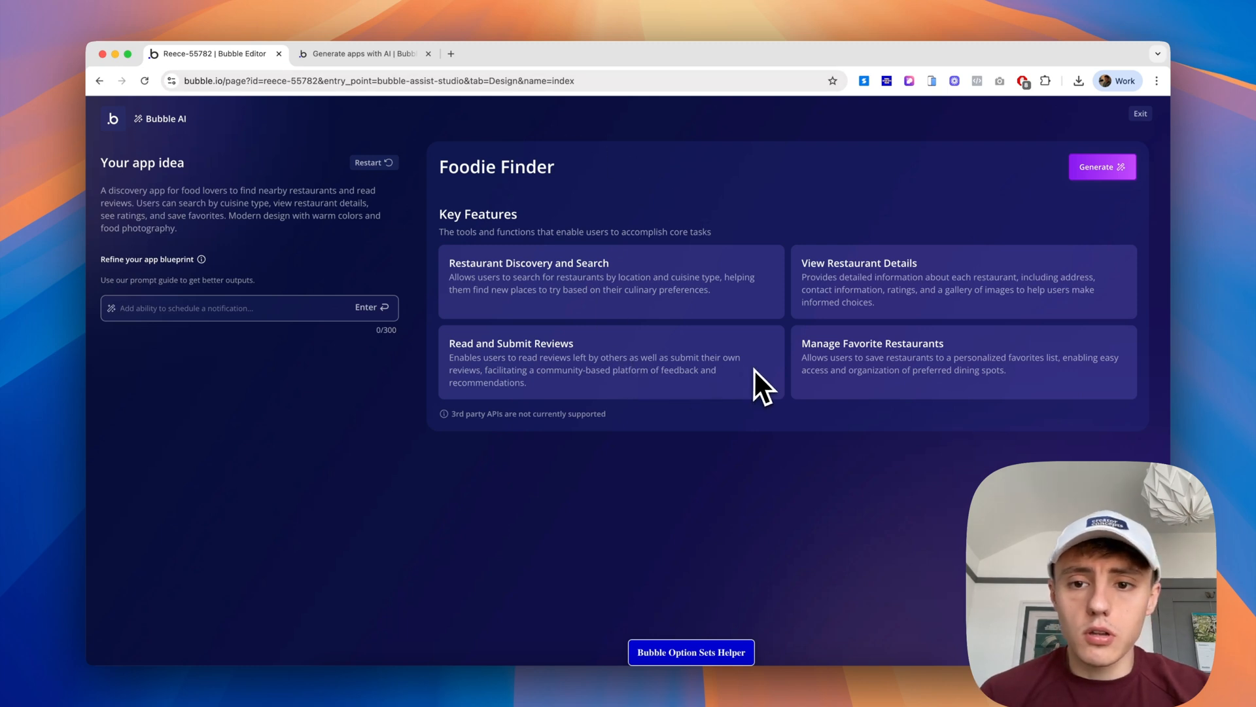
pyautogui.moveTo(748, 415)
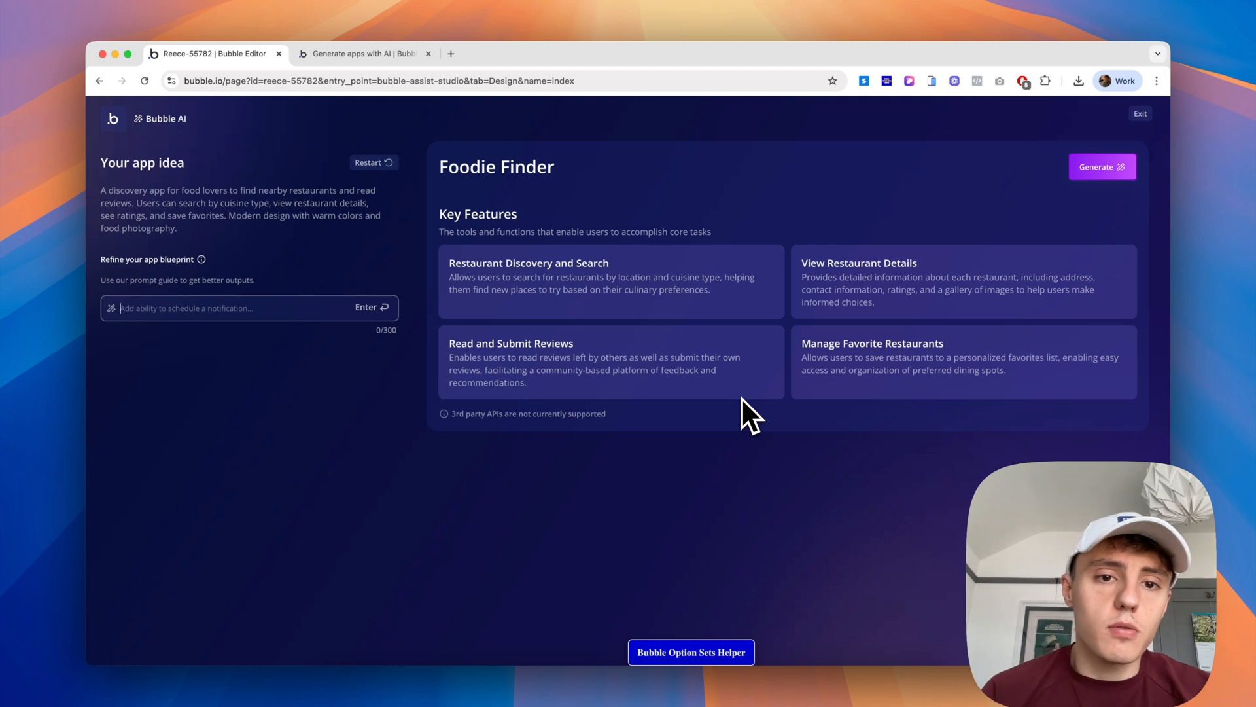
pyautogui.moveTo(521, 288)
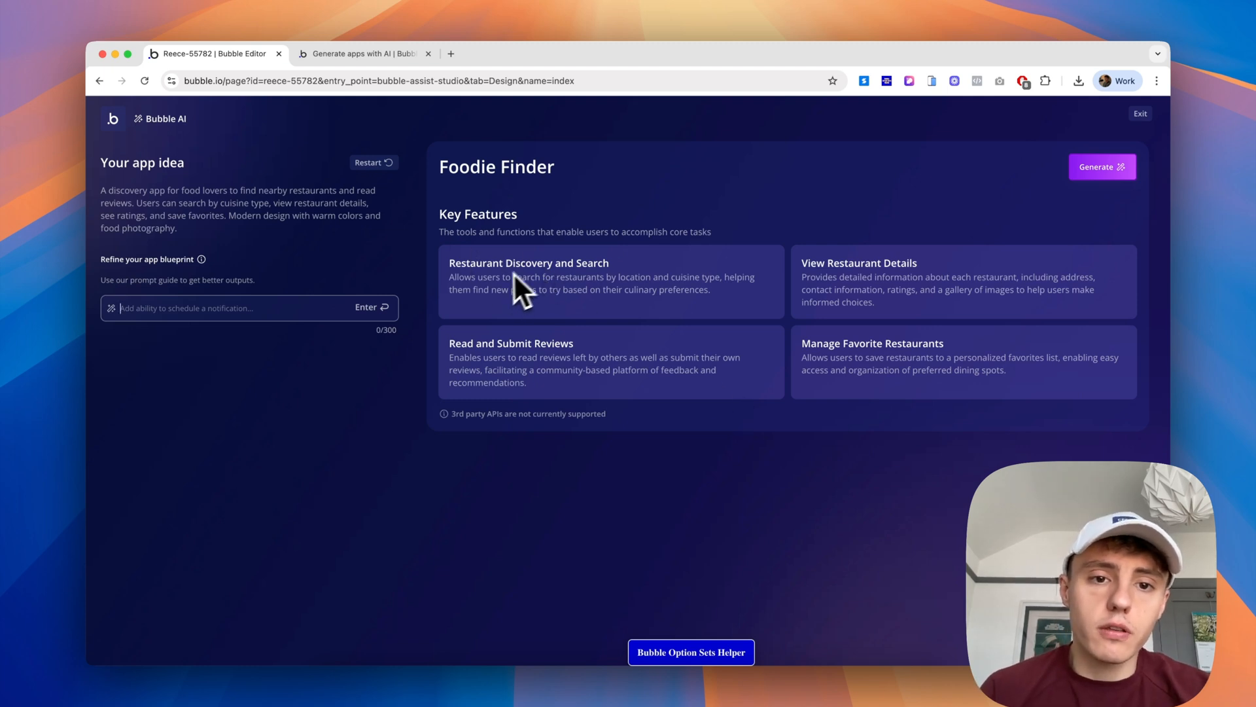
pyautogui.moveTo(826, 369)
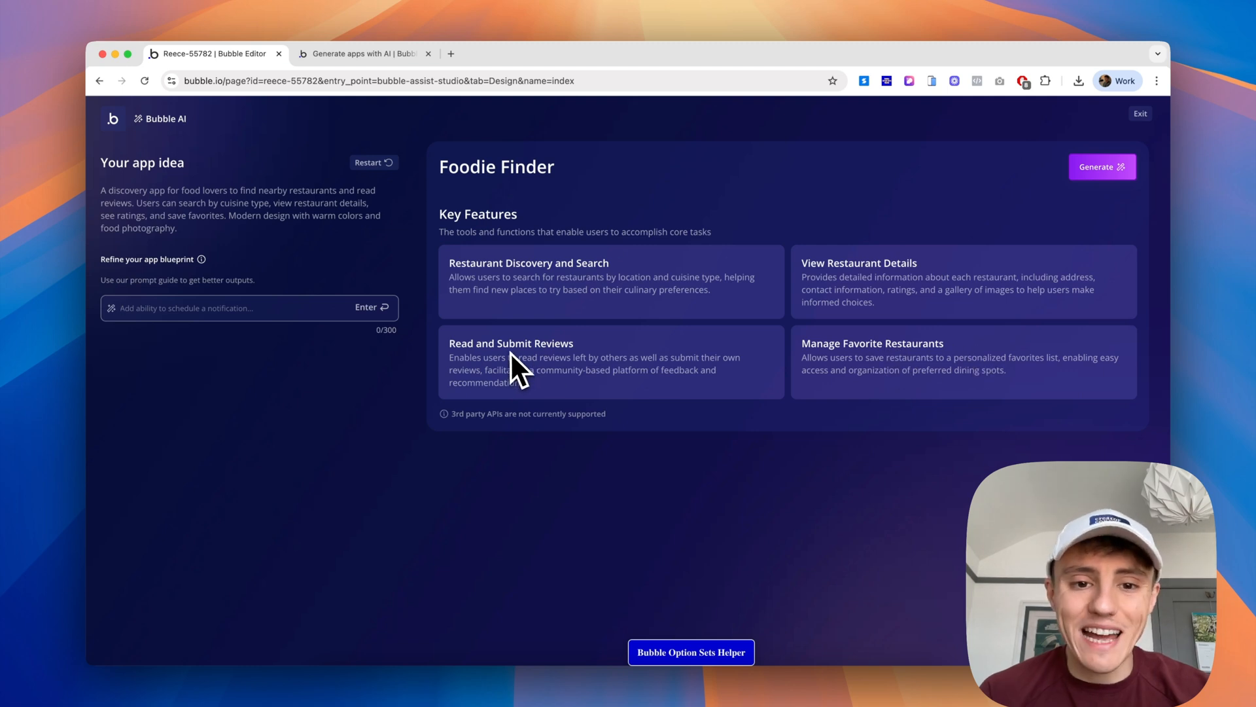
# - Refine the blueprint: add the ability to share restaurants with friends using a share button
pyautogui.click(241, 307)
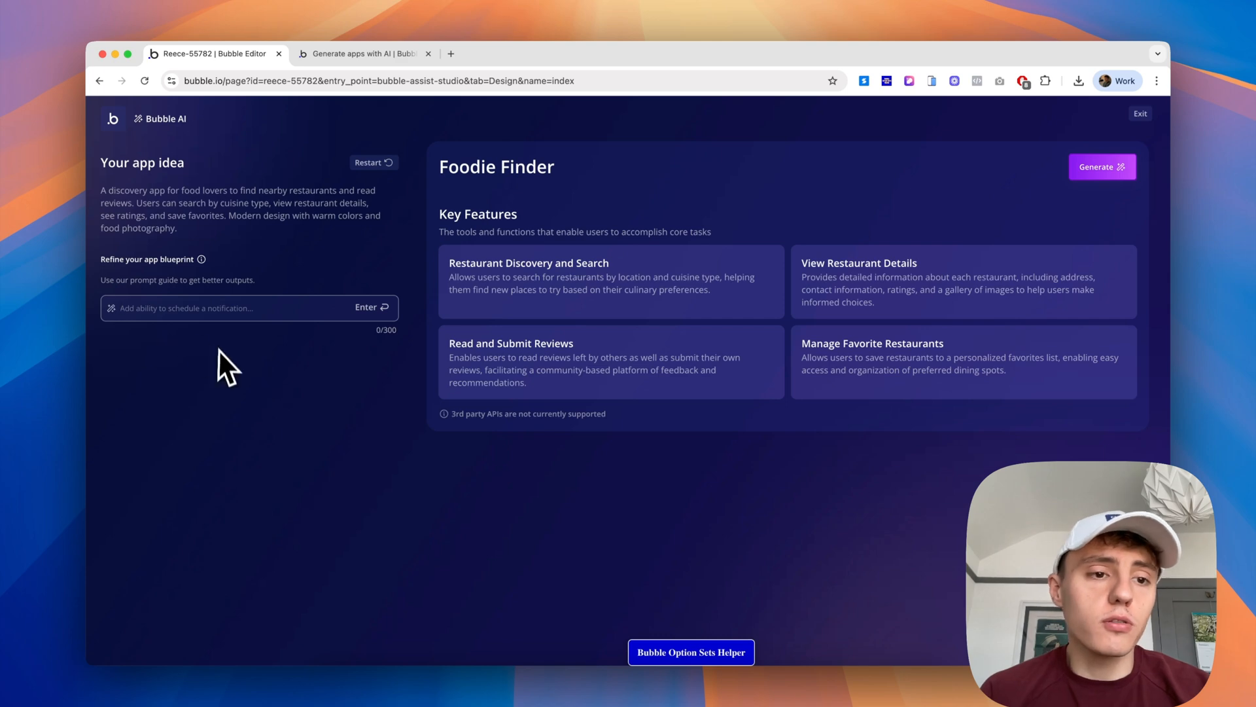
pyautogui.write('Add the ability to')
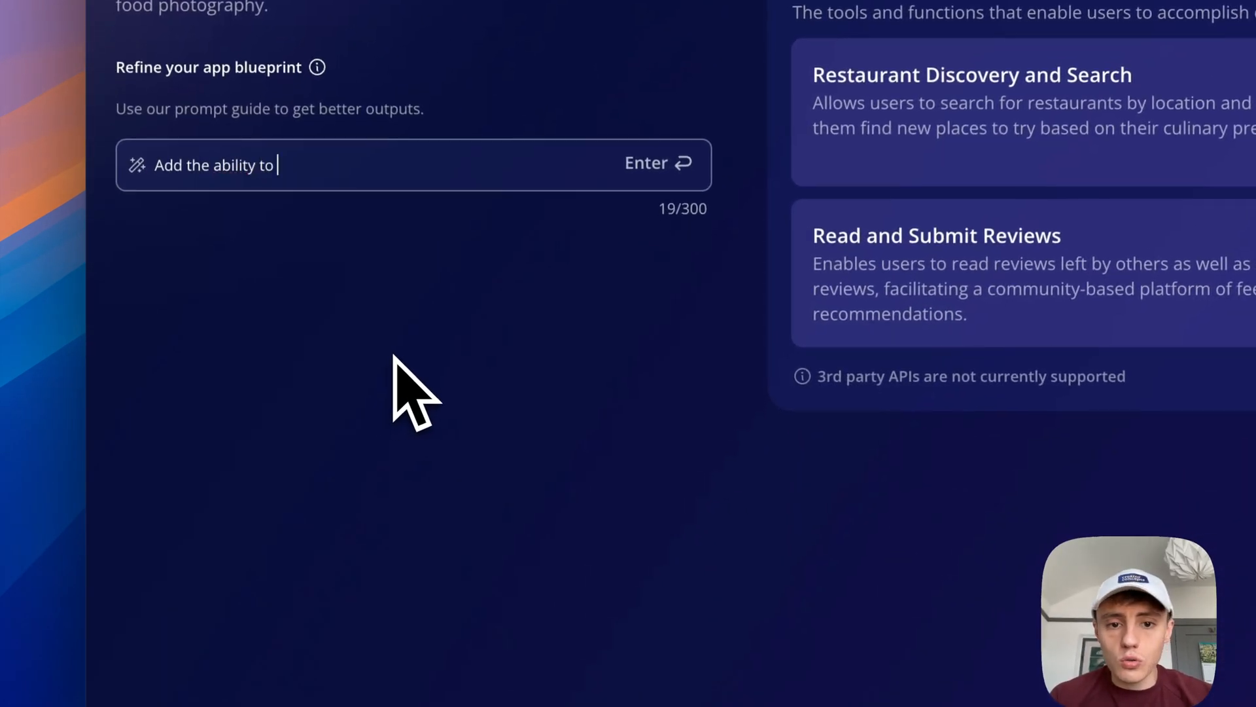
pyautogui.write('share restaurants with')
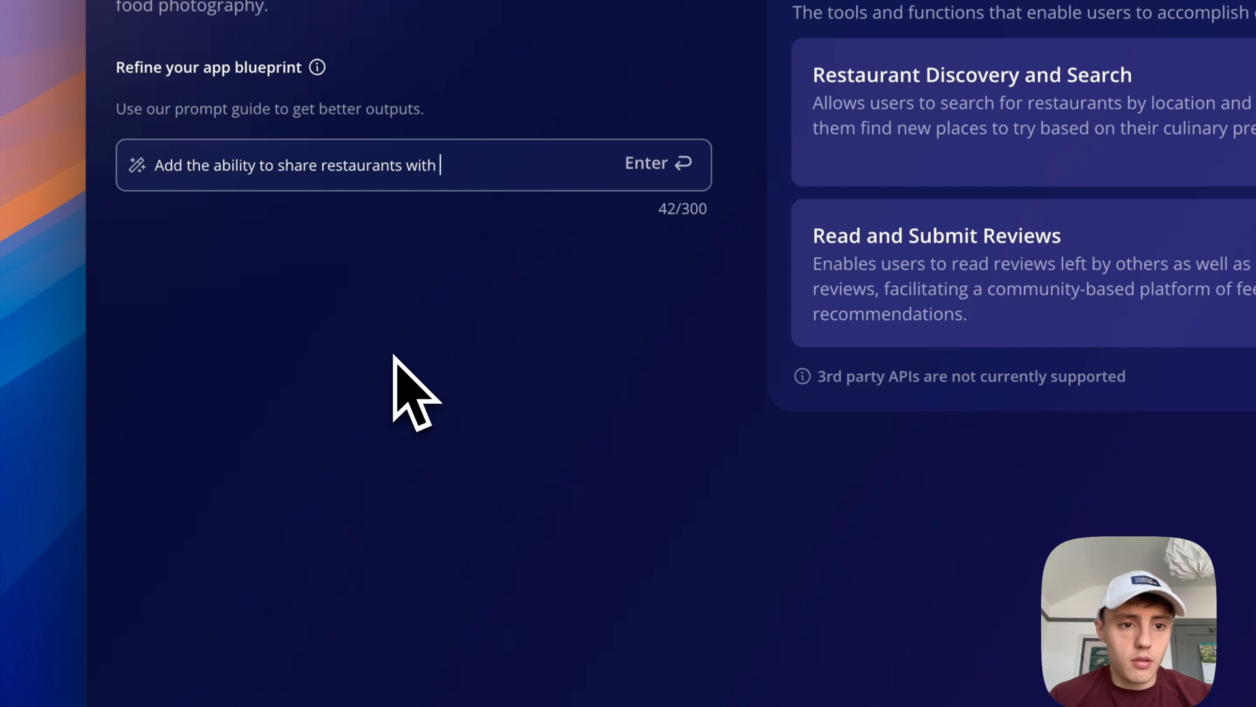
pyautogui.write('friends')
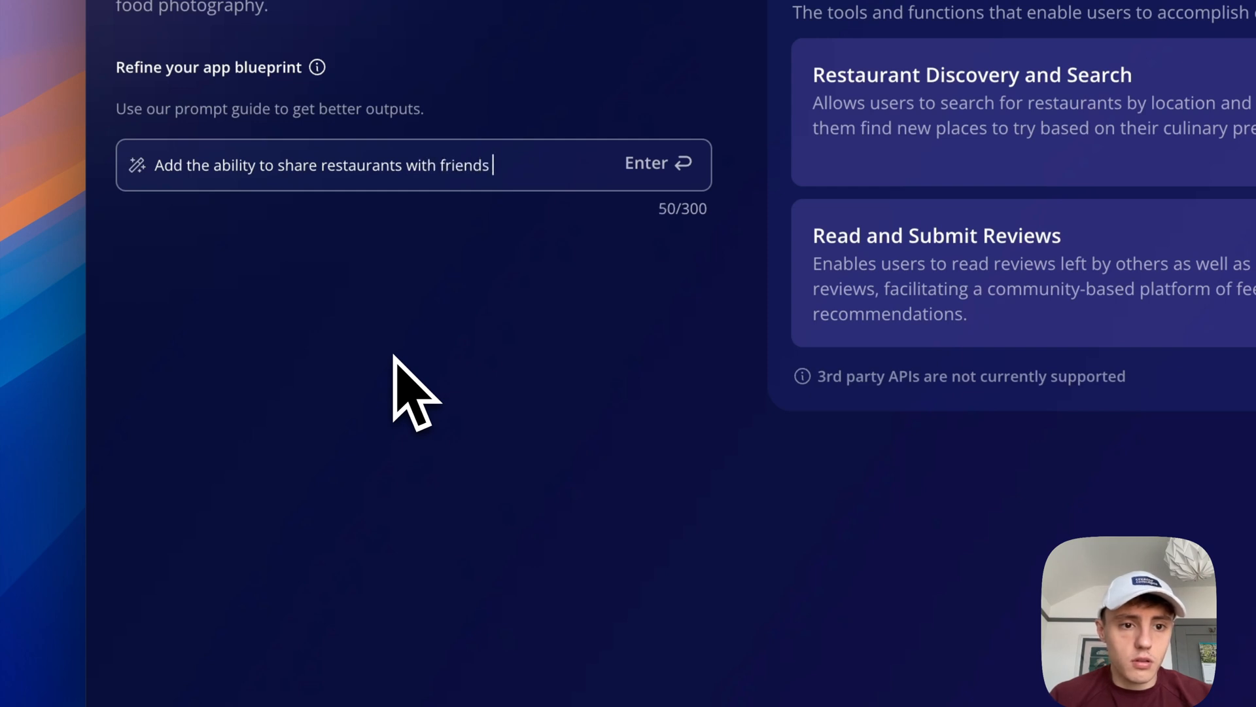
pyautogui.write('using a share button')
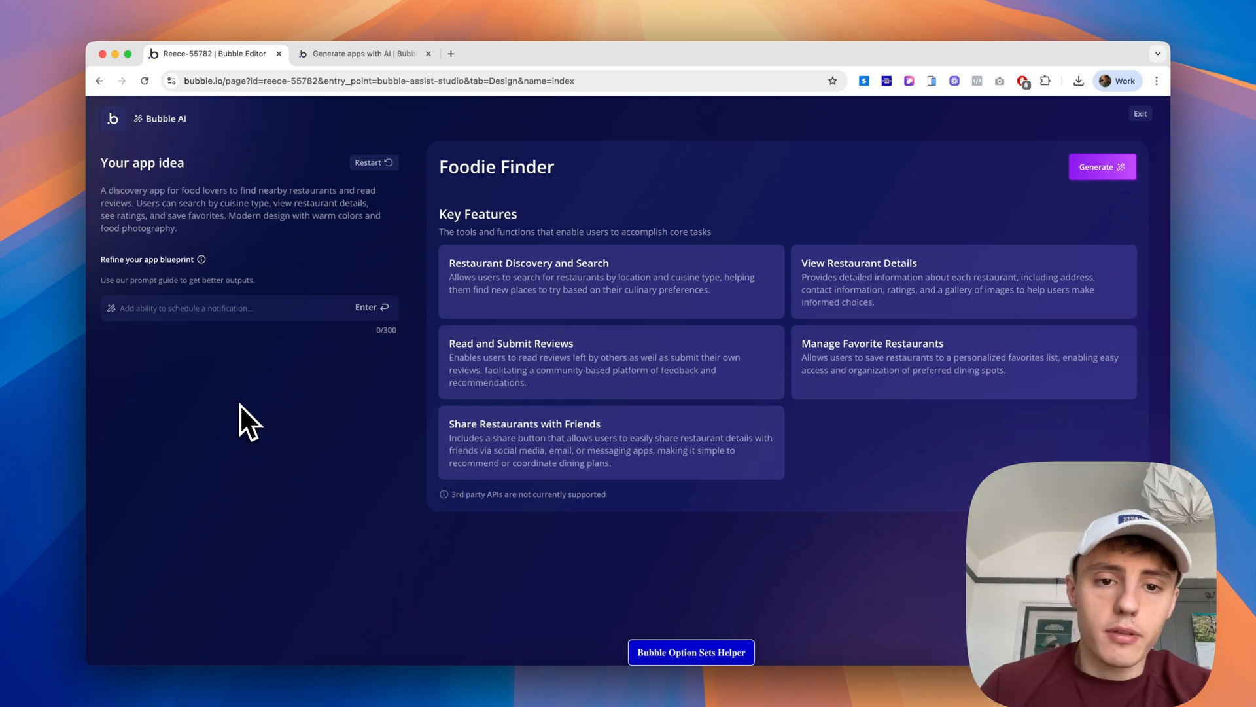
pyautogui.moveTo(479, 448)
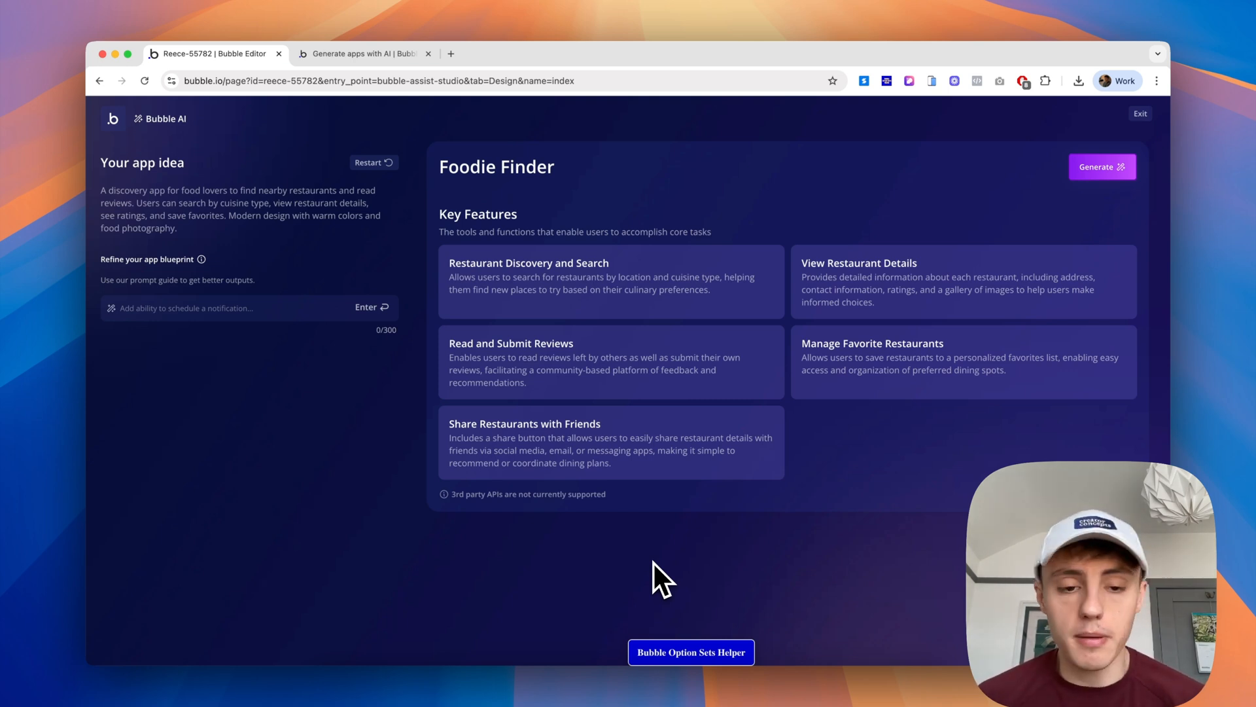
pyautogui.moveTo(597, 533)
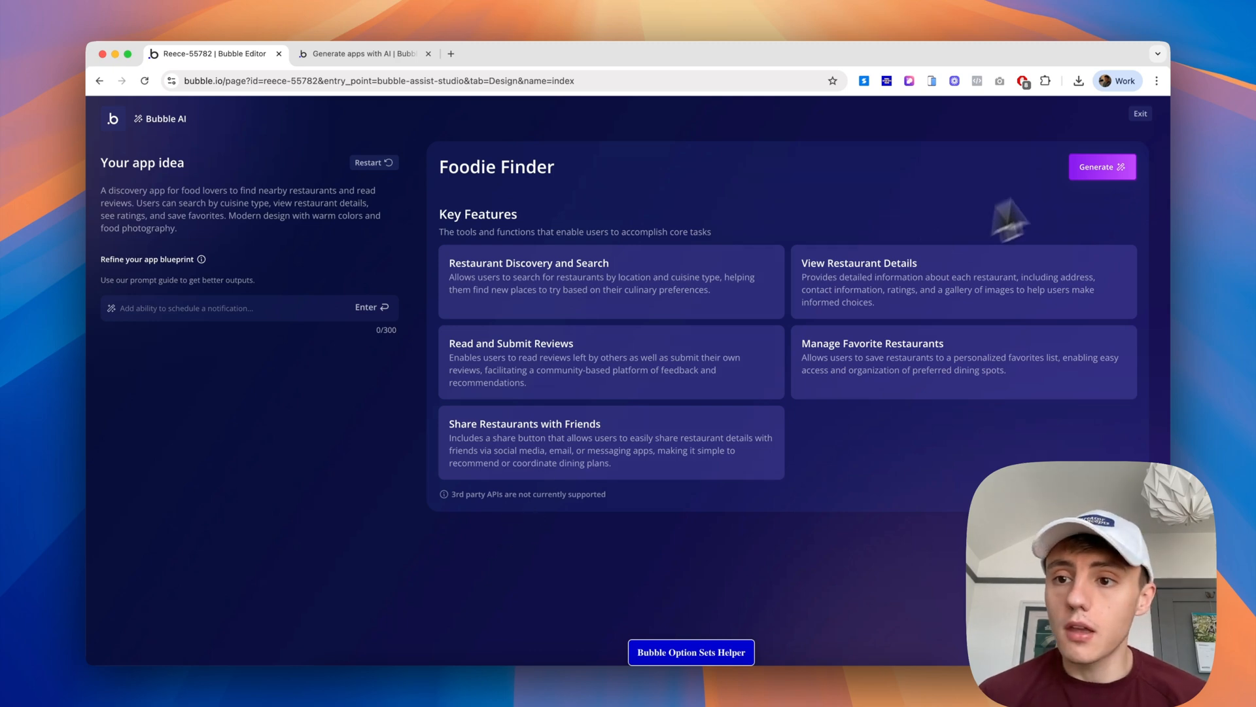
pyautogui.click(1102, 166)
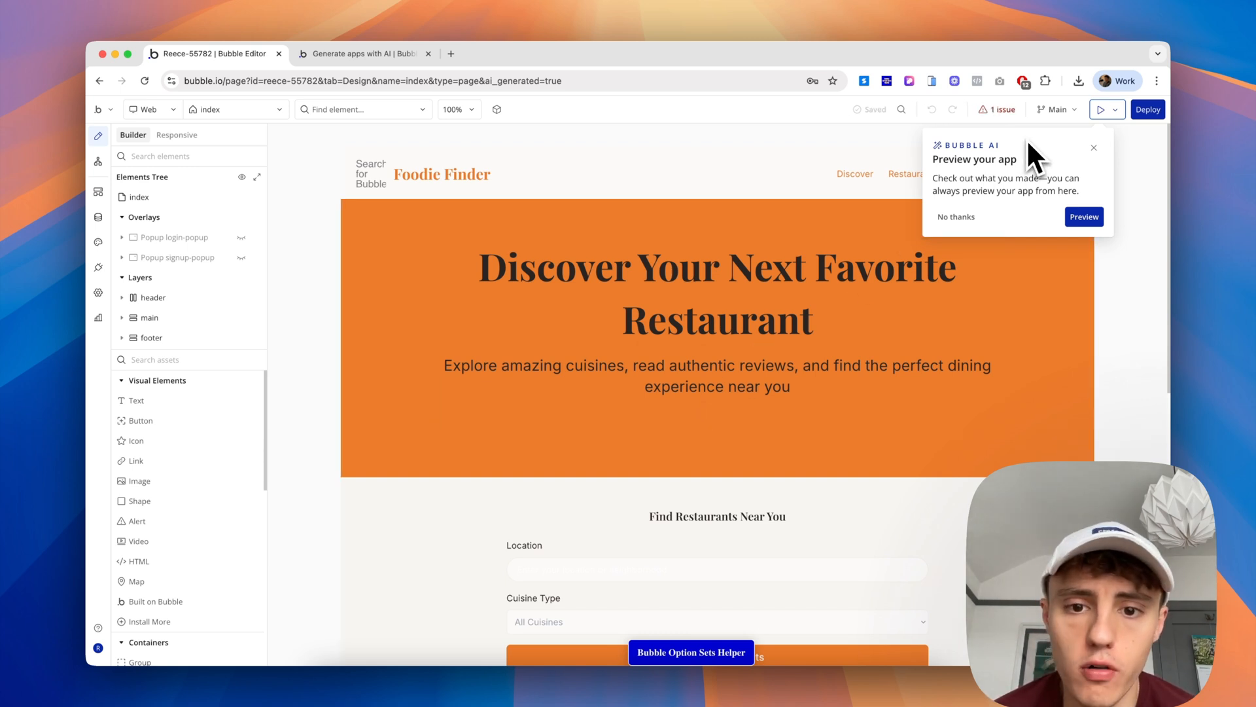
pyautogui.moveTo(325, 144)
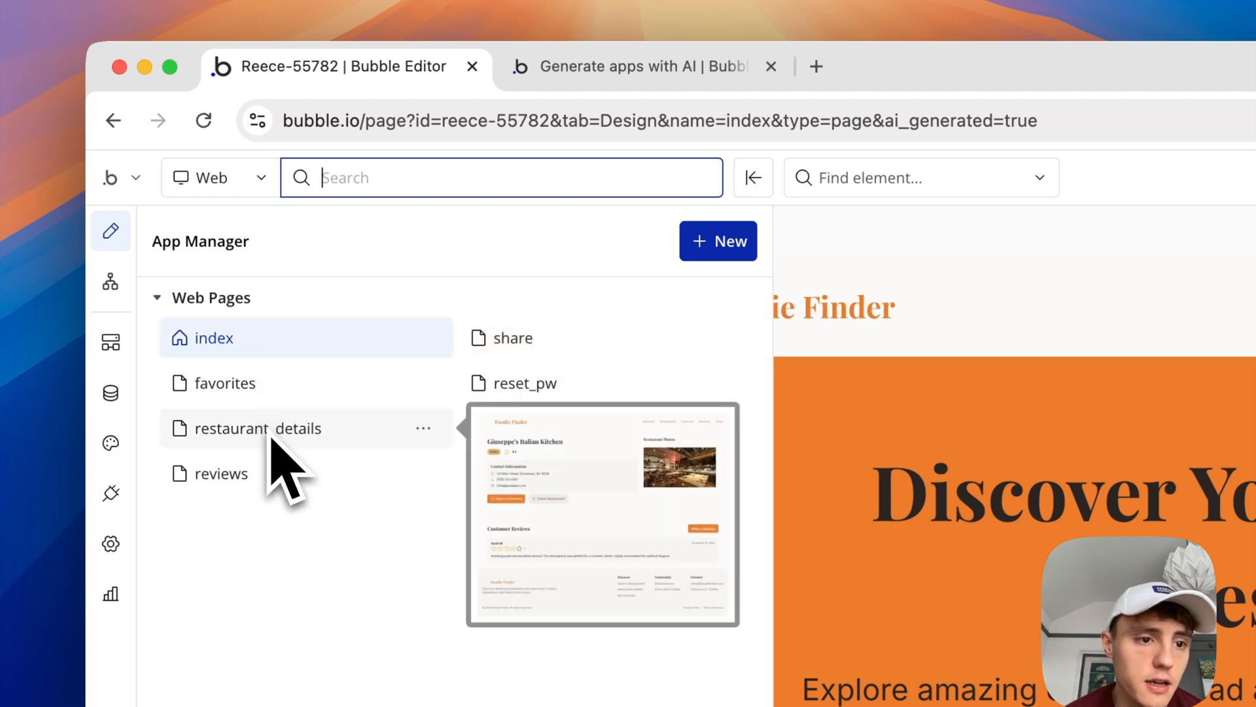
pyautogui.moveTo(512, 337)
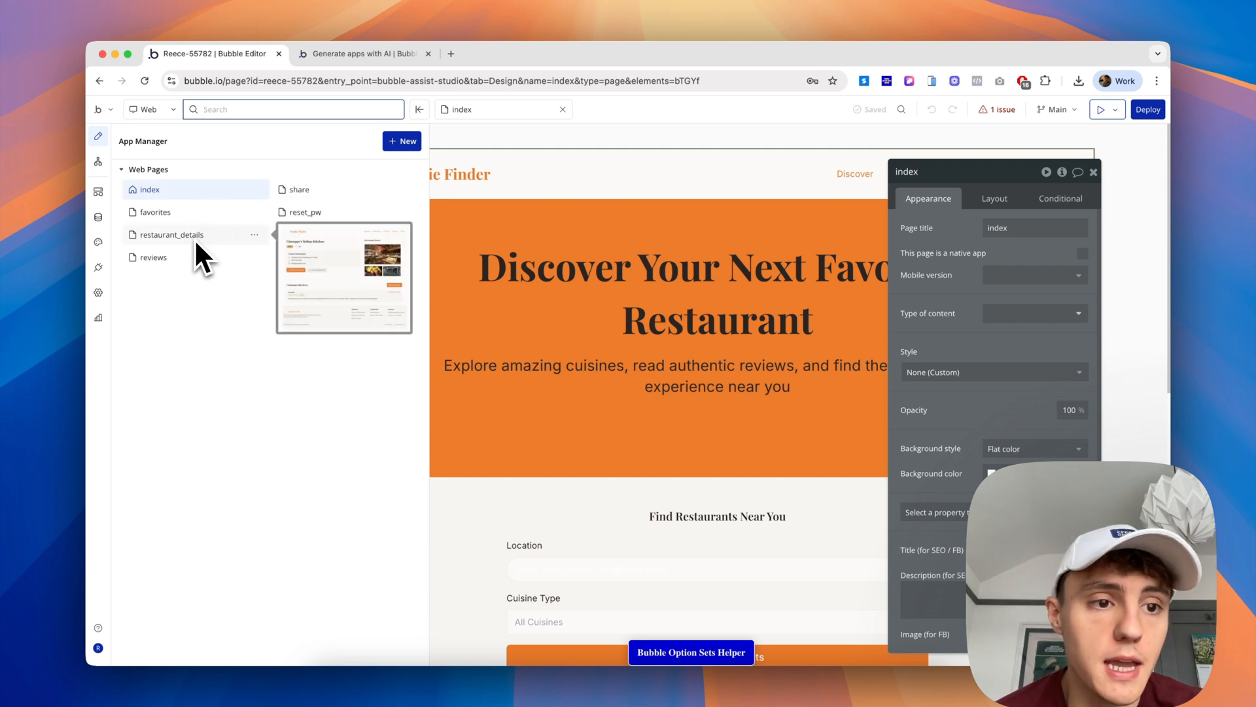
pyautogui.moveTo(154, 212)
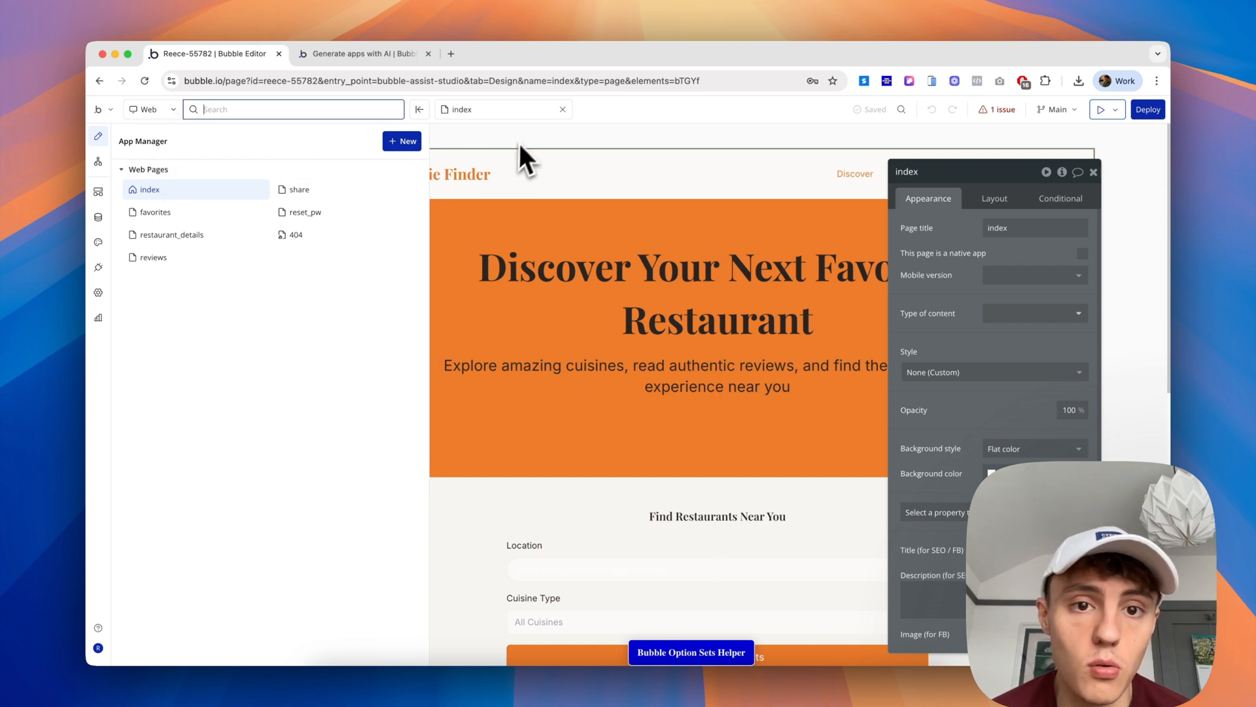
pyautogui.moveTo(545, 148)
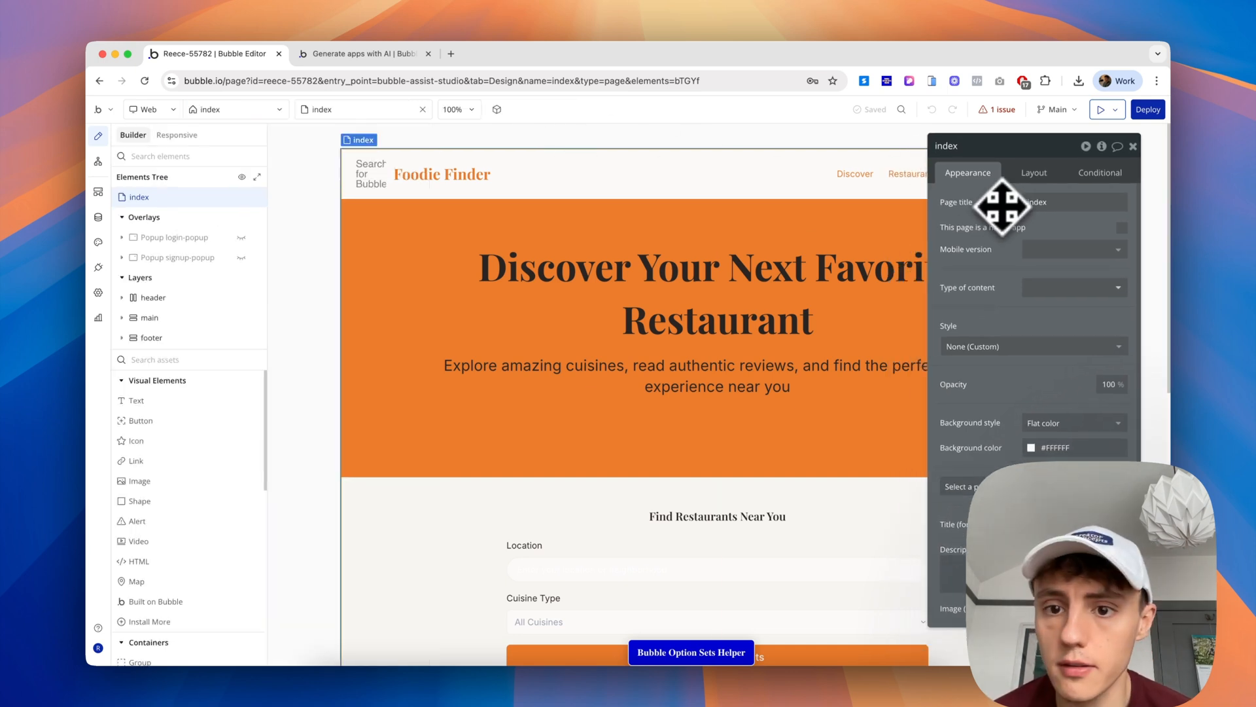
pyautogui.scroll(-3)
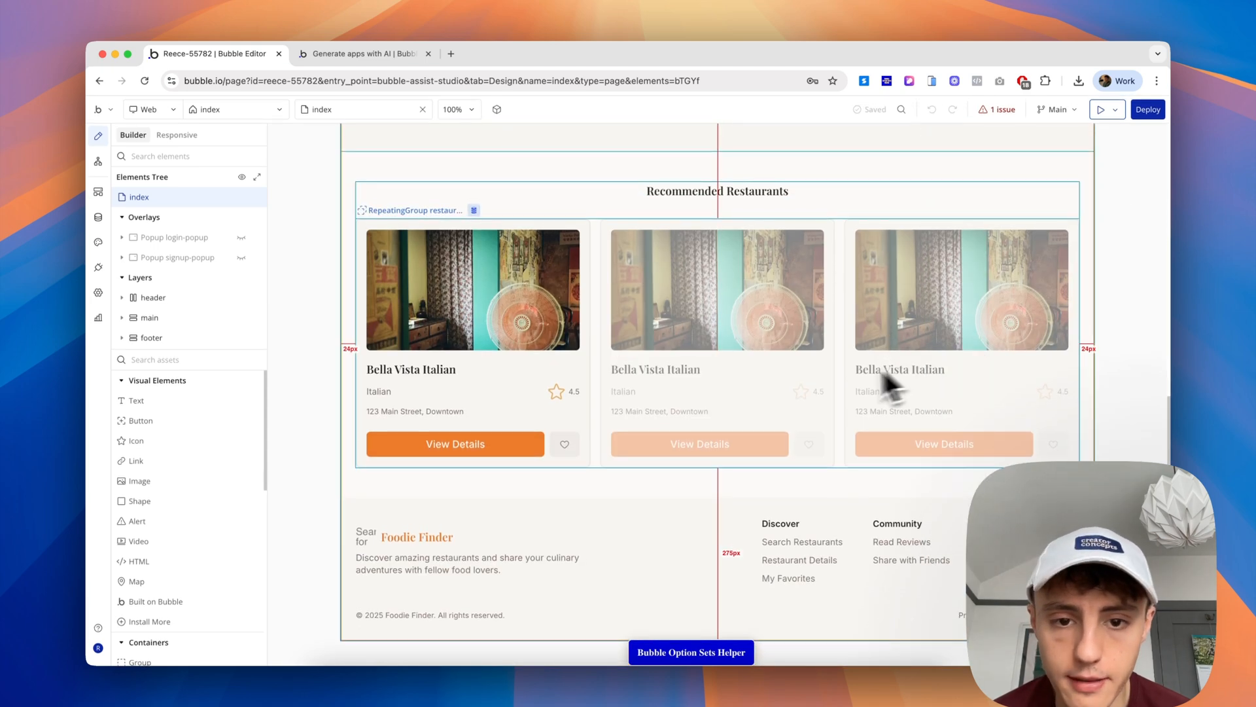
pyautogui.scroll(3)
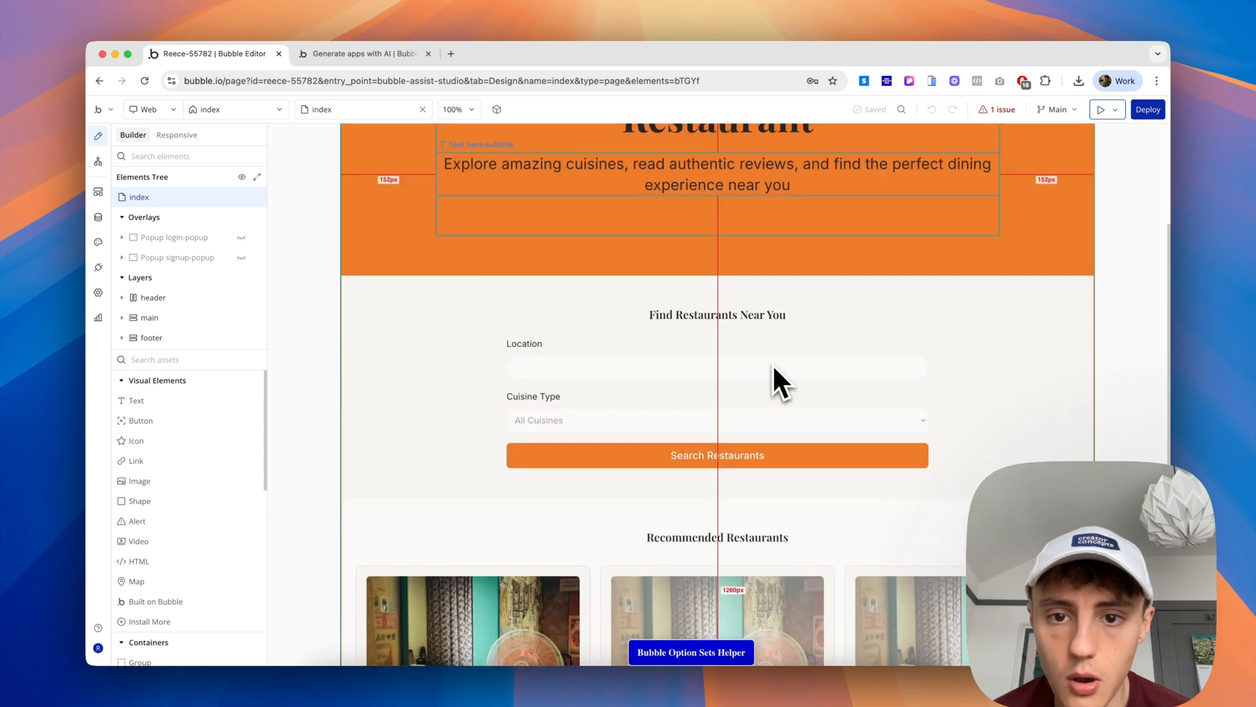
pyautogui.scroll(-3)
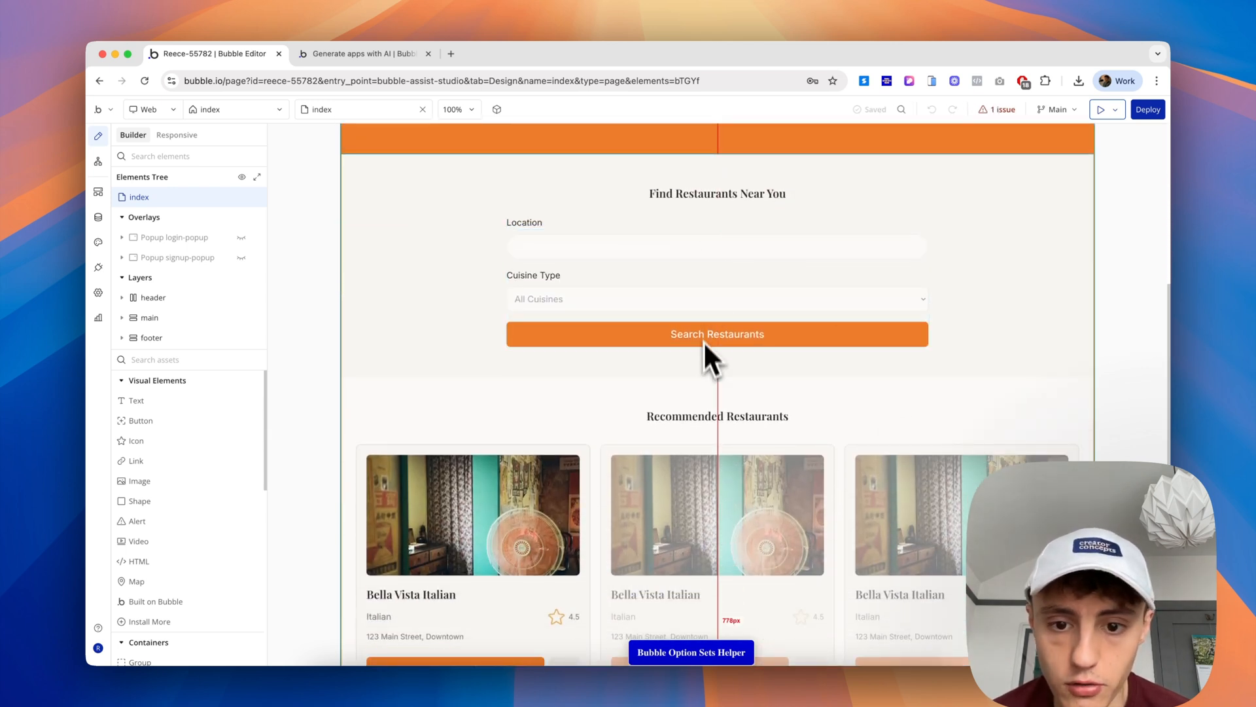
pyautogui.scroll(-3)
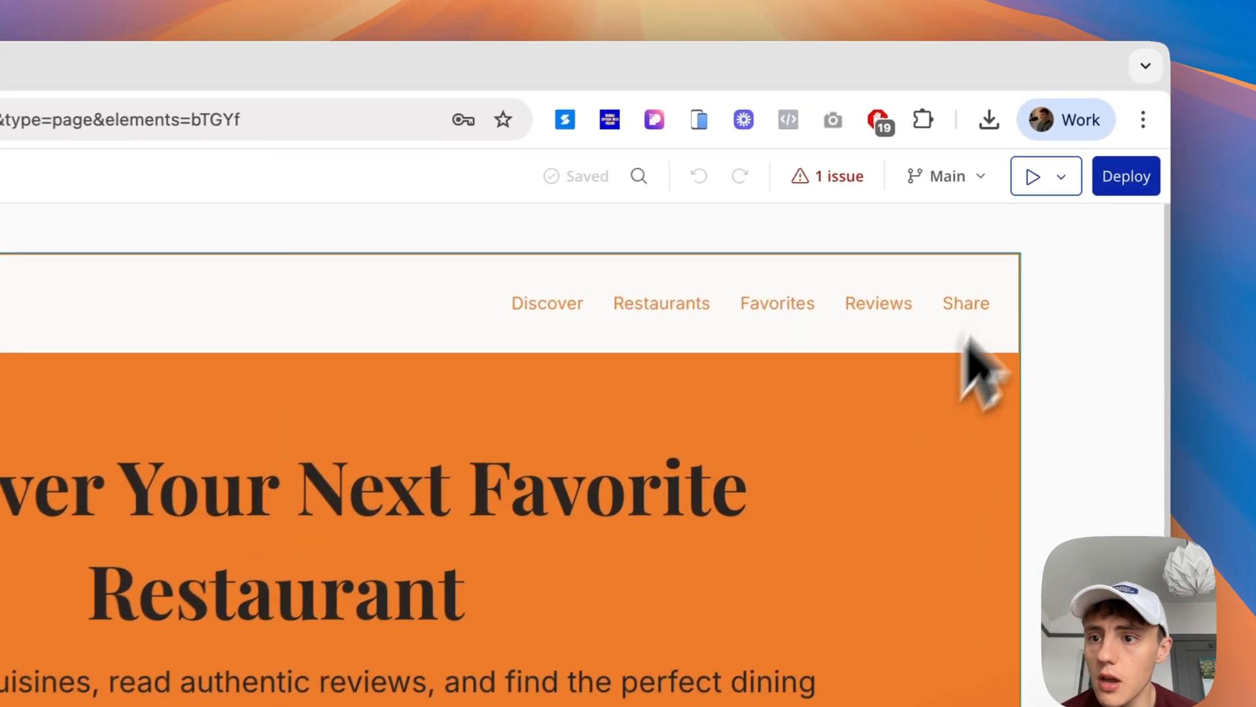
# - Launch the Foodie Finder preview in normal mode without debug_mode and browse the recommended restaurants
pyautogui.click(1063, 177)
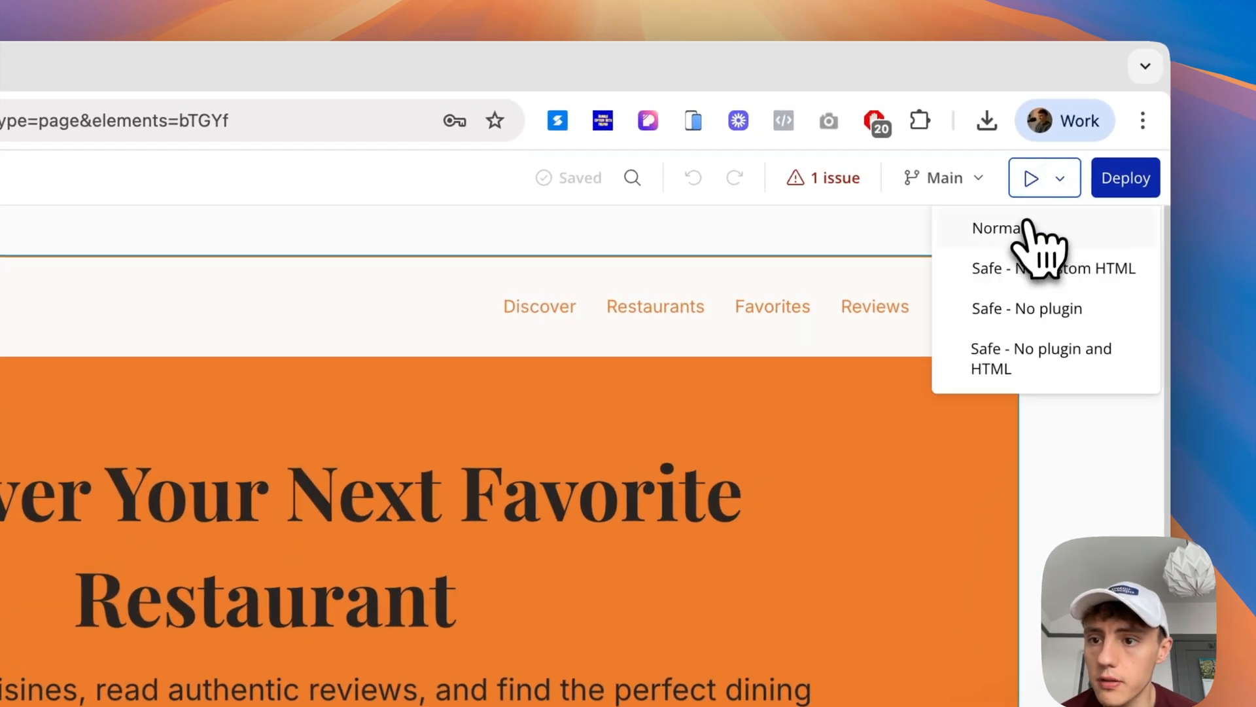
pyautogui.click(997, 228)
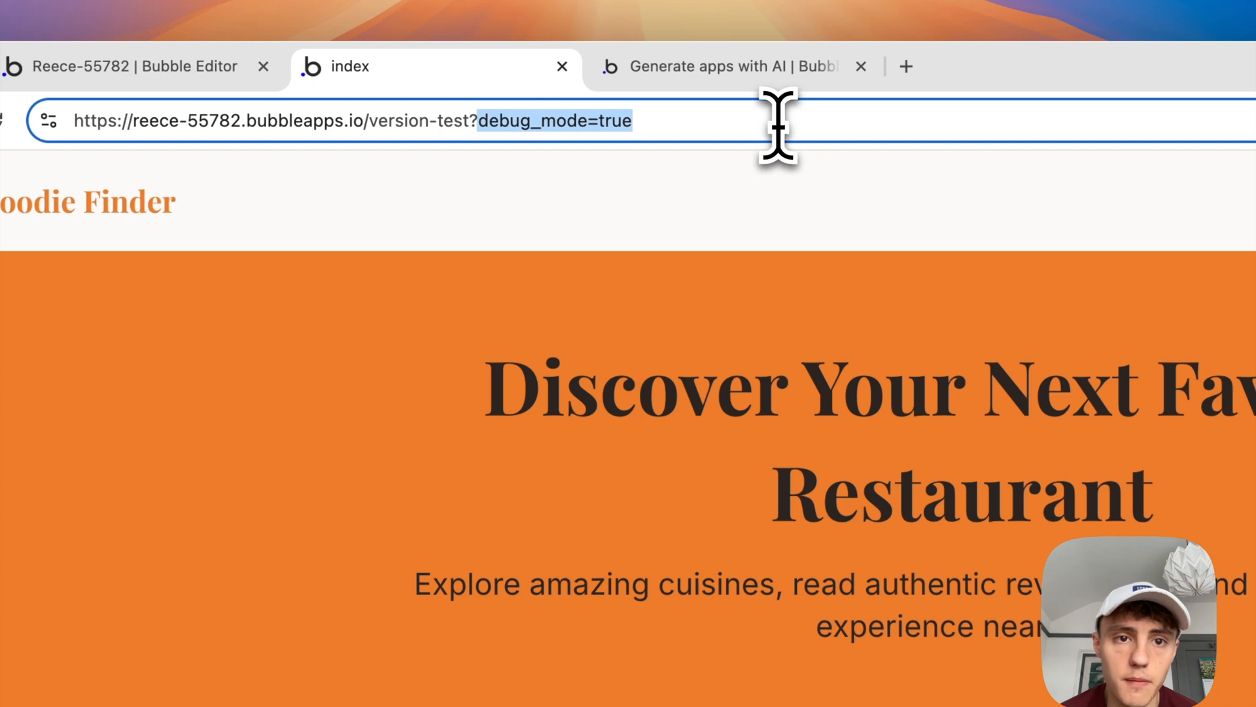
pyautogui.press('Backspace')
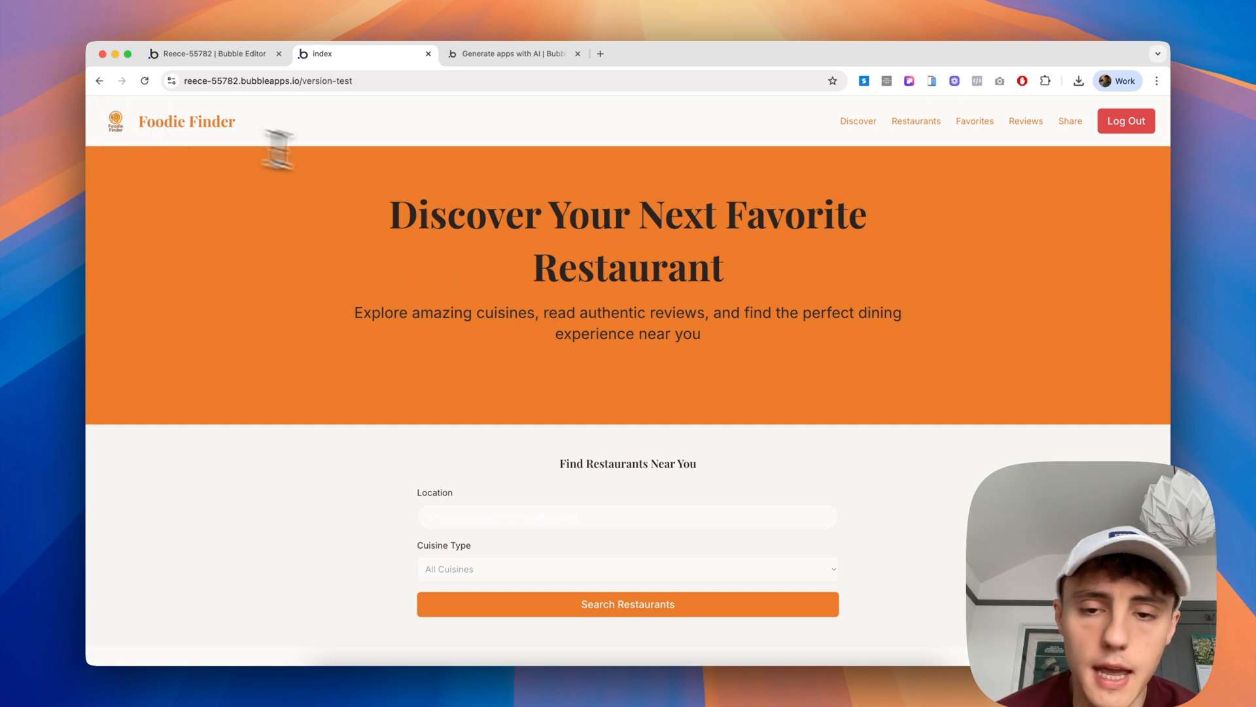
pyautogui.scroll(-3)
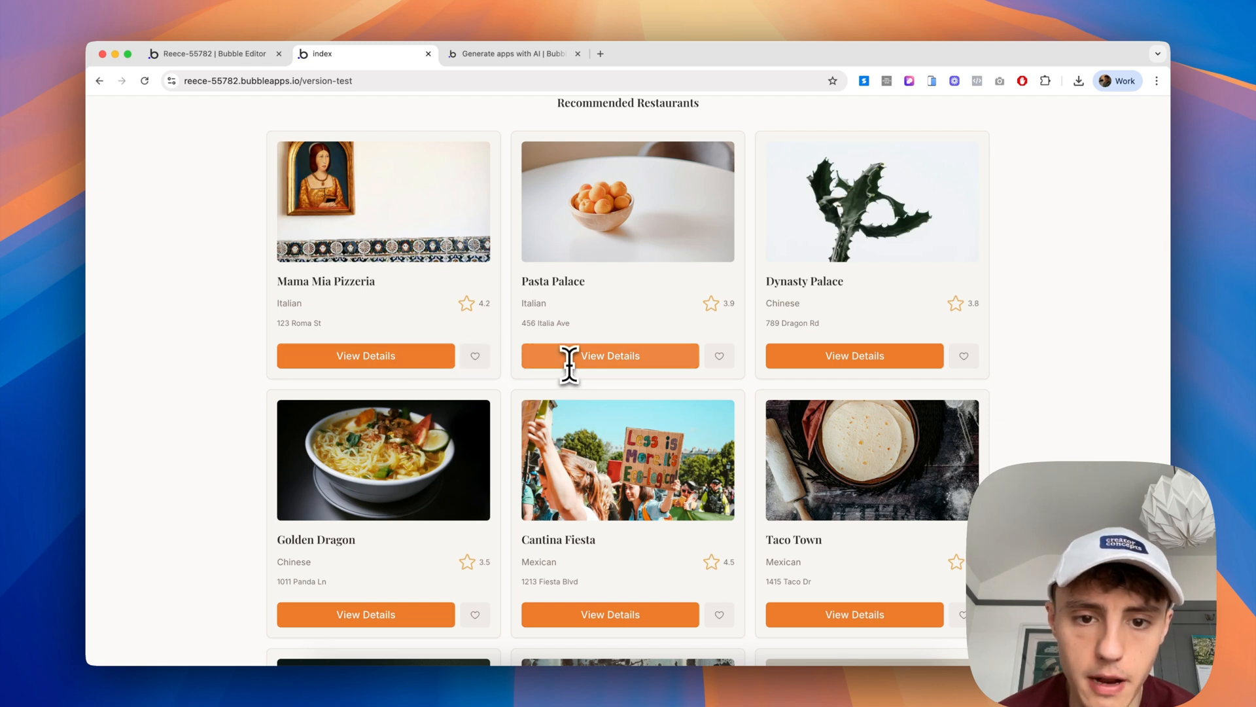
pyautogui.moveTo(478, 347)
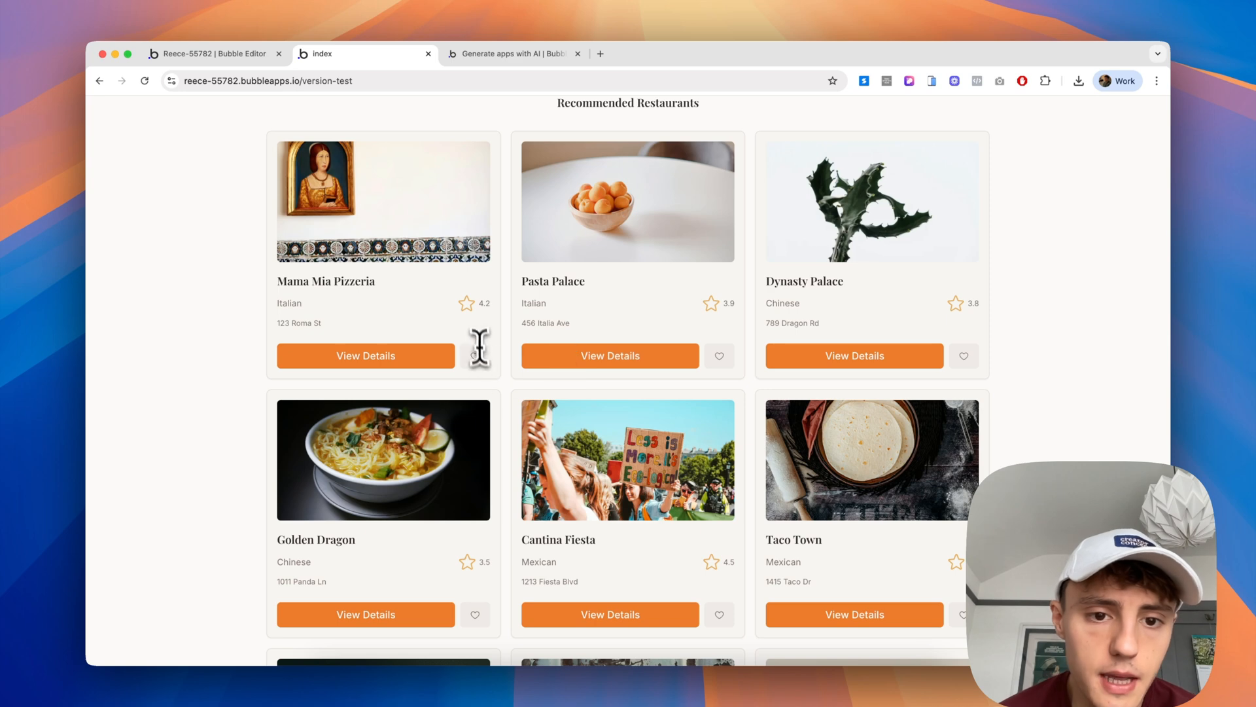
pyautogui.moveTo(480, 373)
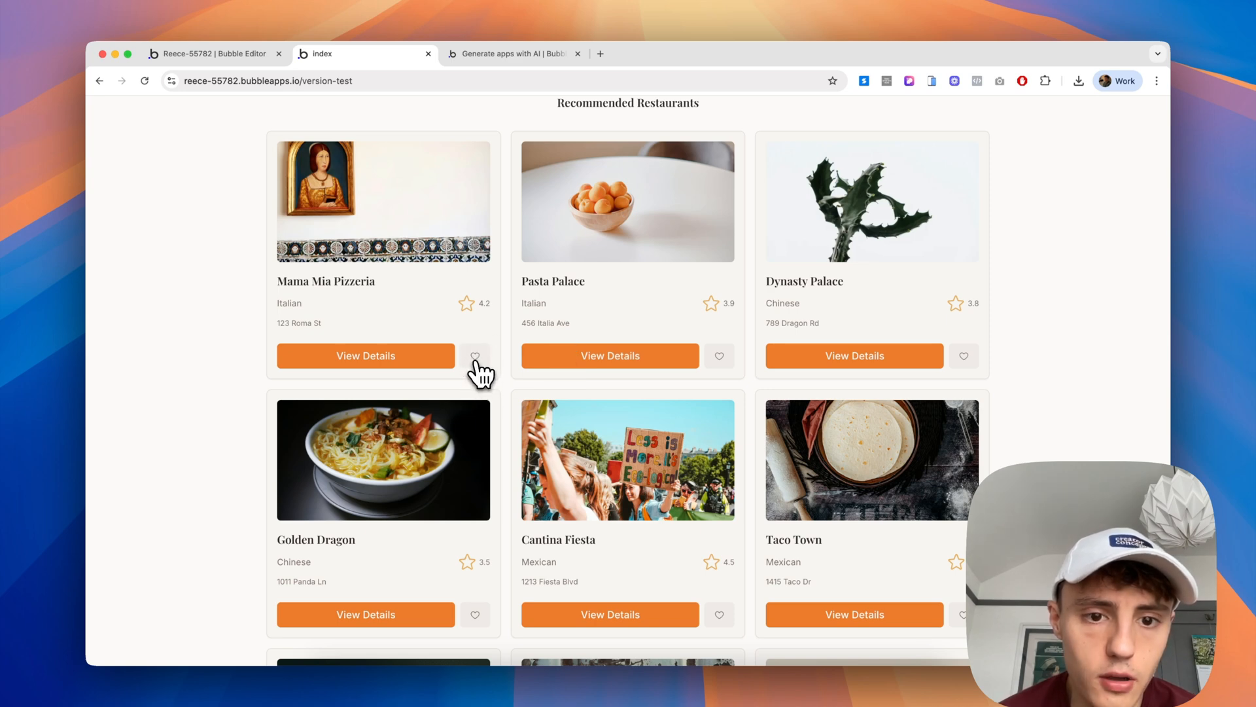
pyautogui.scroll(-3)
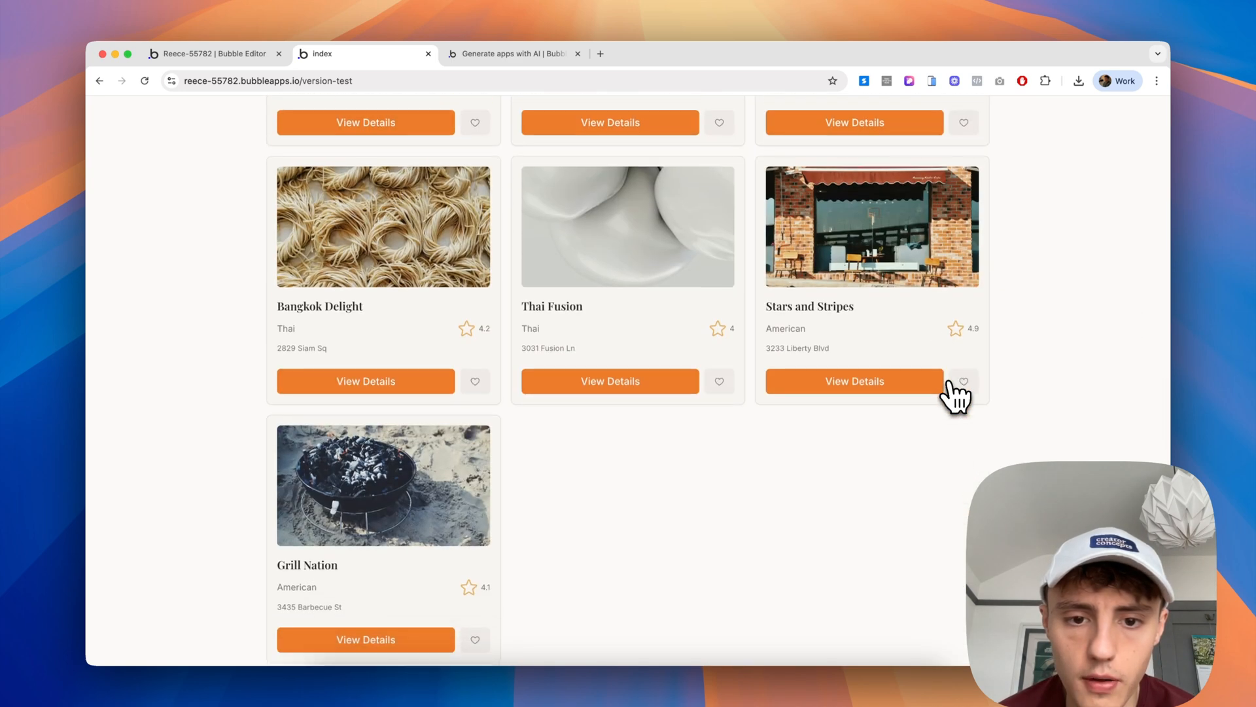
pyautogui.scroll(-3)
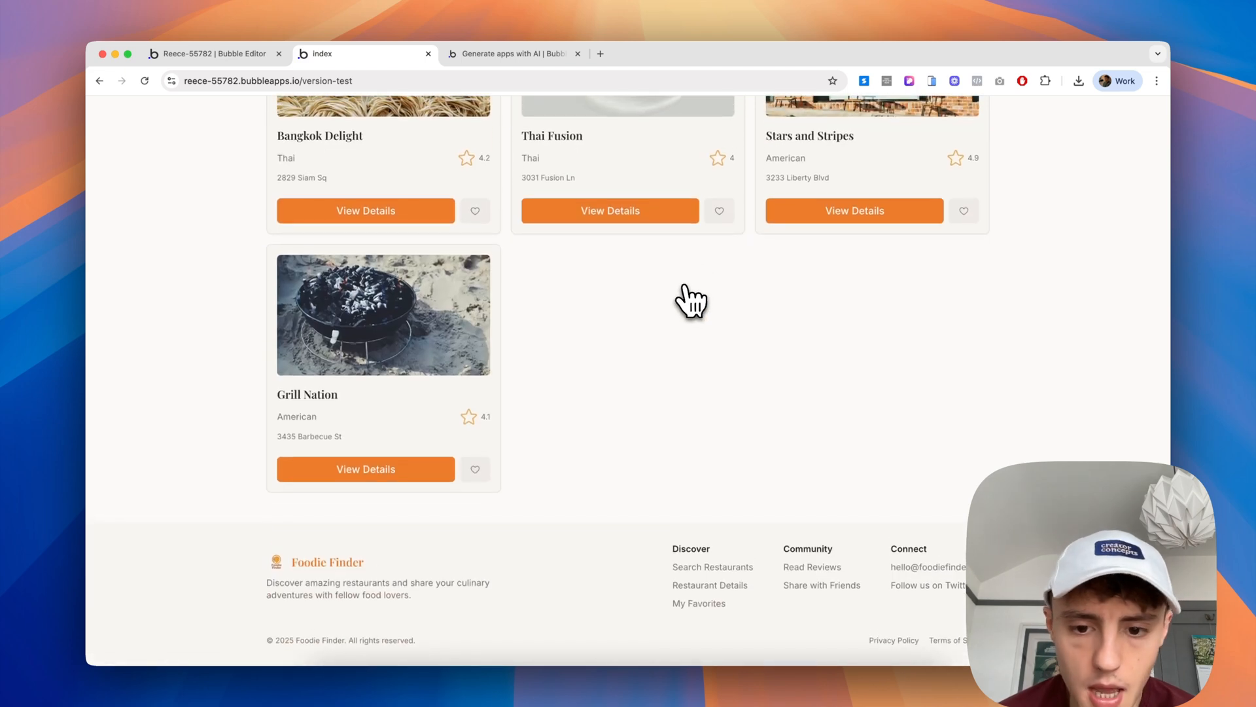
pyautogui.moveTo(698, 602)
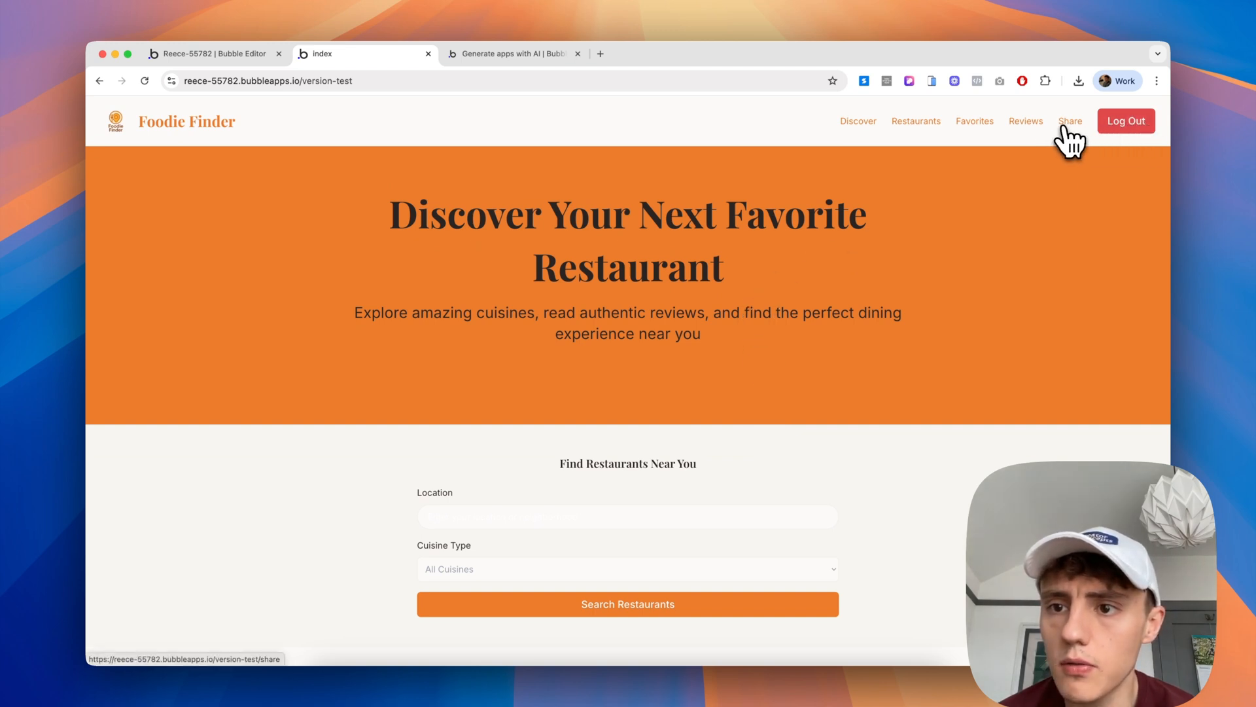
# - Visit the share and restaurant_details pages, then open a recommended restaurant's details with customer reviews from Discover
pyautogui.click(857, 121)
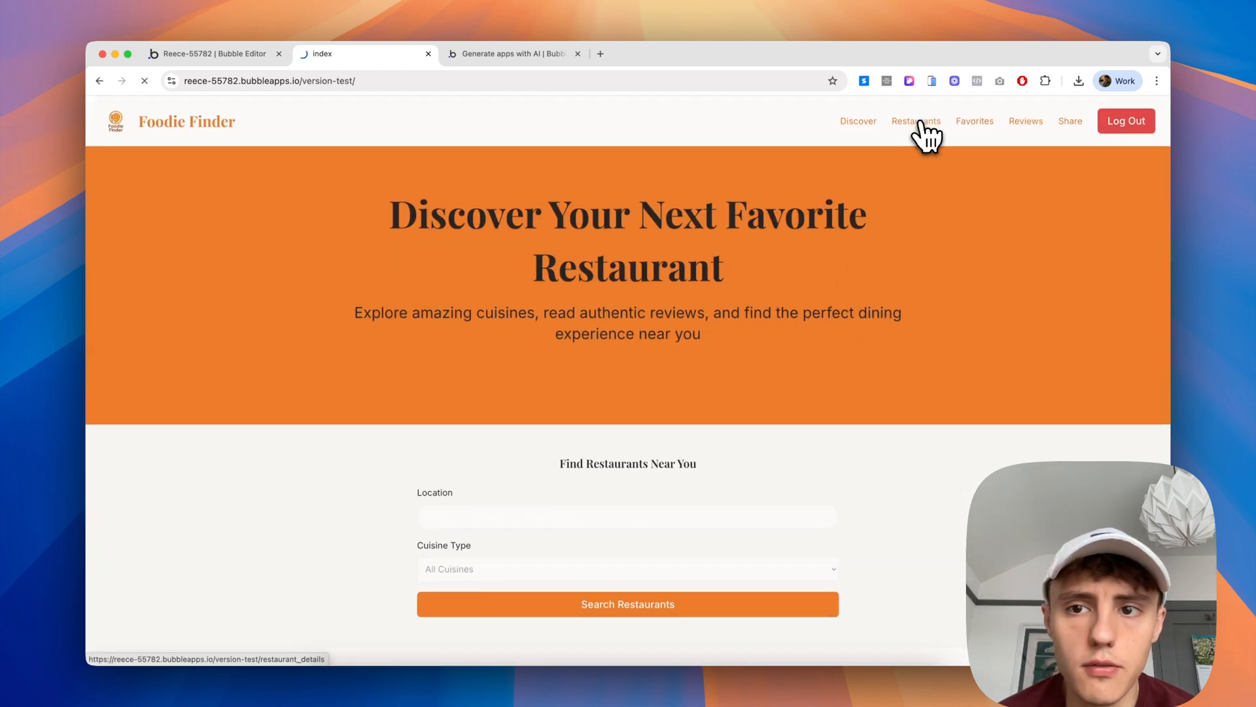
pyautogui.click(915, 121)
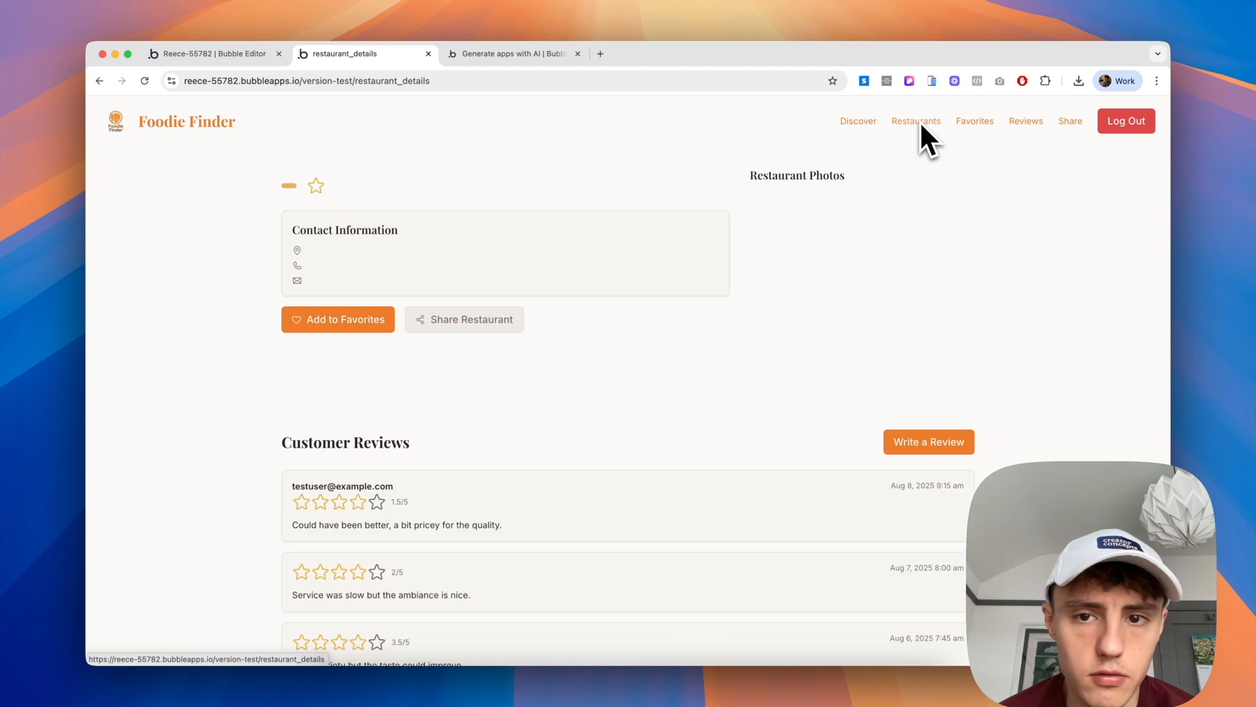
pyautogui.scroll(-3)
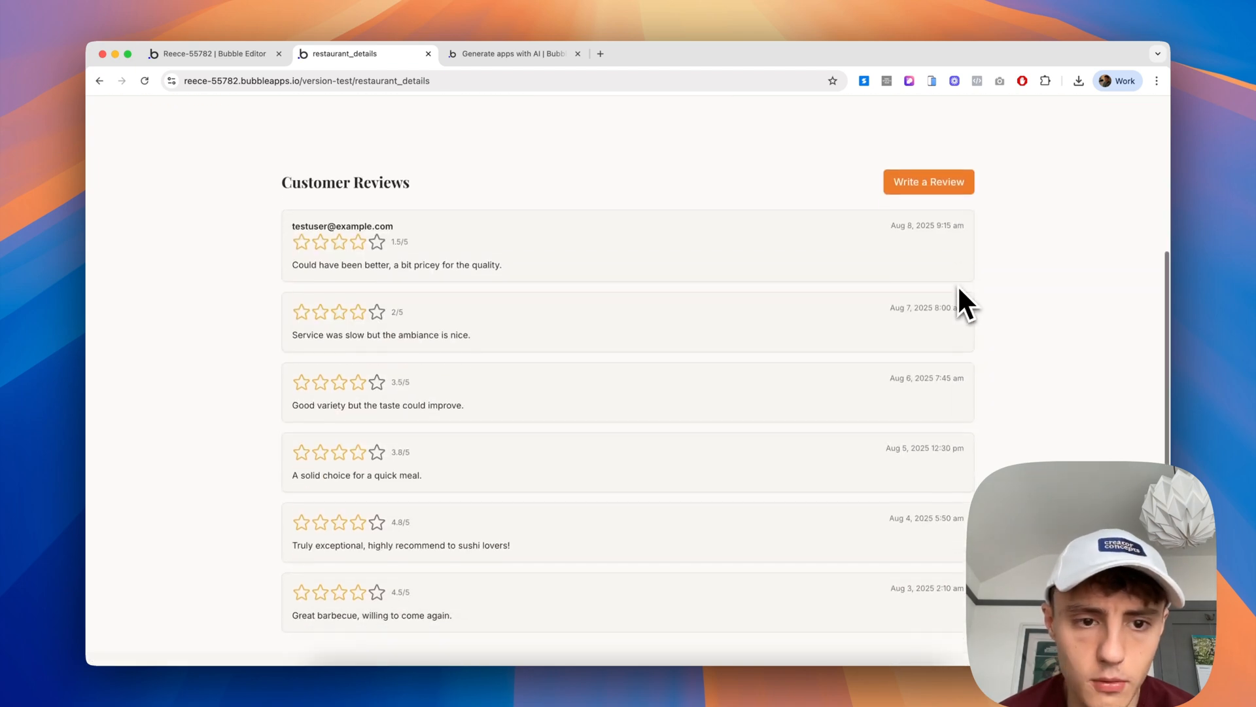
pyautogui.scroll(3)
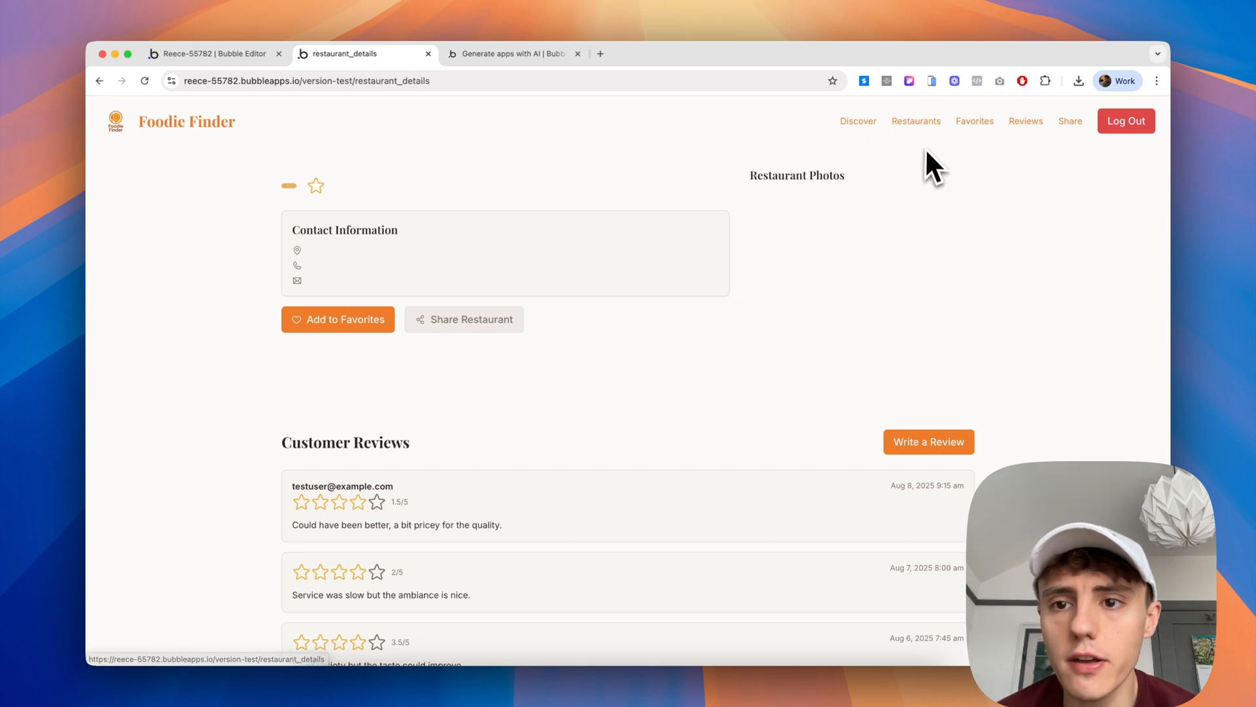
pyautogui.moveTo(916, 120)
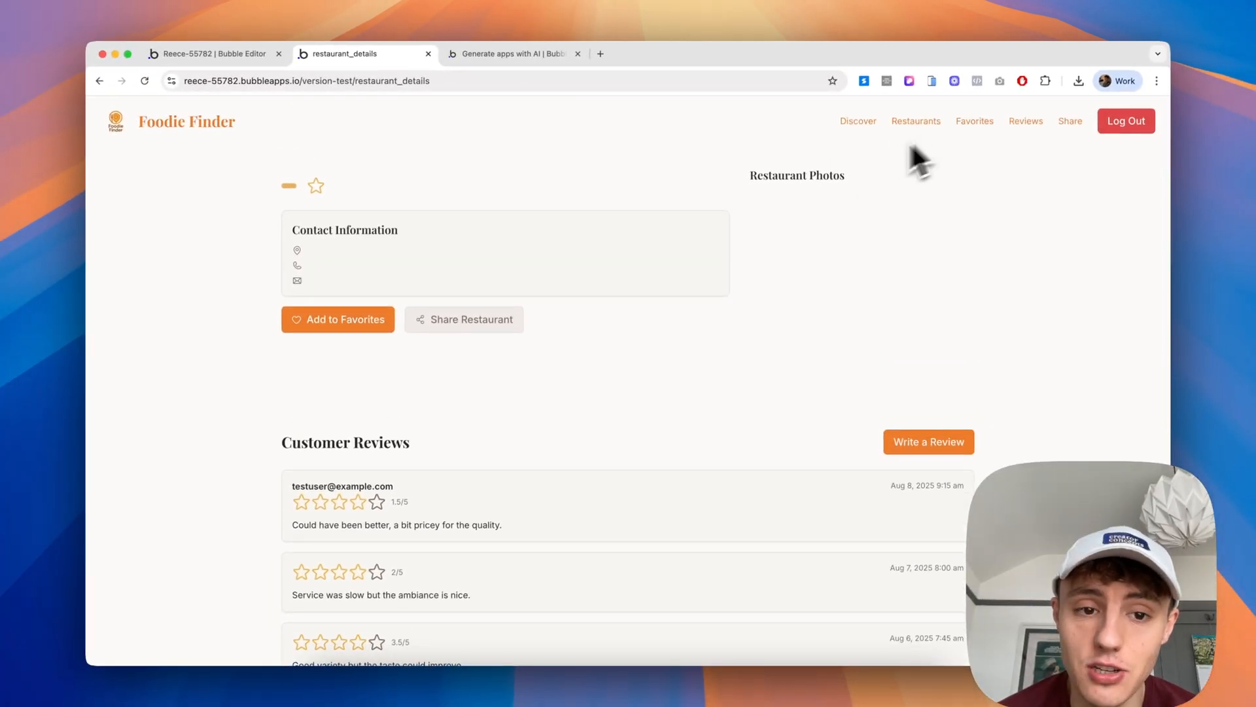
pyautogui.moveTo(443, 301)
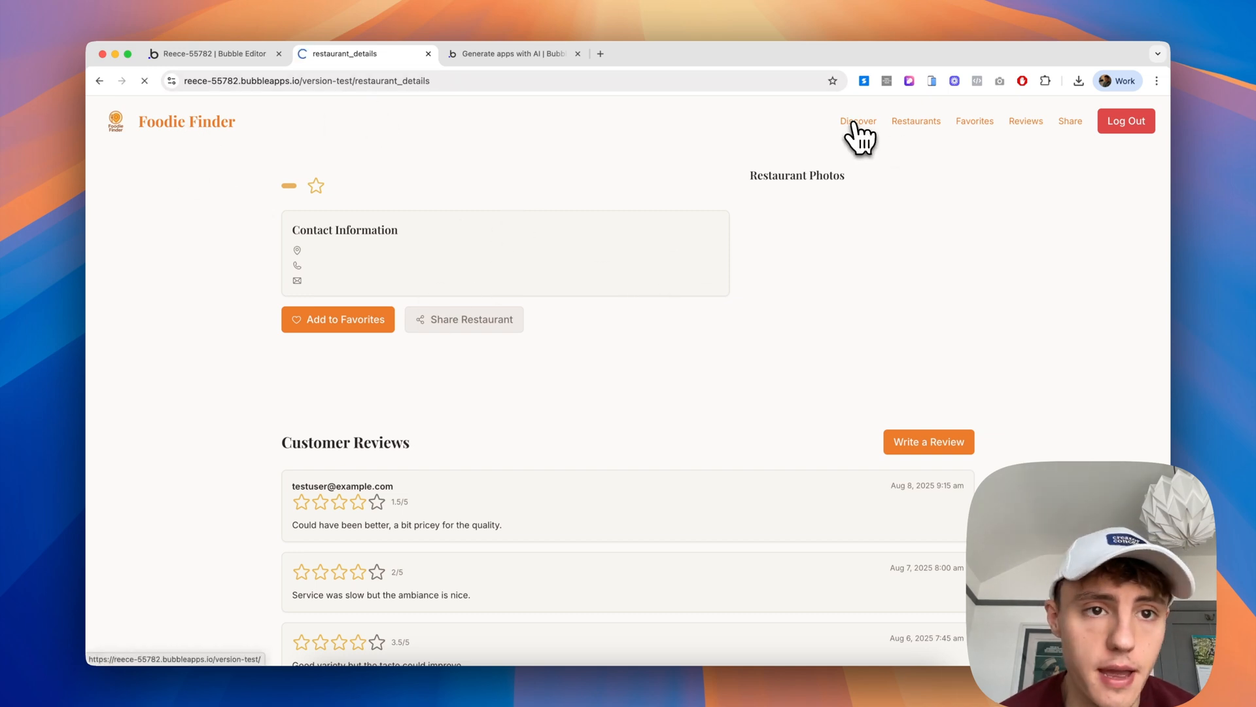
pyautogui.click(857, 121)
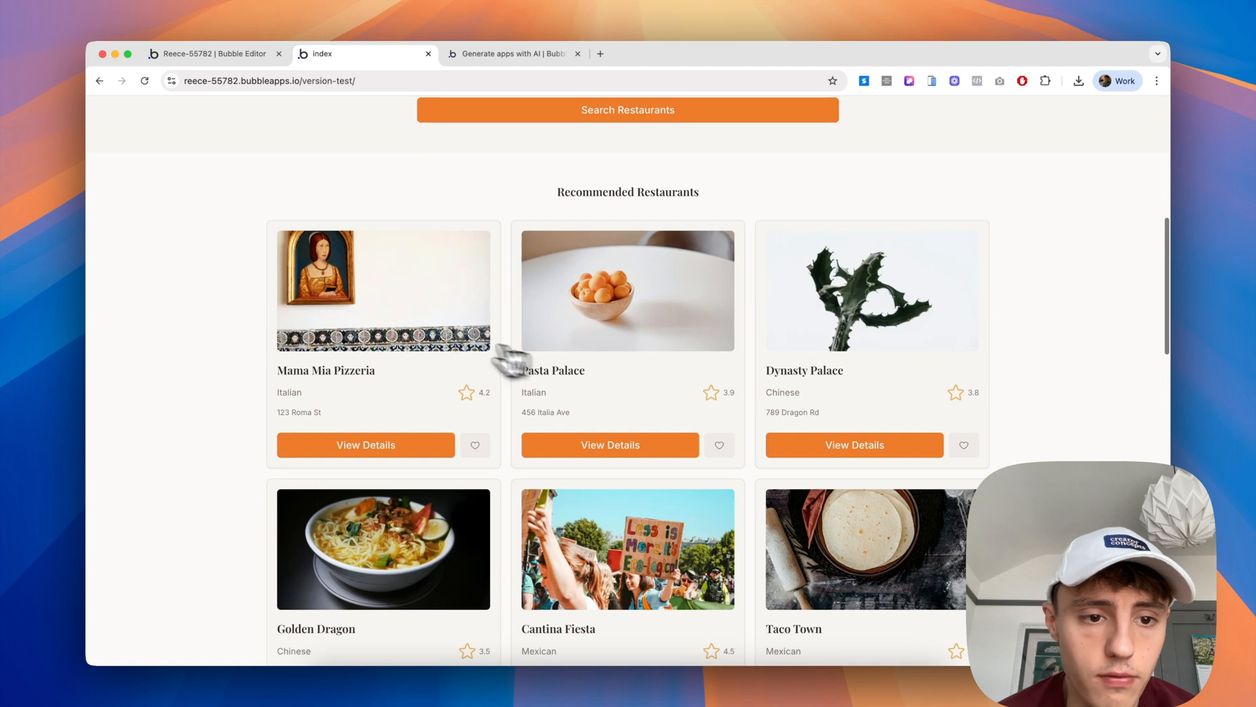
pyautogui.click(365, 445)
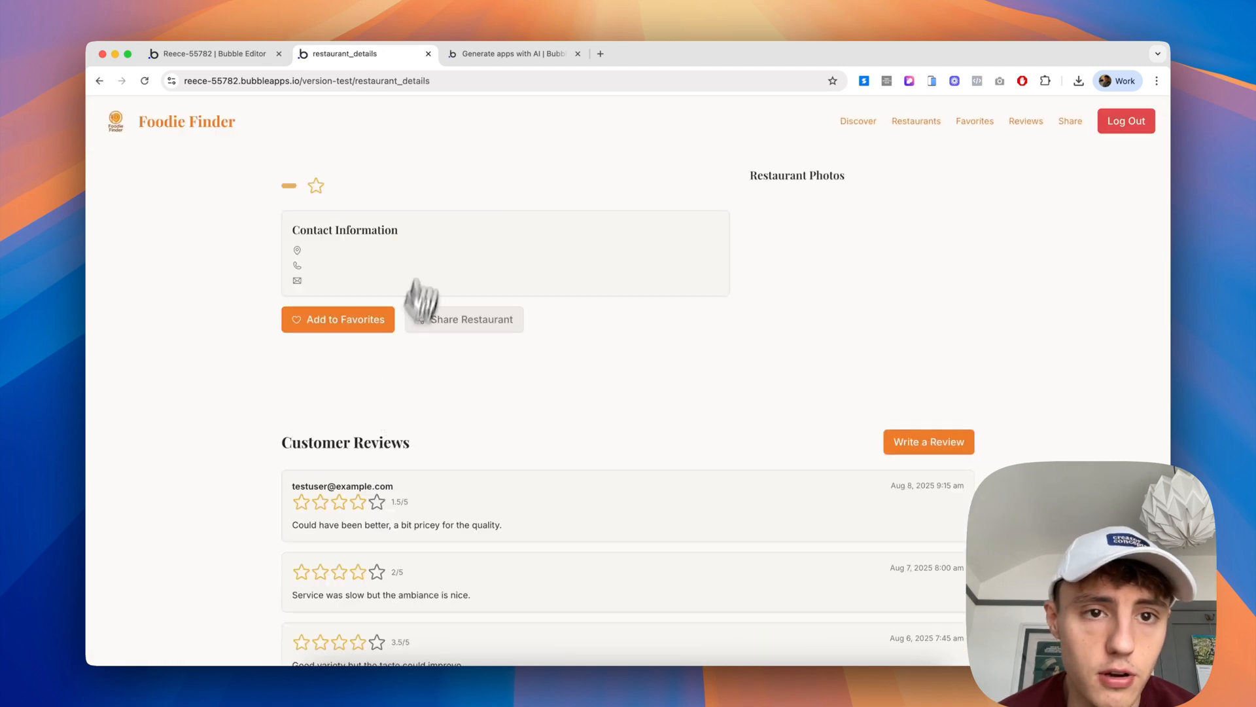
pyautogui.moveTo(600, 361)
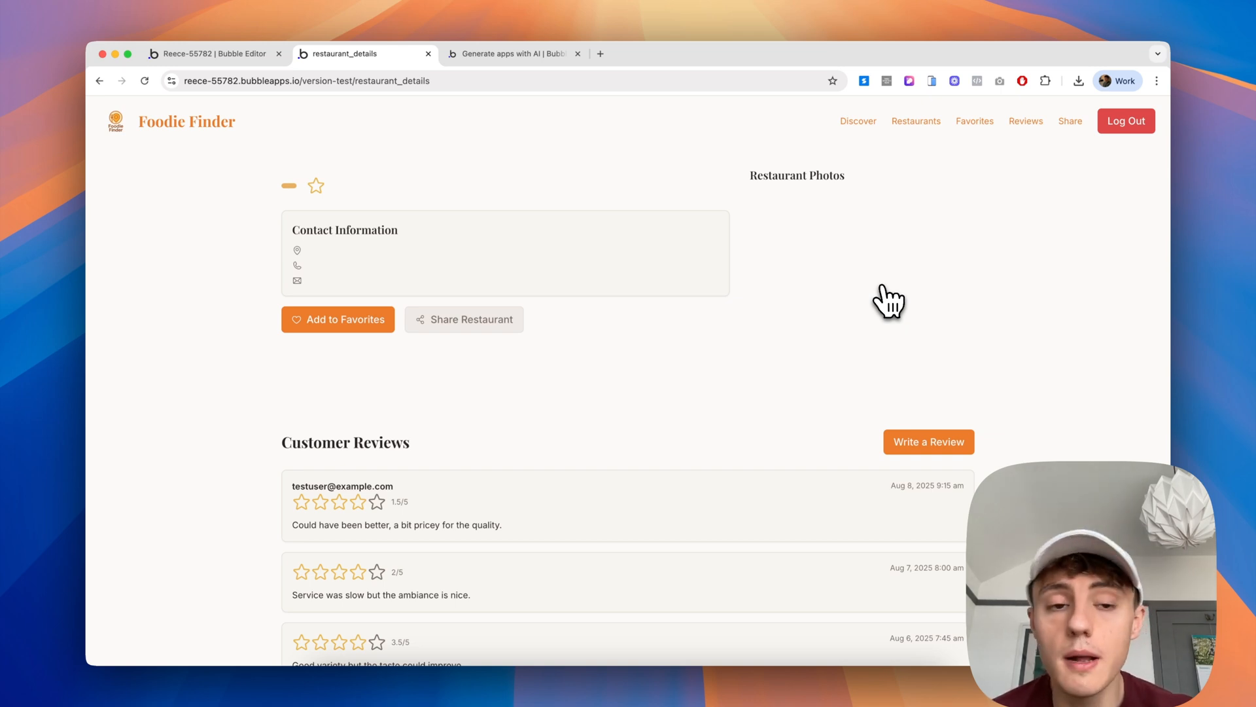
# - On My Favorite Restaurants, remove the duplicate Mama Mia Pizzeria and open the remaining one's details page
pyautogui.click(973, 121)
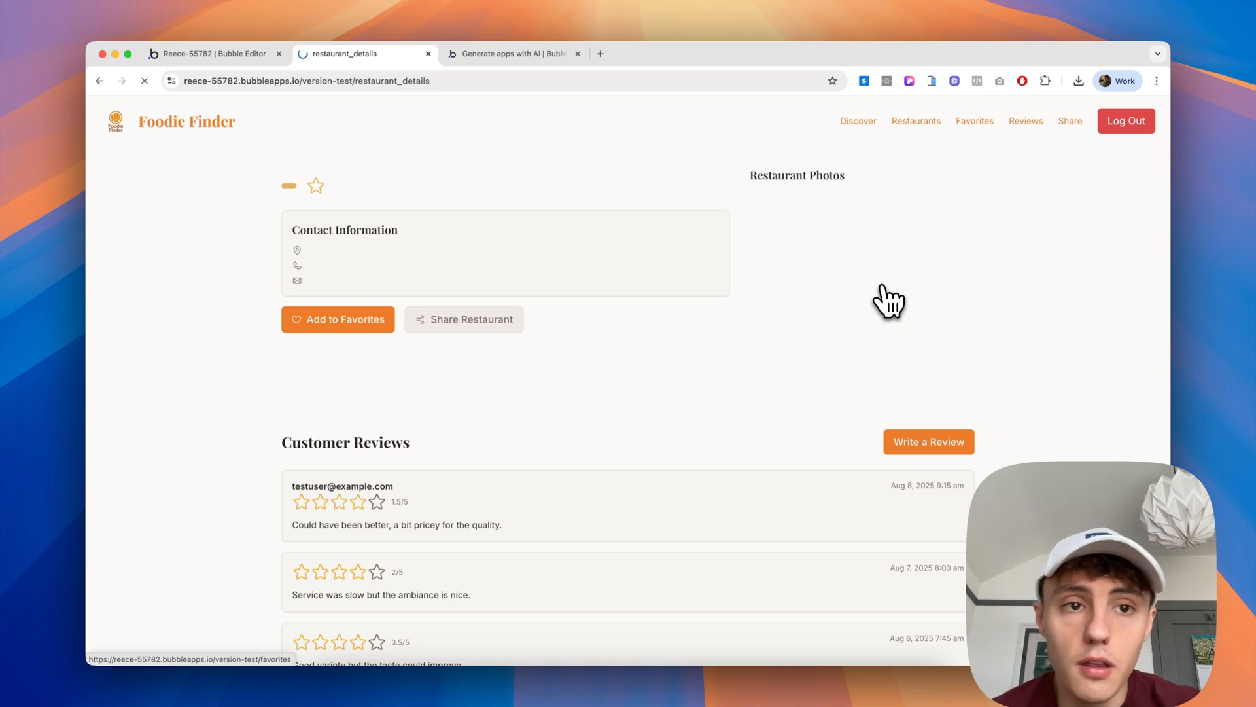
pyautogui.click(973, 121)
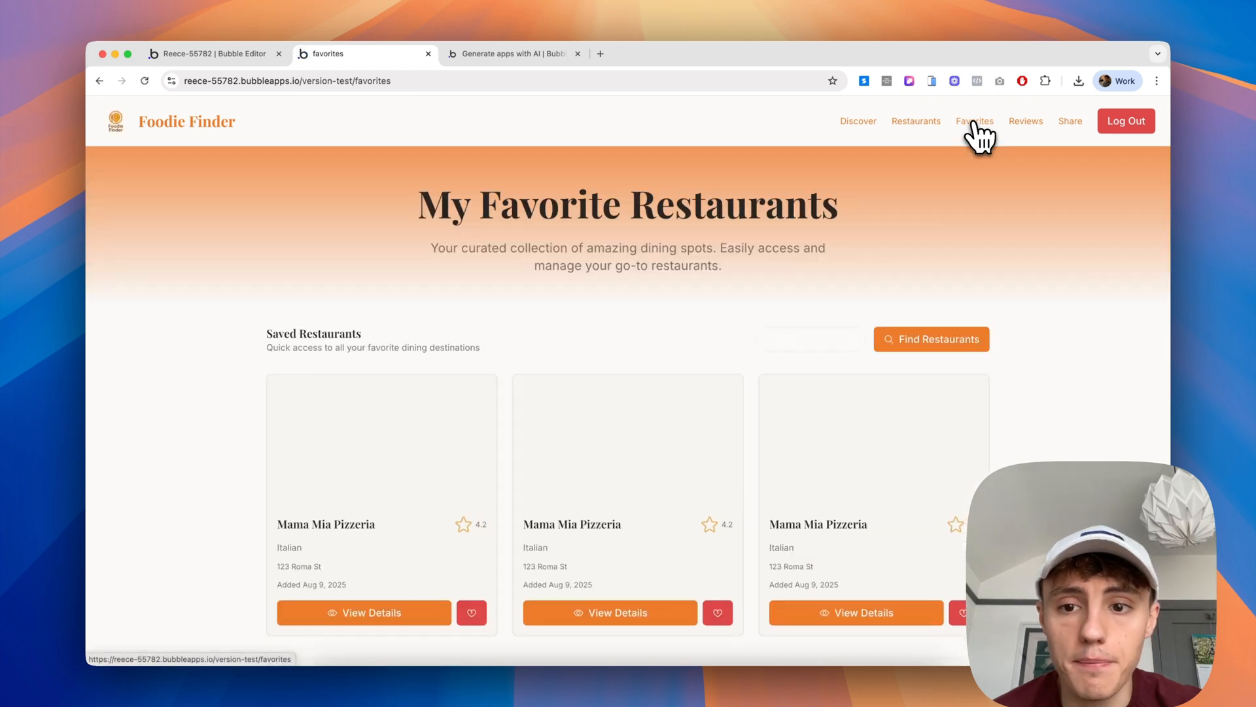
pyautogui.scroll(-3)
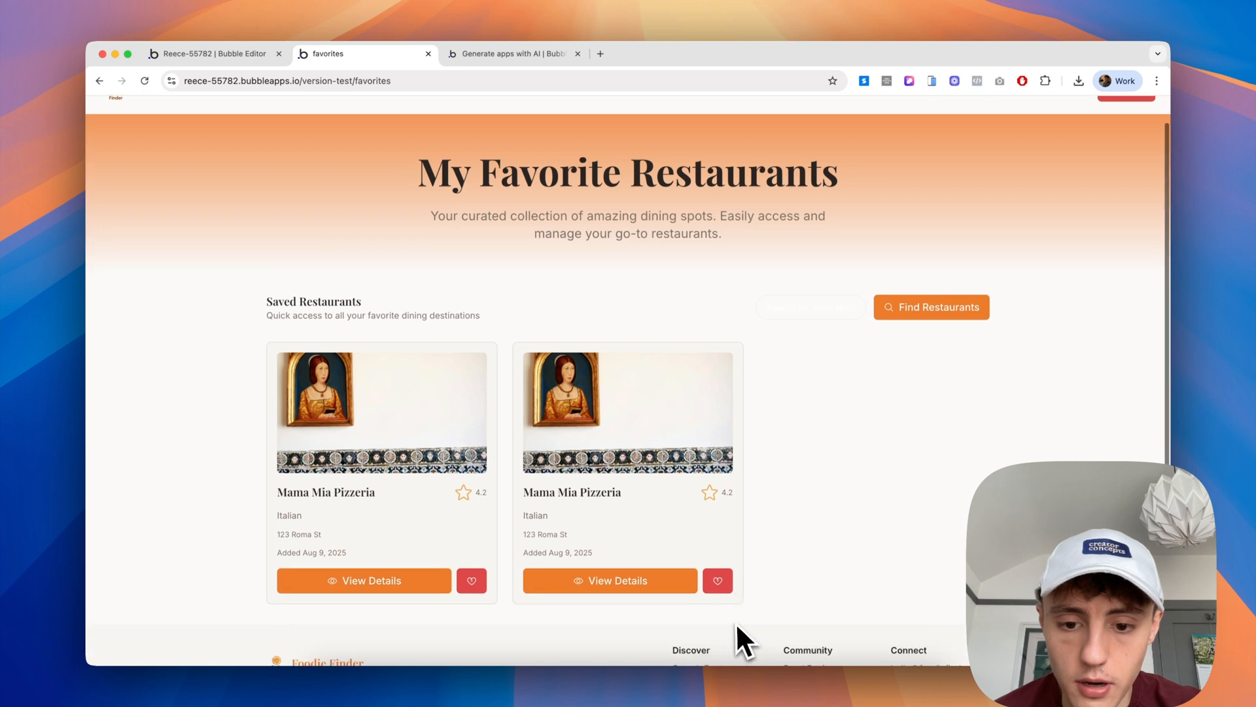
pyautogui.click(716, 579)
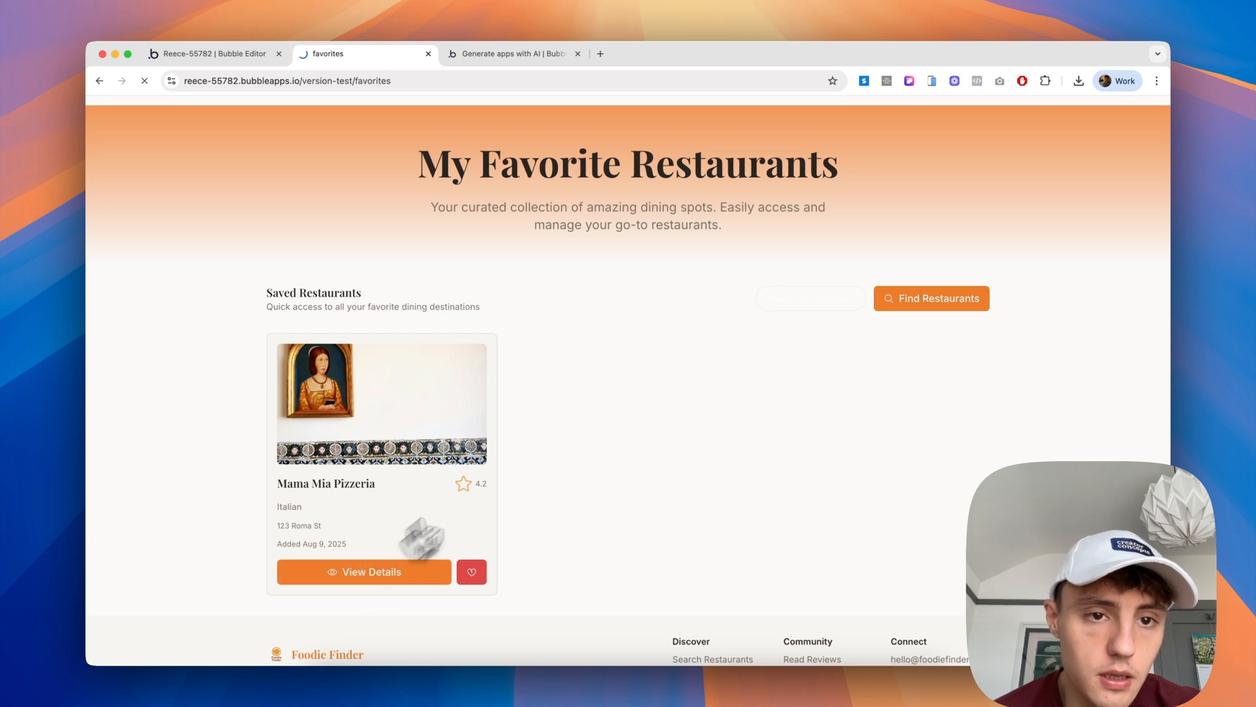
pyautogui.click(363, 572)
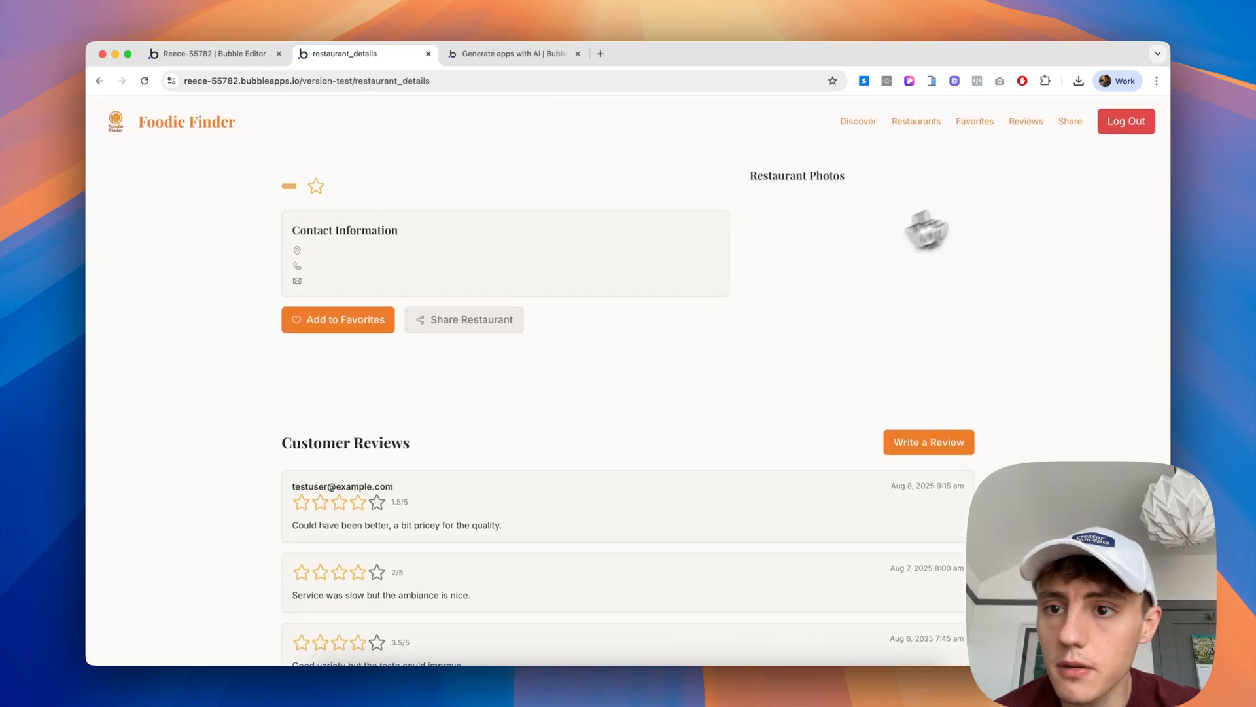
pyautogui.click(1026, 121)
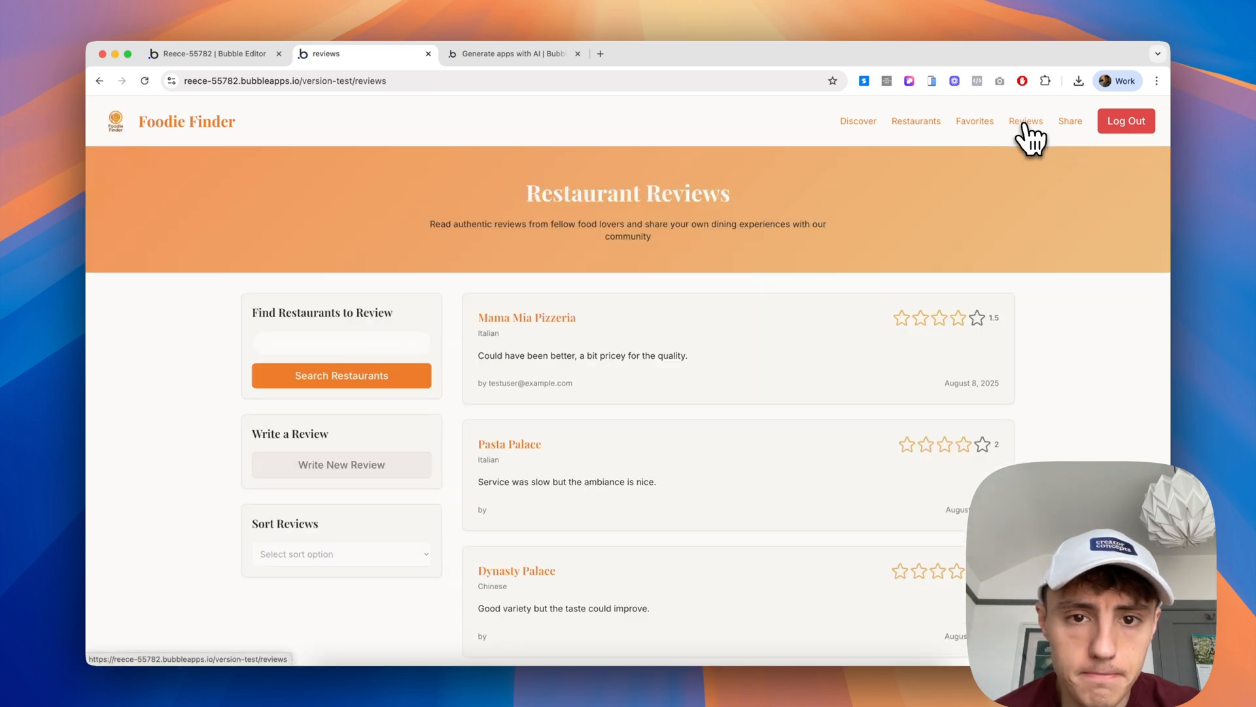
pyautogui.moveTo(958, 332)
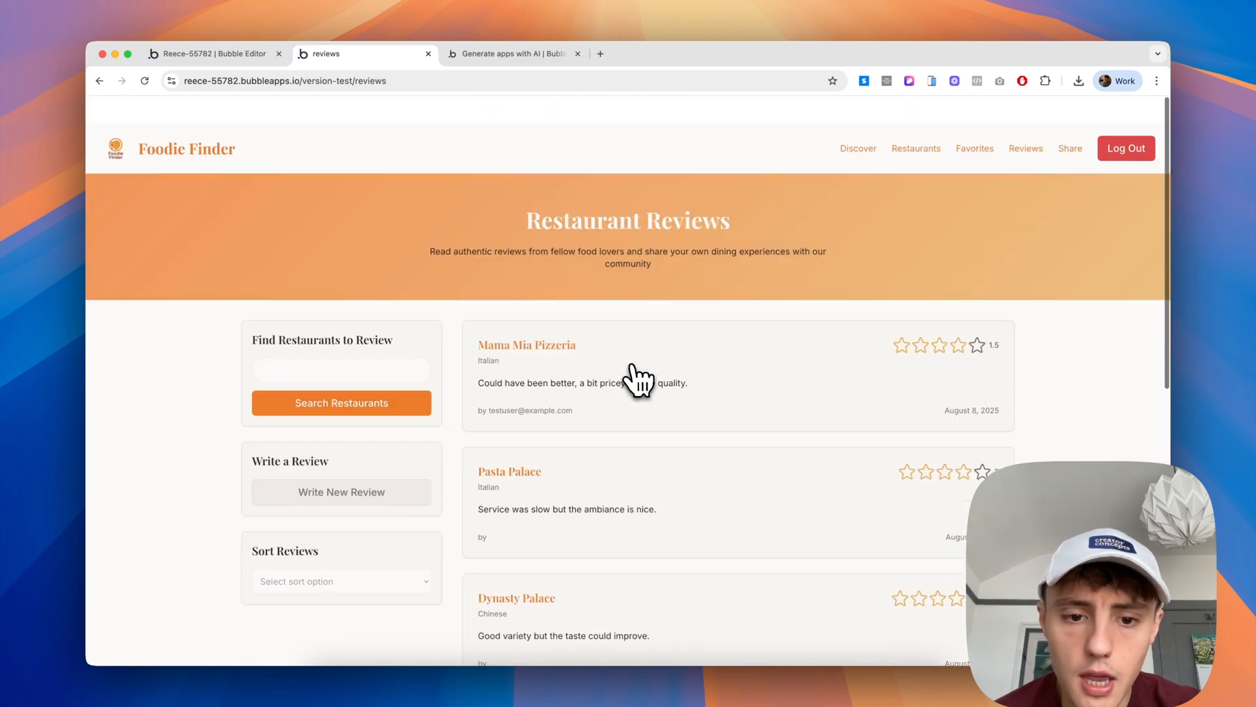
pyautogui.click(340, 490)
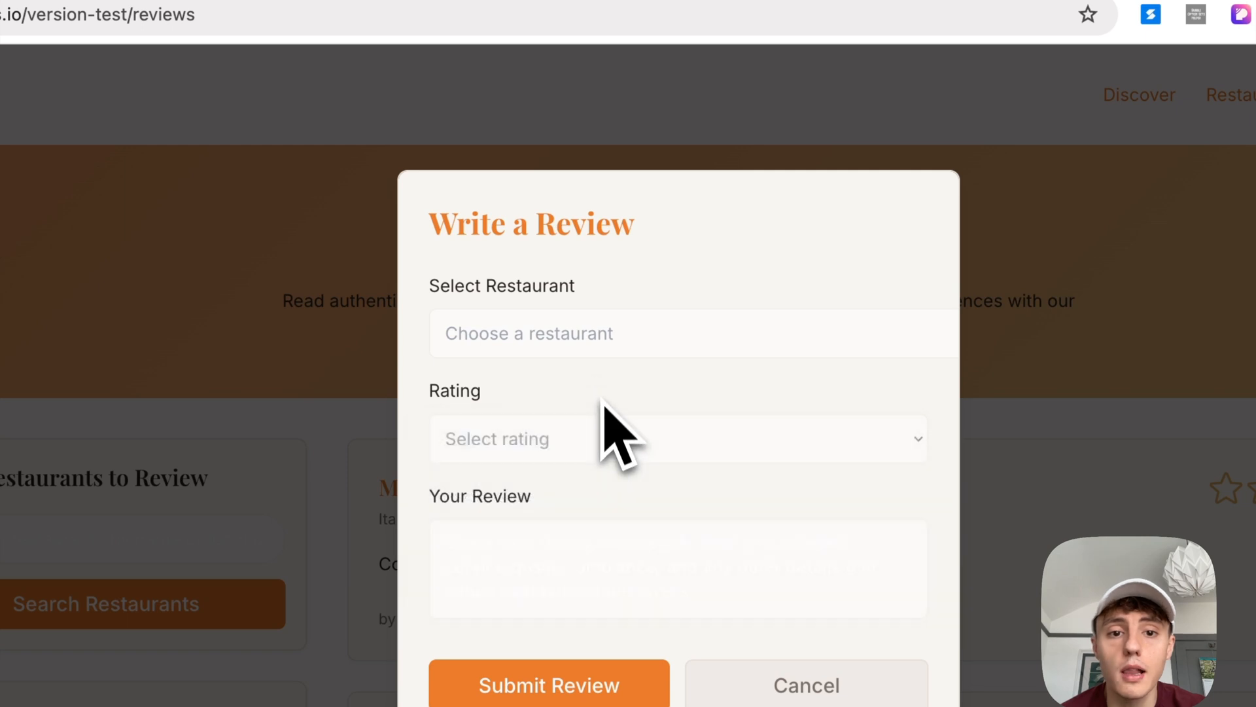
pyautogui.moveTo(625, 272)
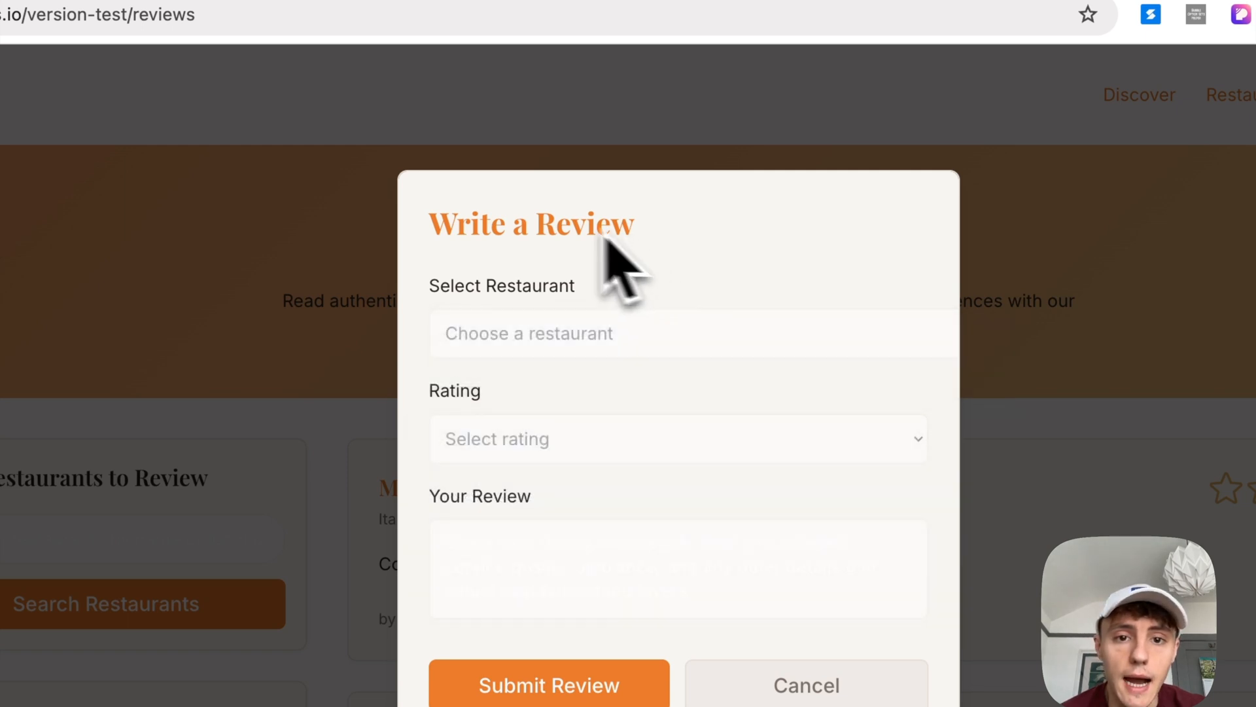
pyautogui.click(690, 334)
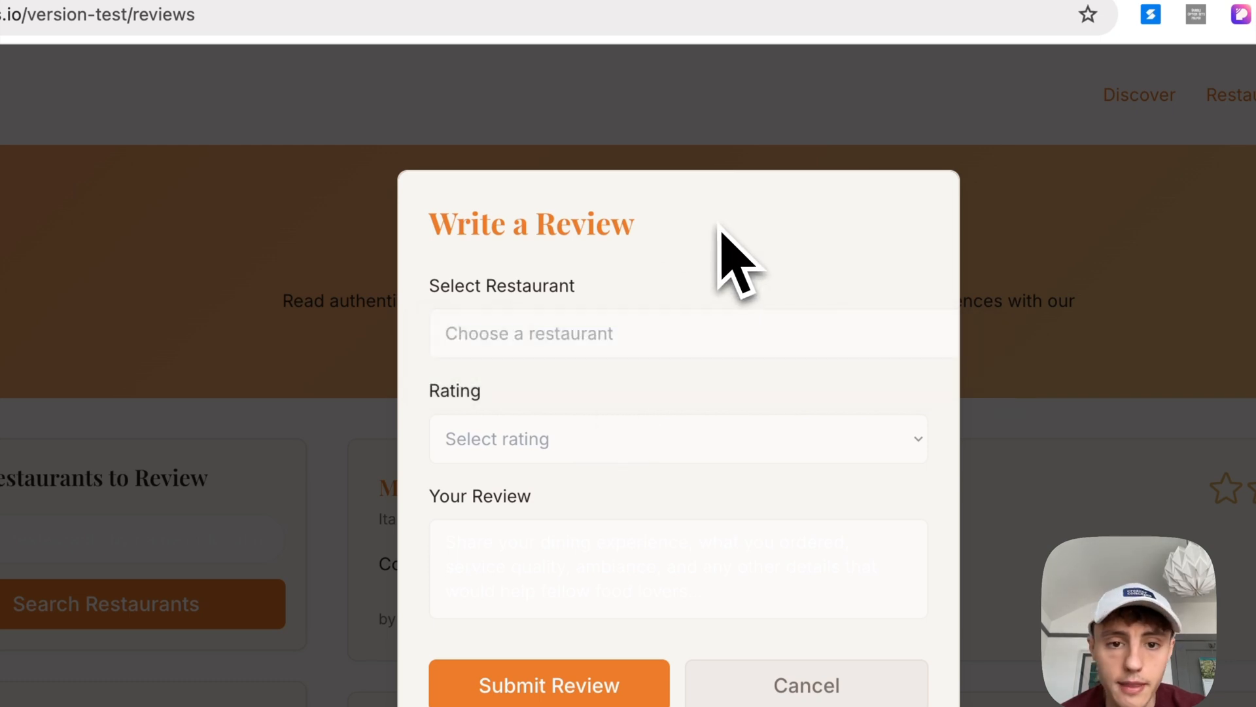
pyautogui.click(676, 439)
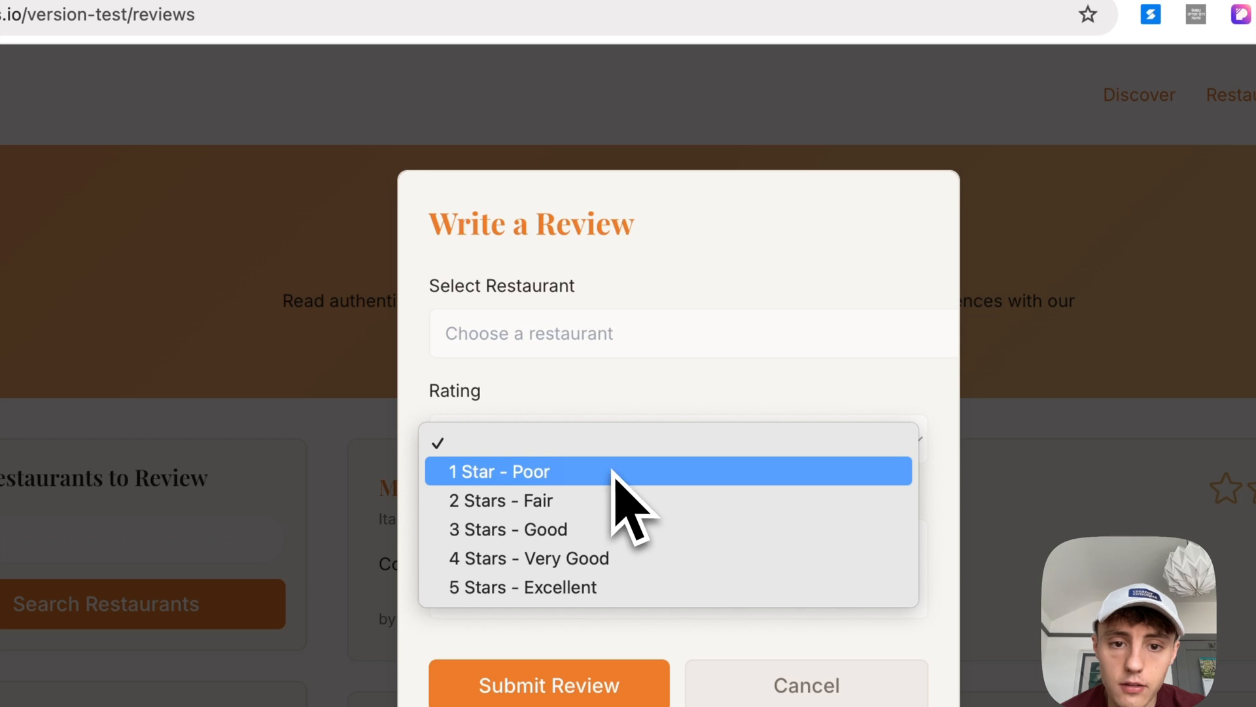
pyautogui.click(522, 586)
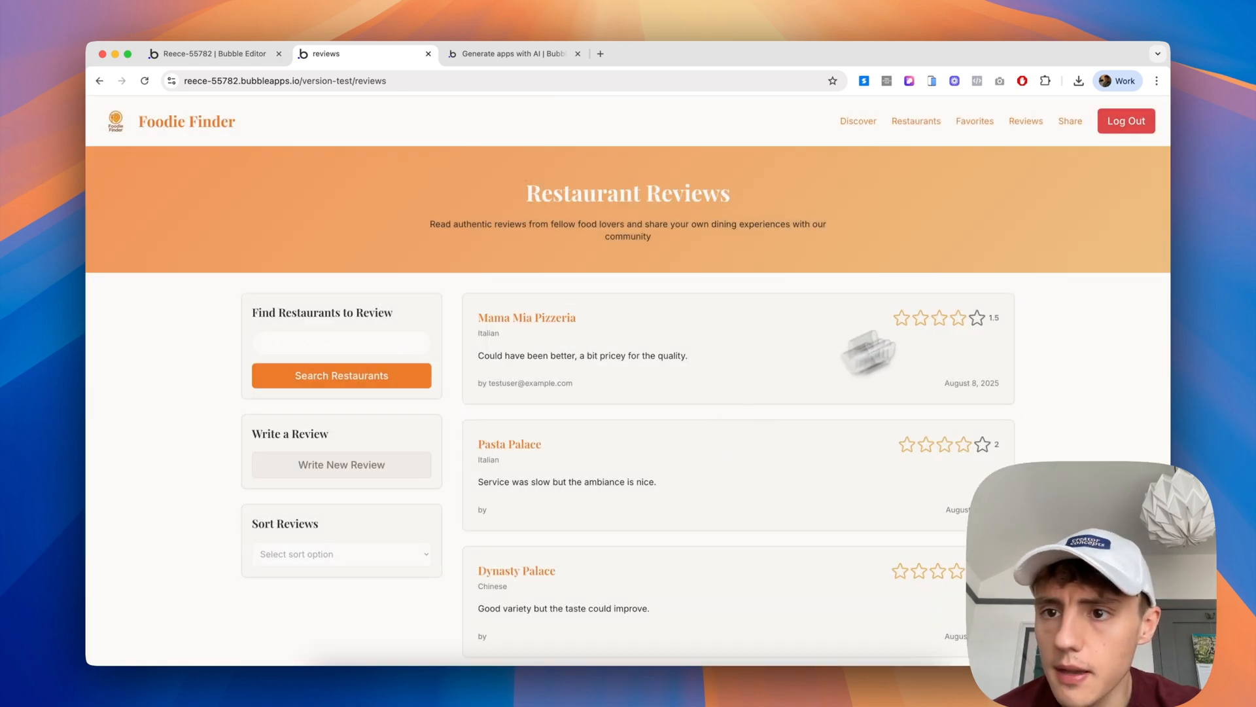
# - On the Share Great Food page, search for Mama Mia Pizzeria and try its Share This Restaurant dialog
pyautogui.click(1069, 121)
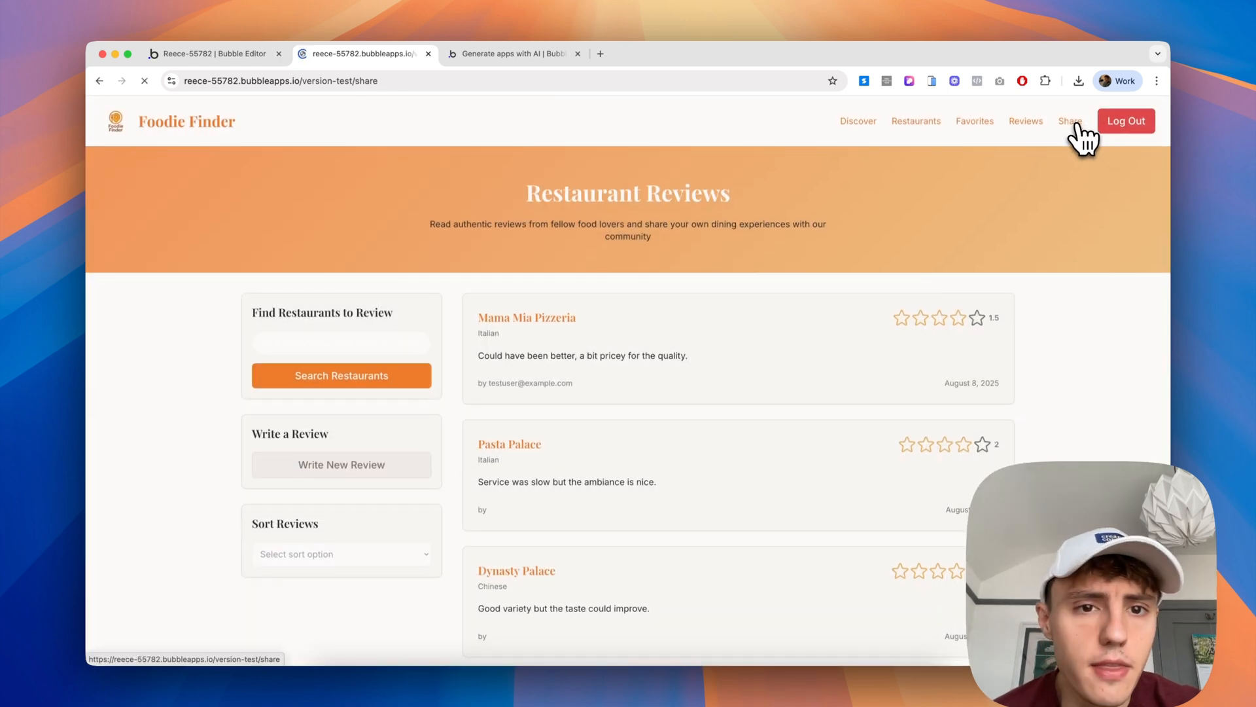
pyautogui.click(1069, 120)
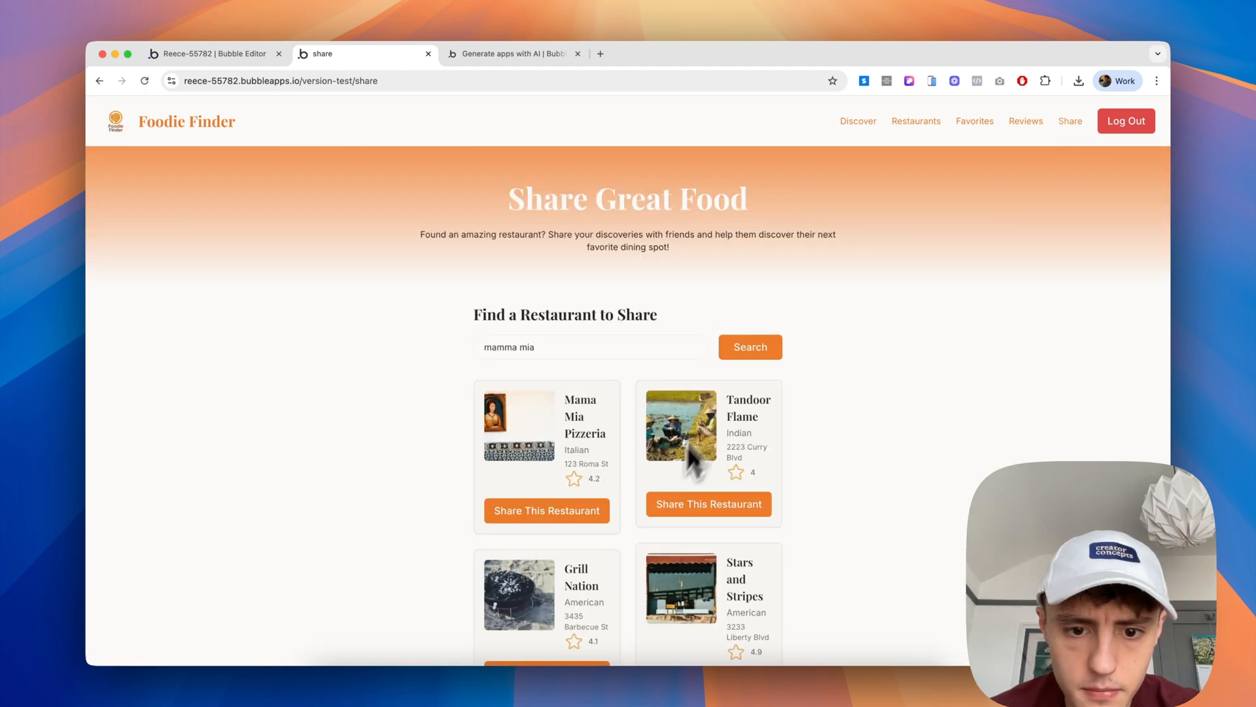
pyautogui.click(547, 510)
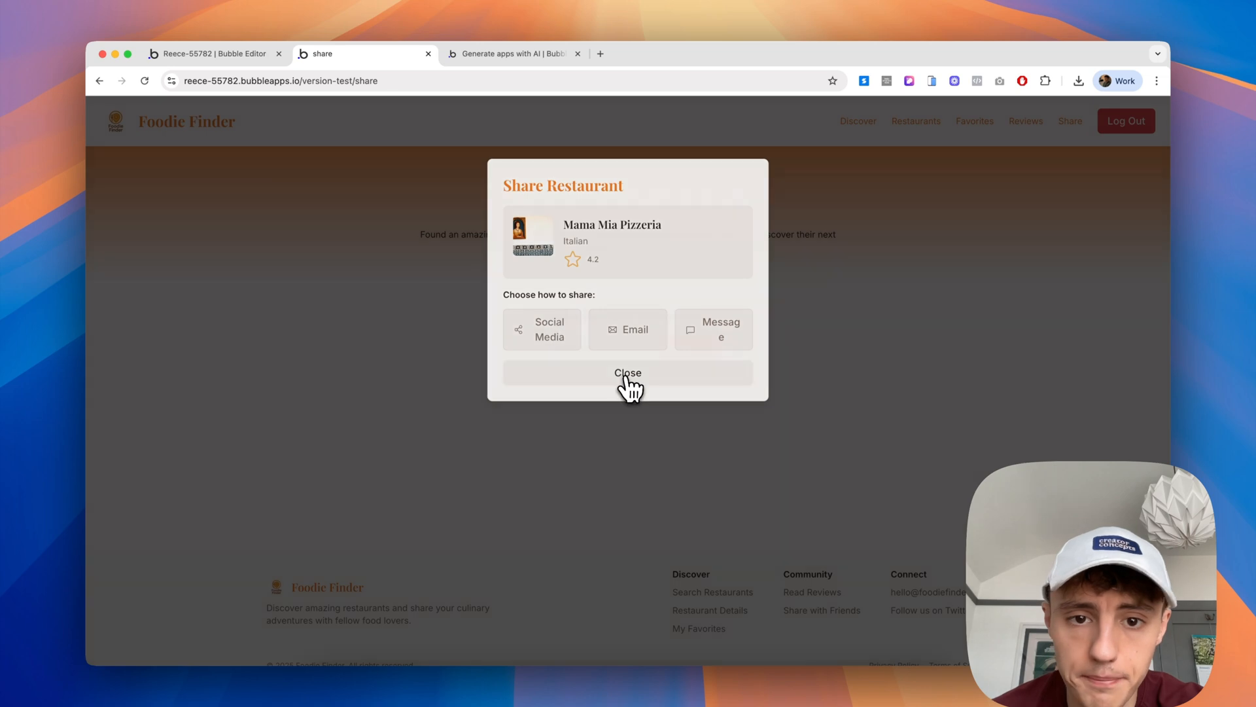
pyautogui.click(627, 372)
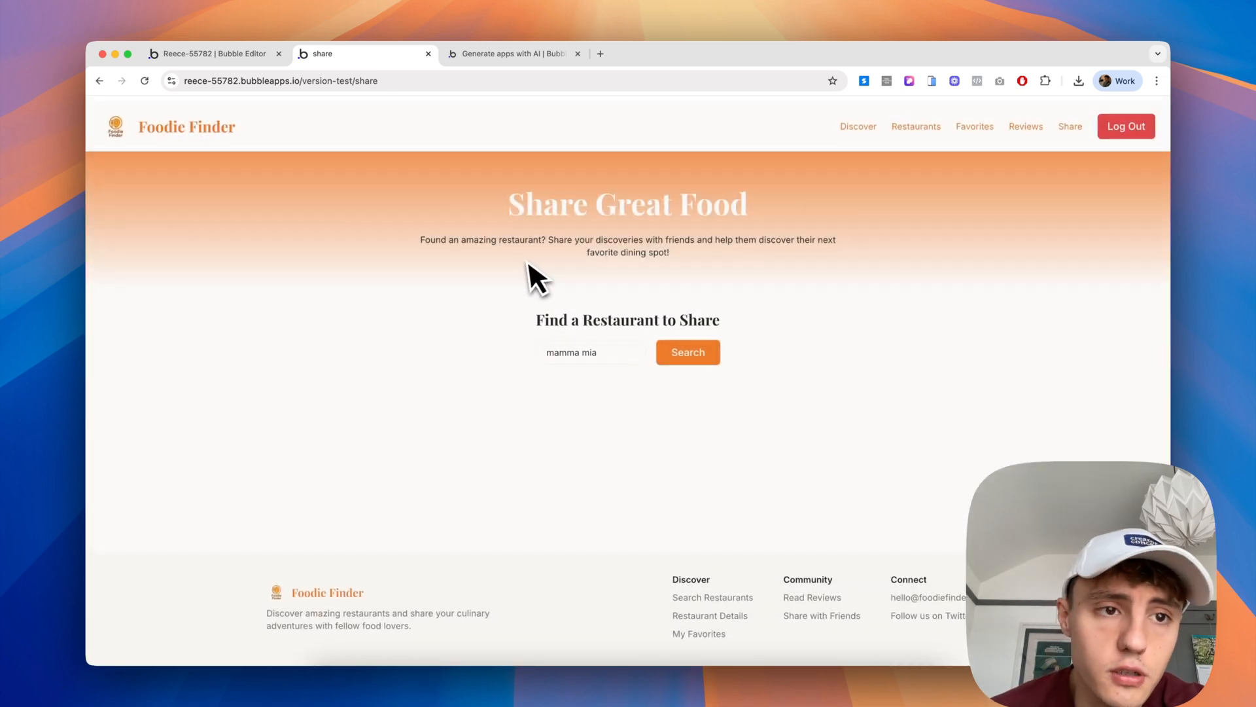
pyautogui.scroll(-3)
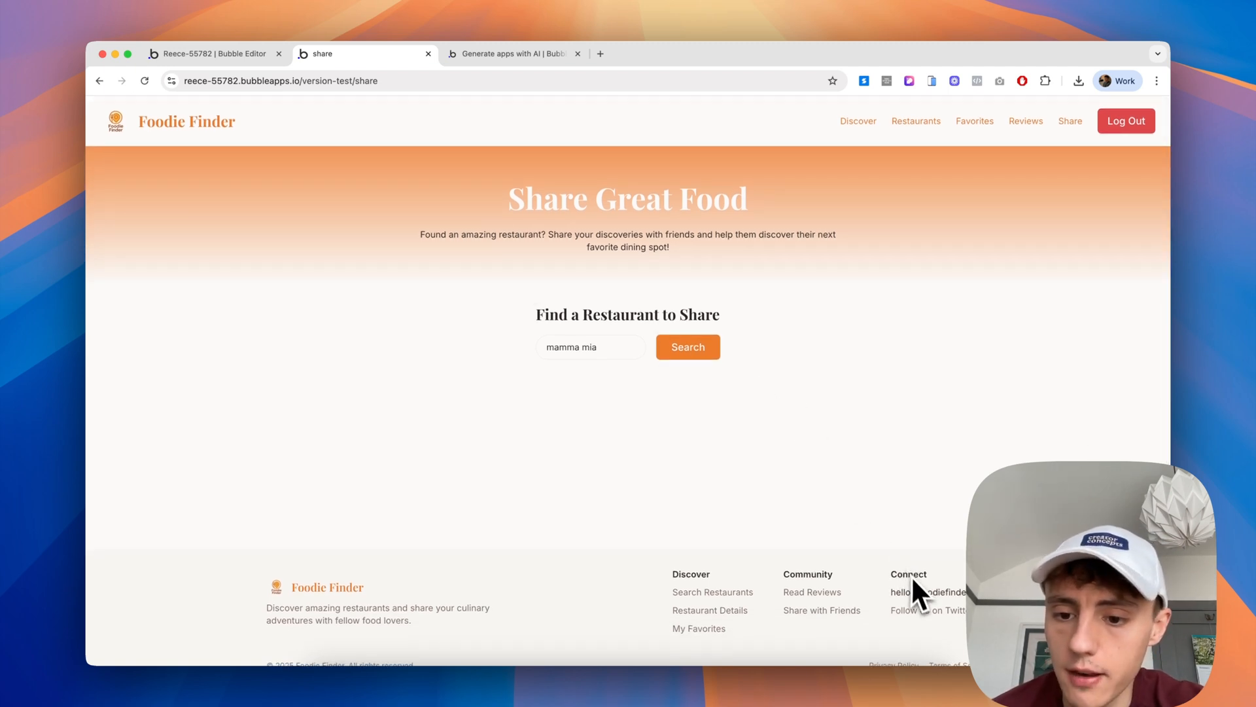
pyautogui.moveTo(890, 185)
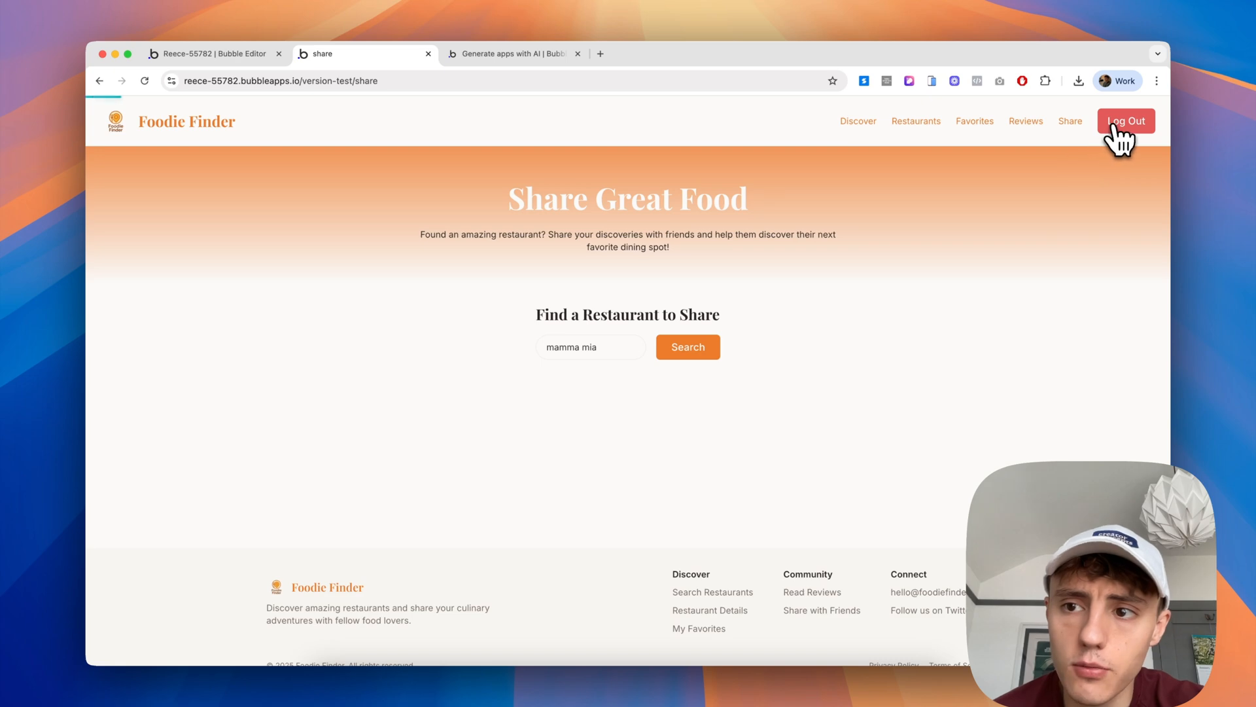
# - Log out of the Foodie Finder app from the navigation bar
pyautogui.click(1125, 120)
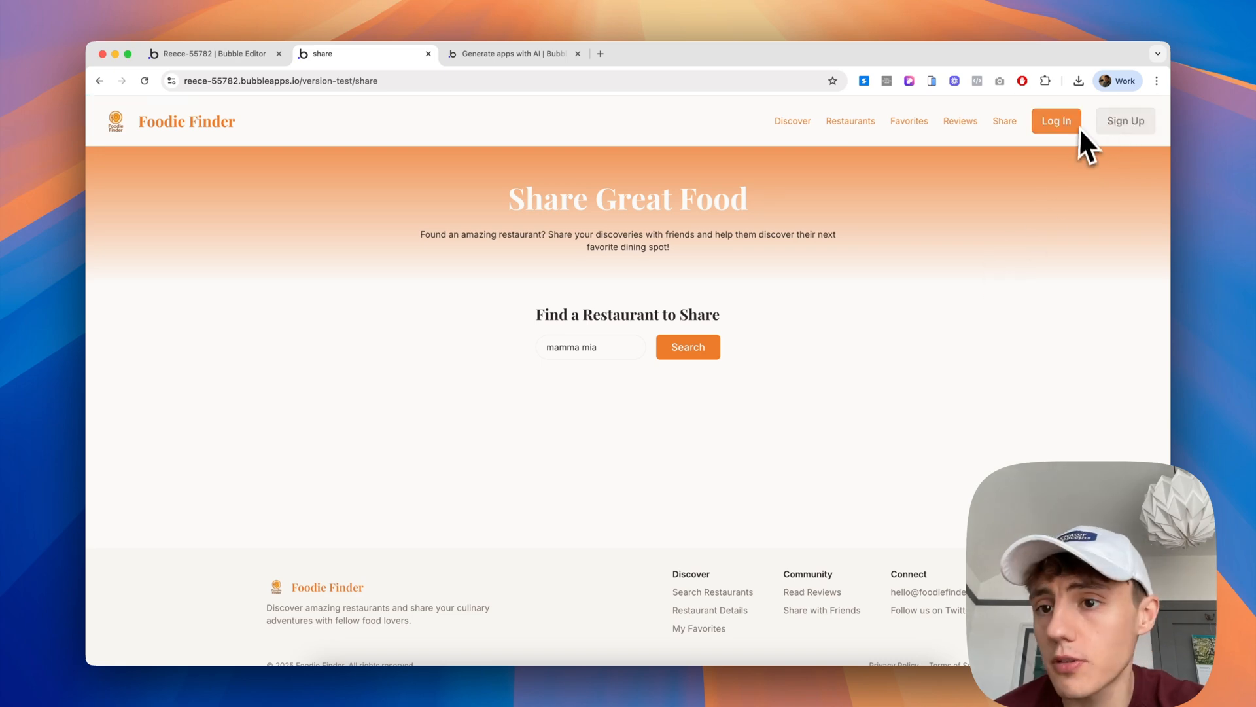
pyautogui.click(1056, 120)
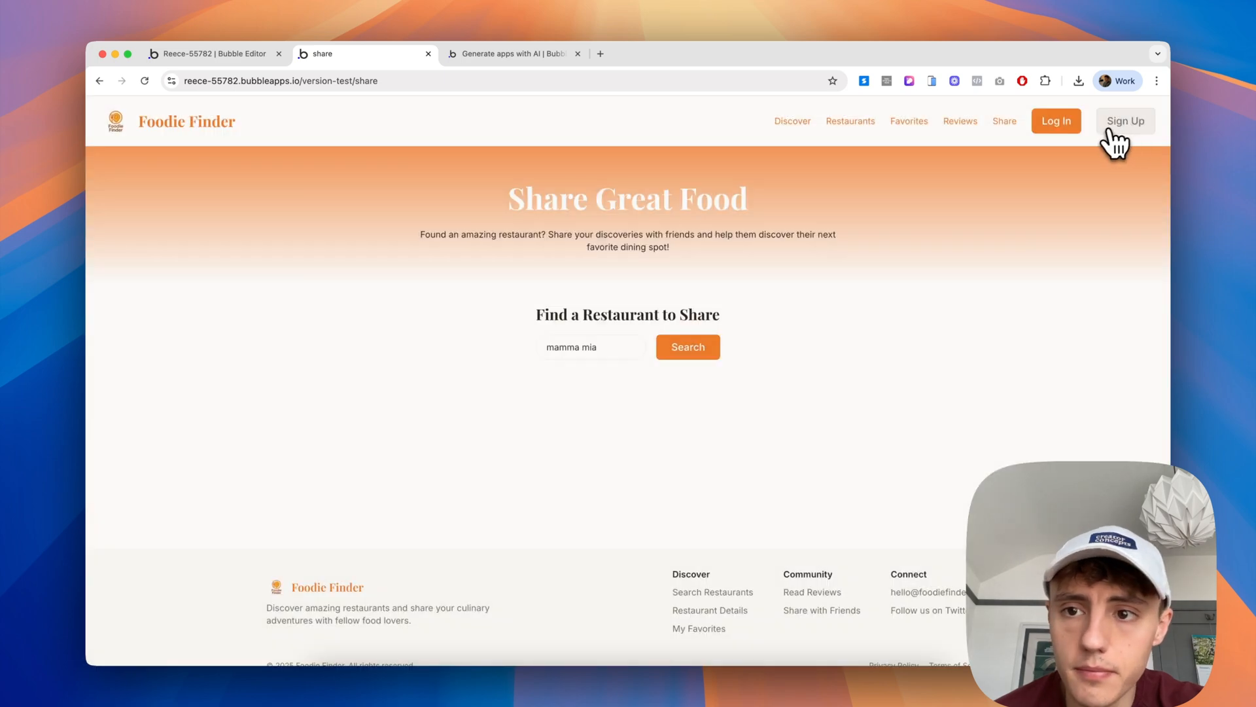
pyautogui.moveTo(405, 249)
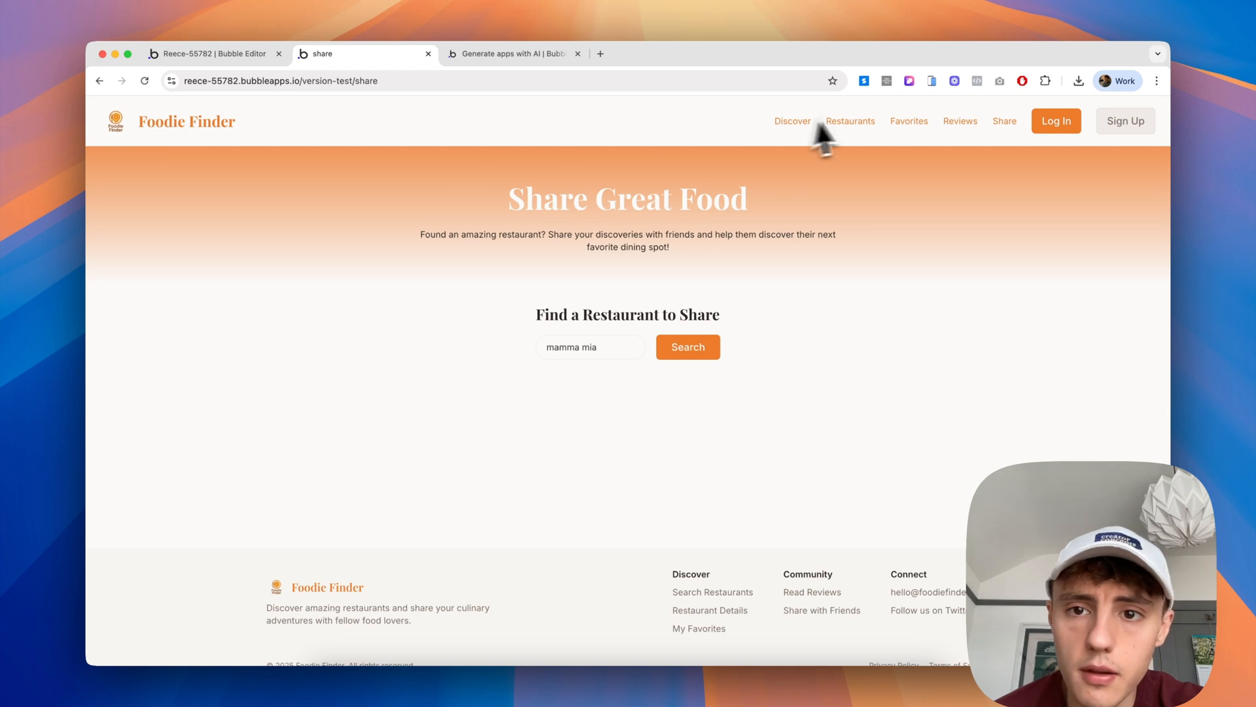
# - On Discover, enter a location and filter recommended restaurants by Indian, then French cuisine
pyautogui.click(792, 120)
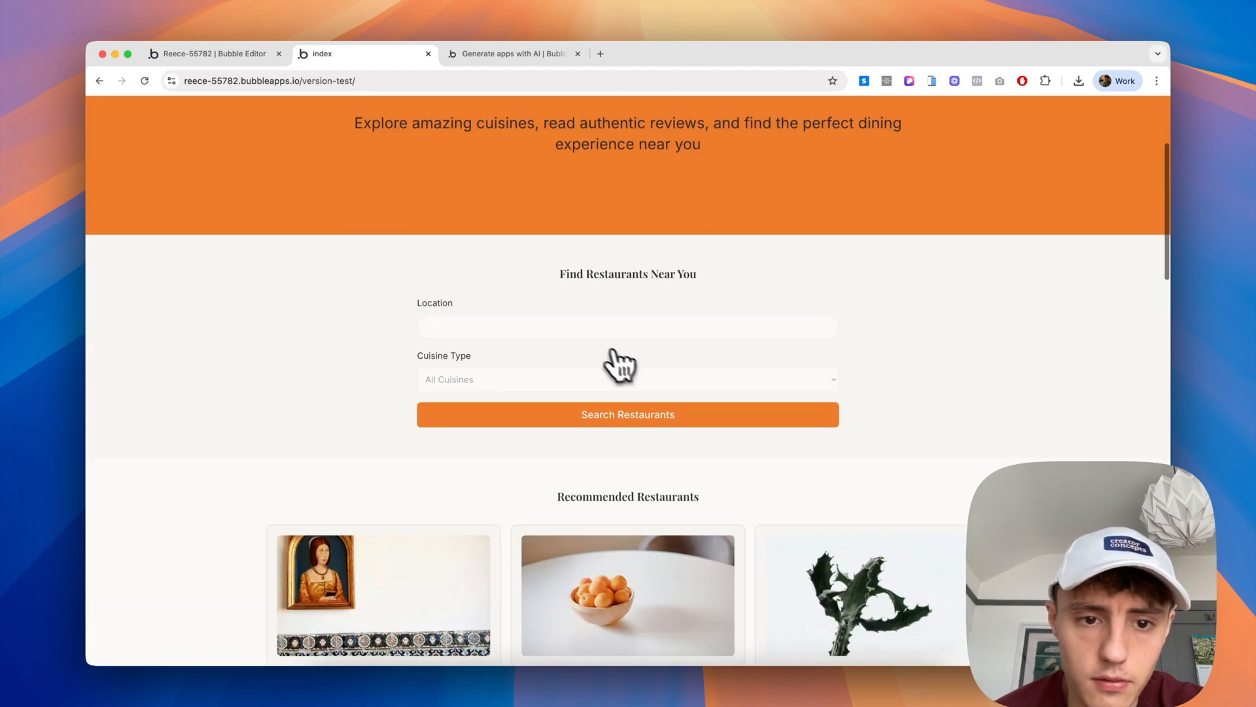
pyautogui.write('L')
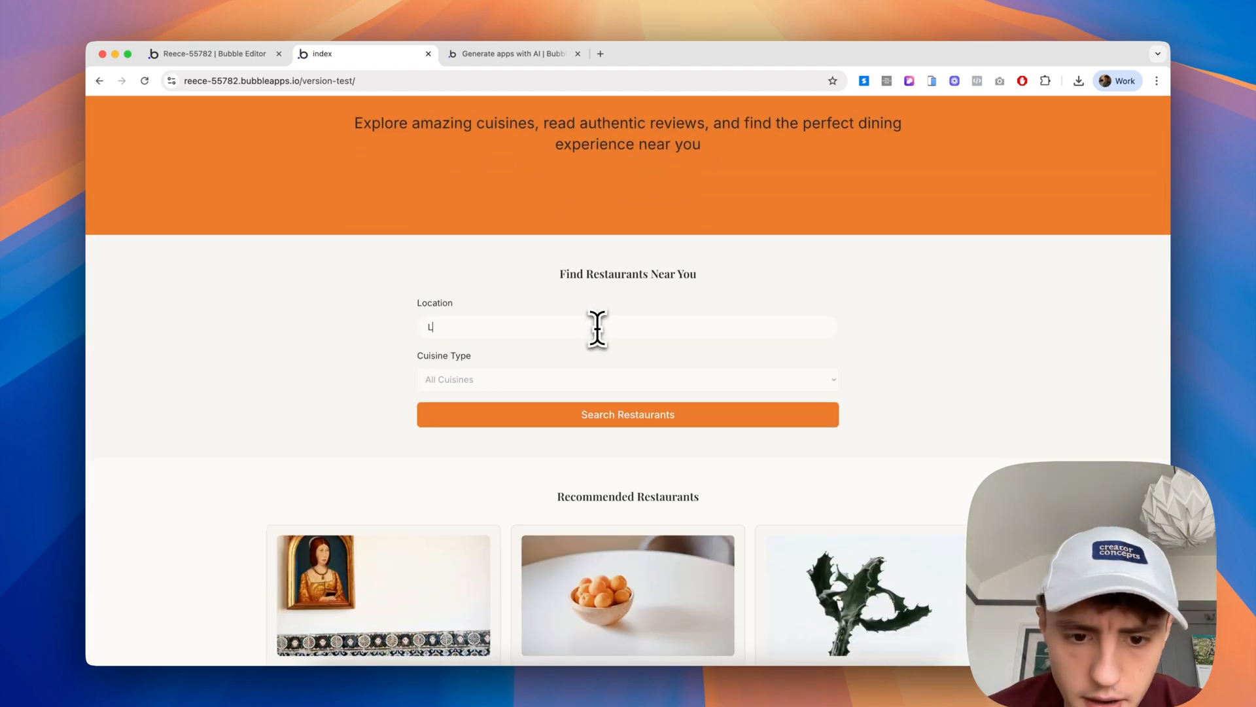
pyautogui.click(627, 380)
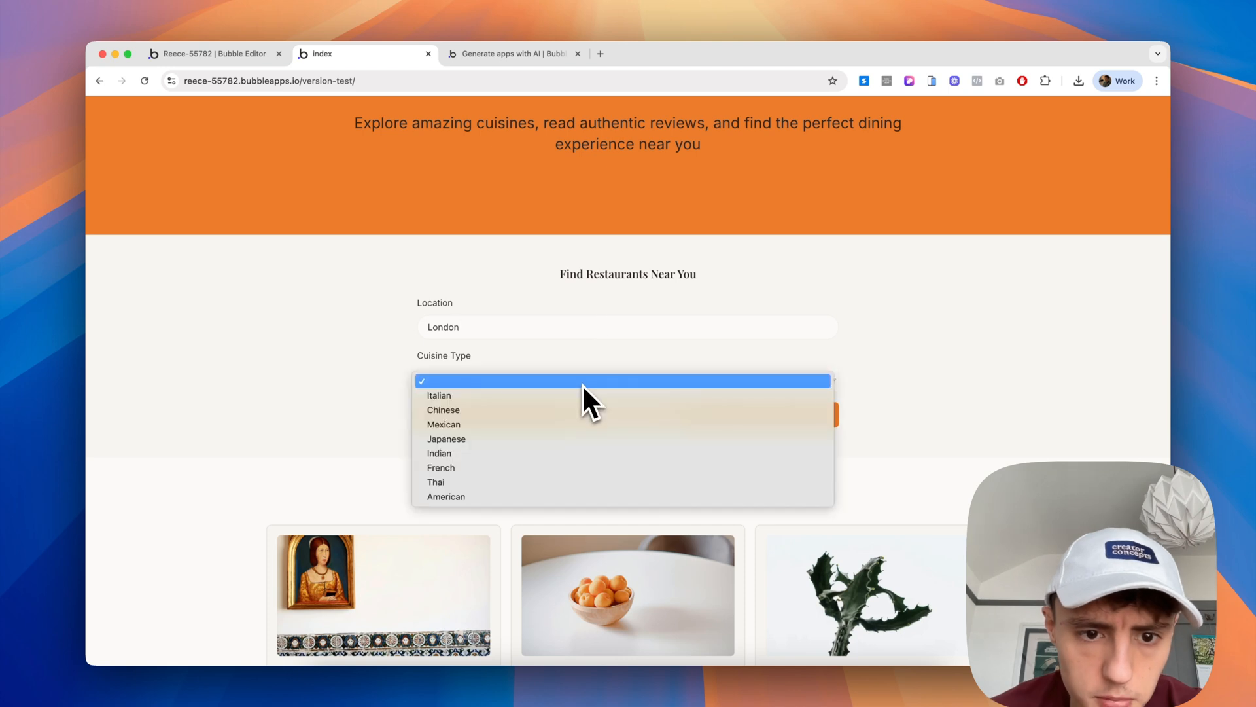
pyautogui.click(440, 452)
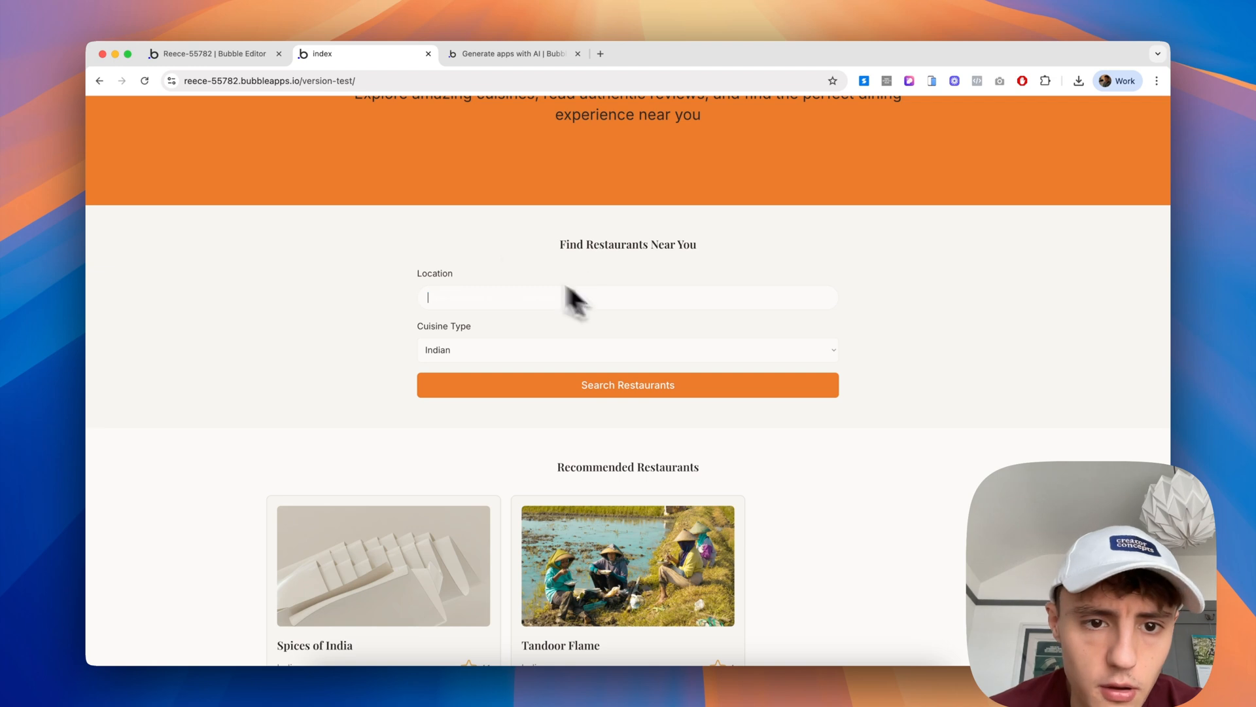
pyautogui.scroll(-3)
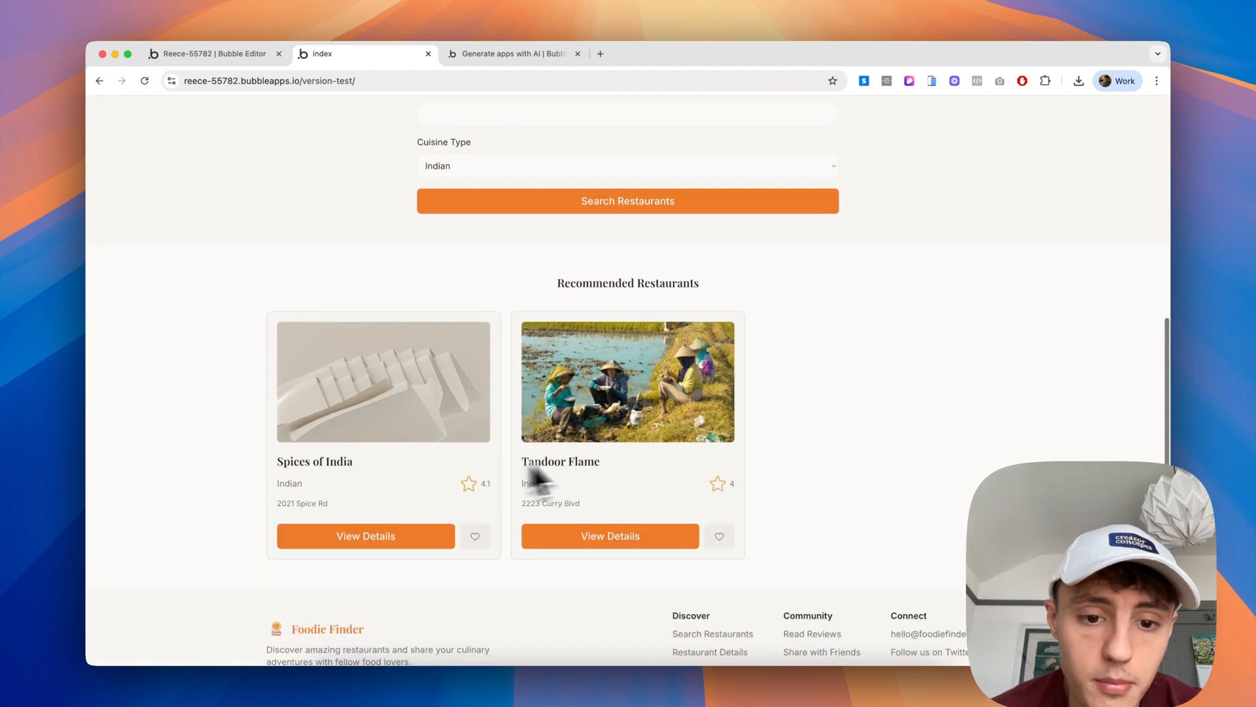
pyautogui.click(626, 167)
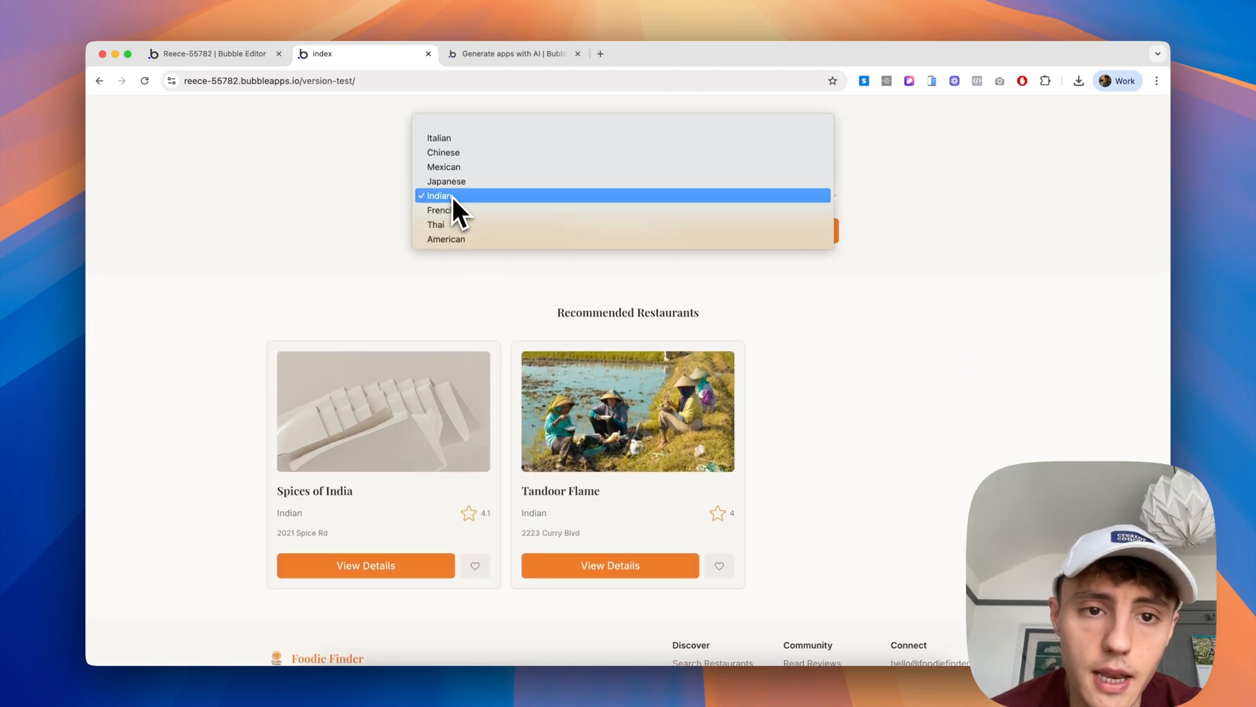
pyautogui.click(439, 209)
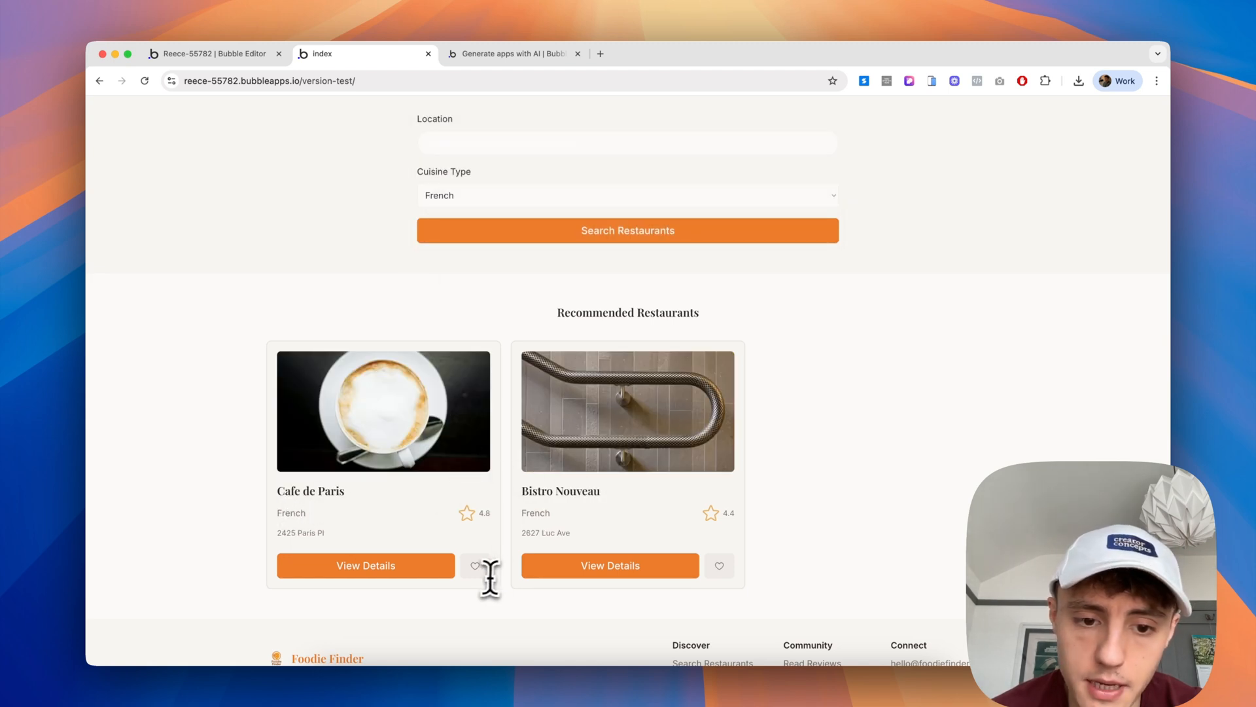
pyautogui.scroll(3)
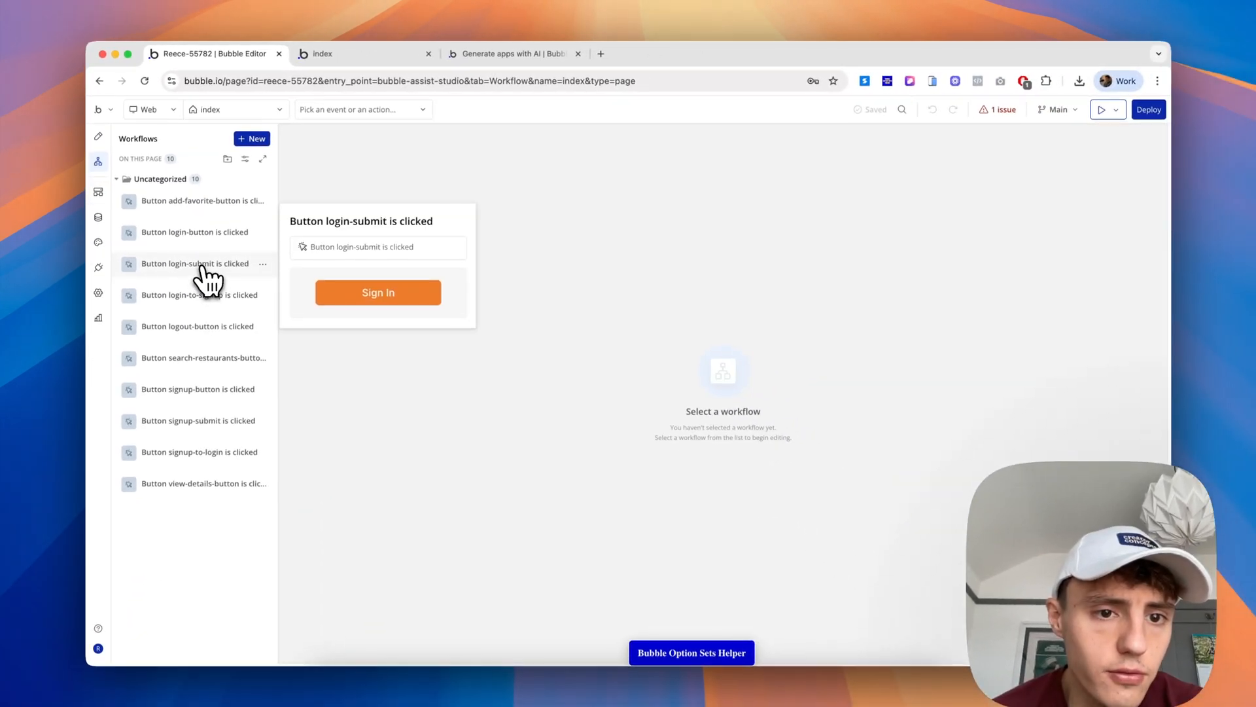
# - Review the 'Button login-submit is clicked' workflow's log-in step, then inspect the login popup's sign-in button and password field
pyautogui.click(194, 263)
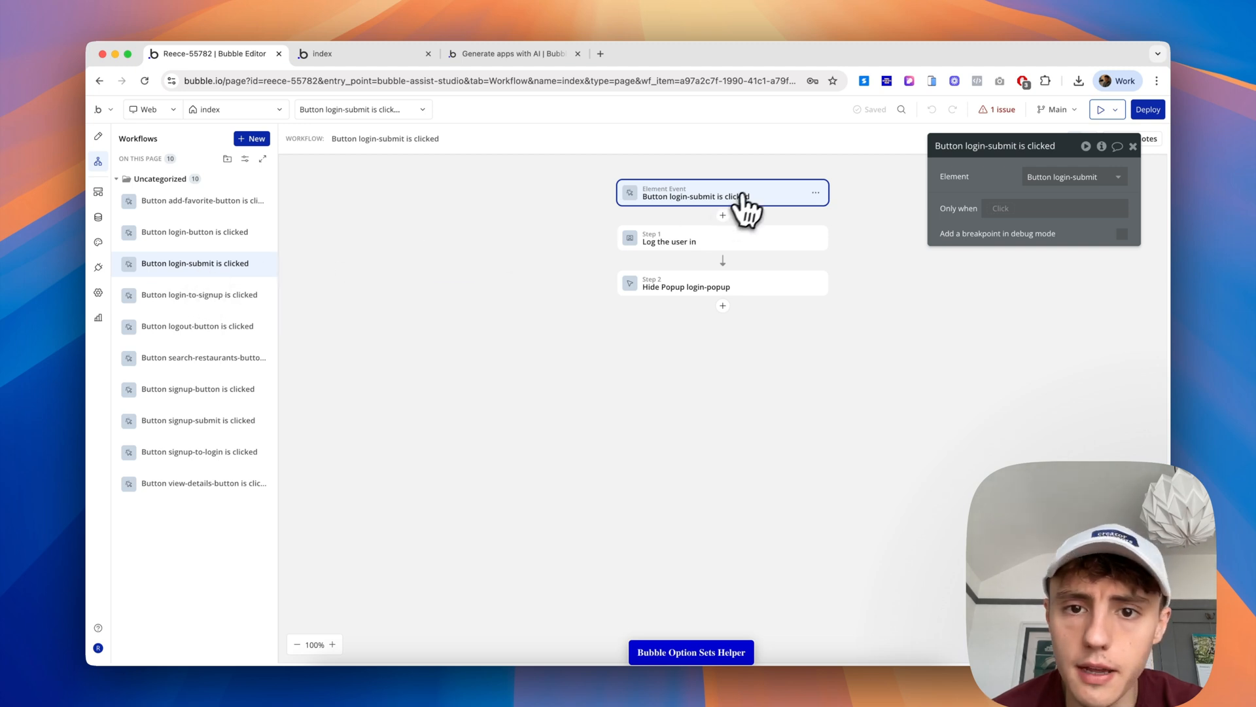
pyautogui.click(721, 236)
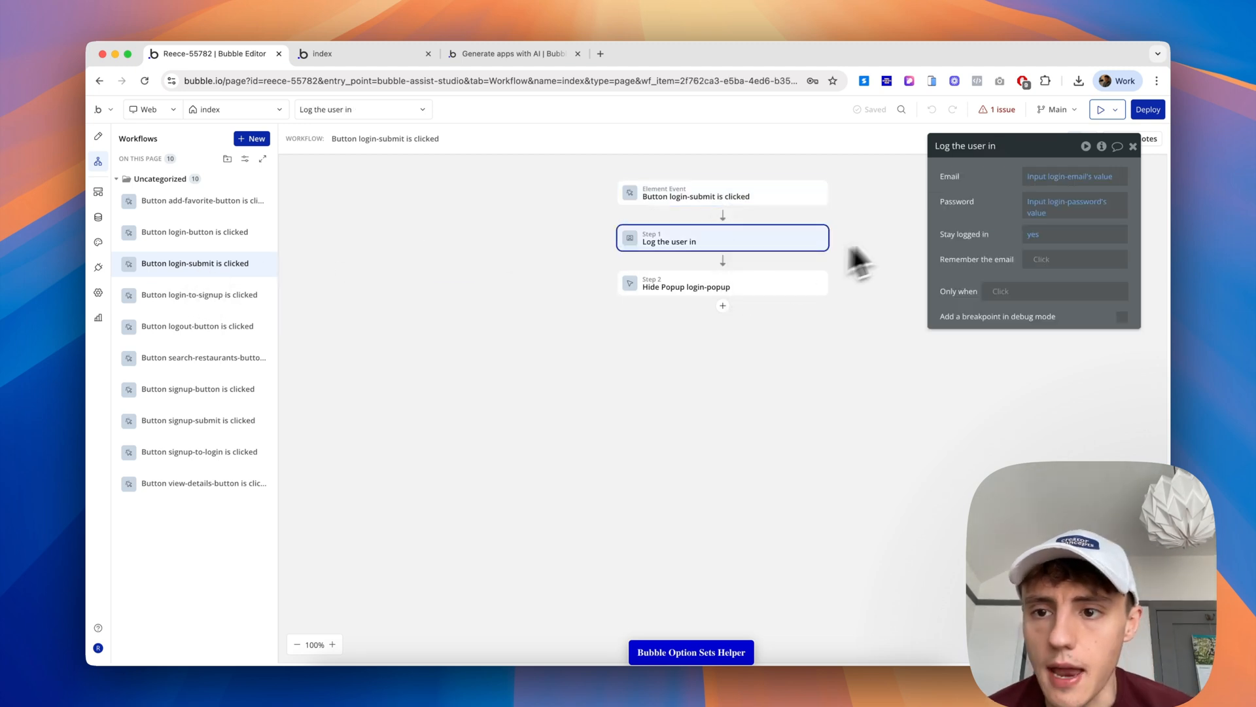
pyautogui.moveTo(1034, 145); pyautogui.dragTo(962, 191)
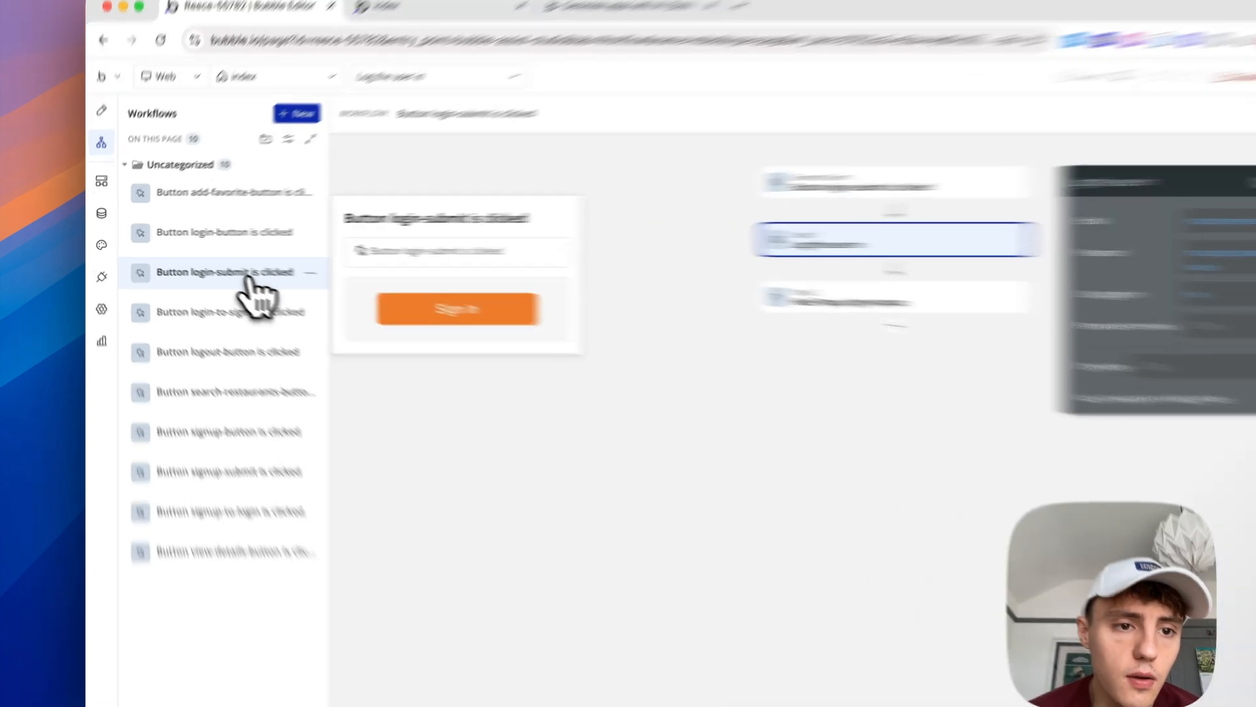
pyautogui.click(109, 51)
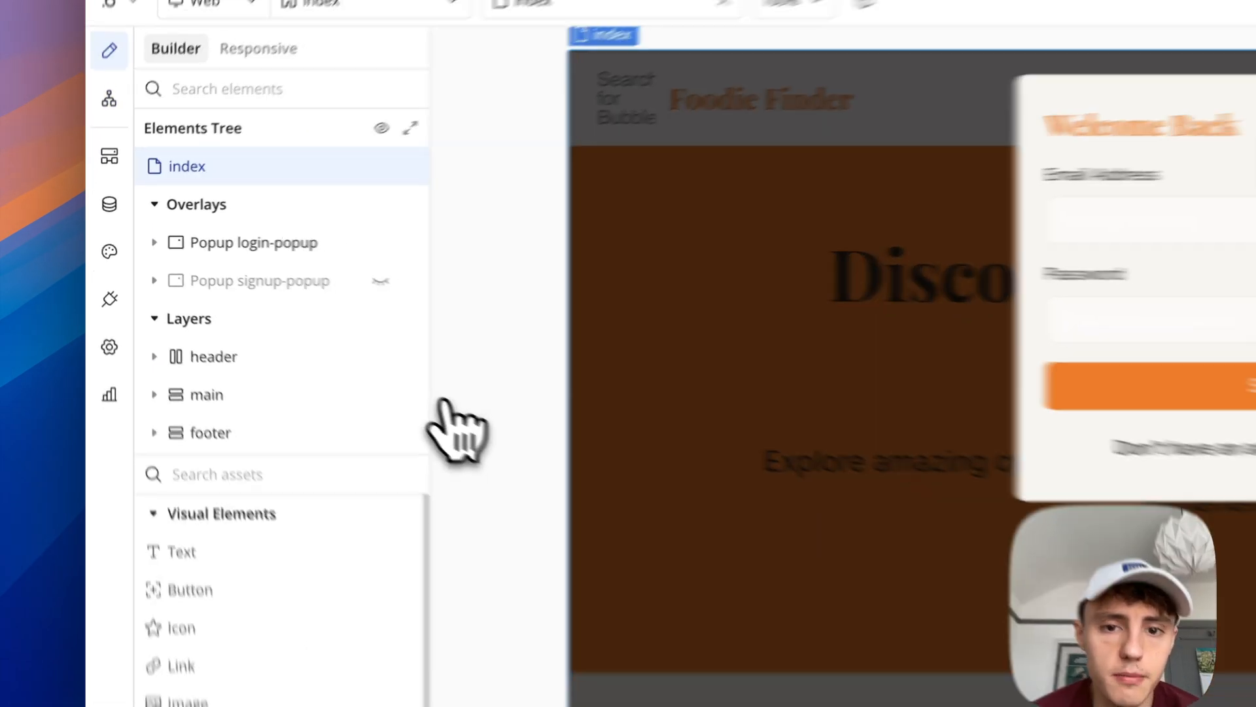
pyautogui.click(716, 312)
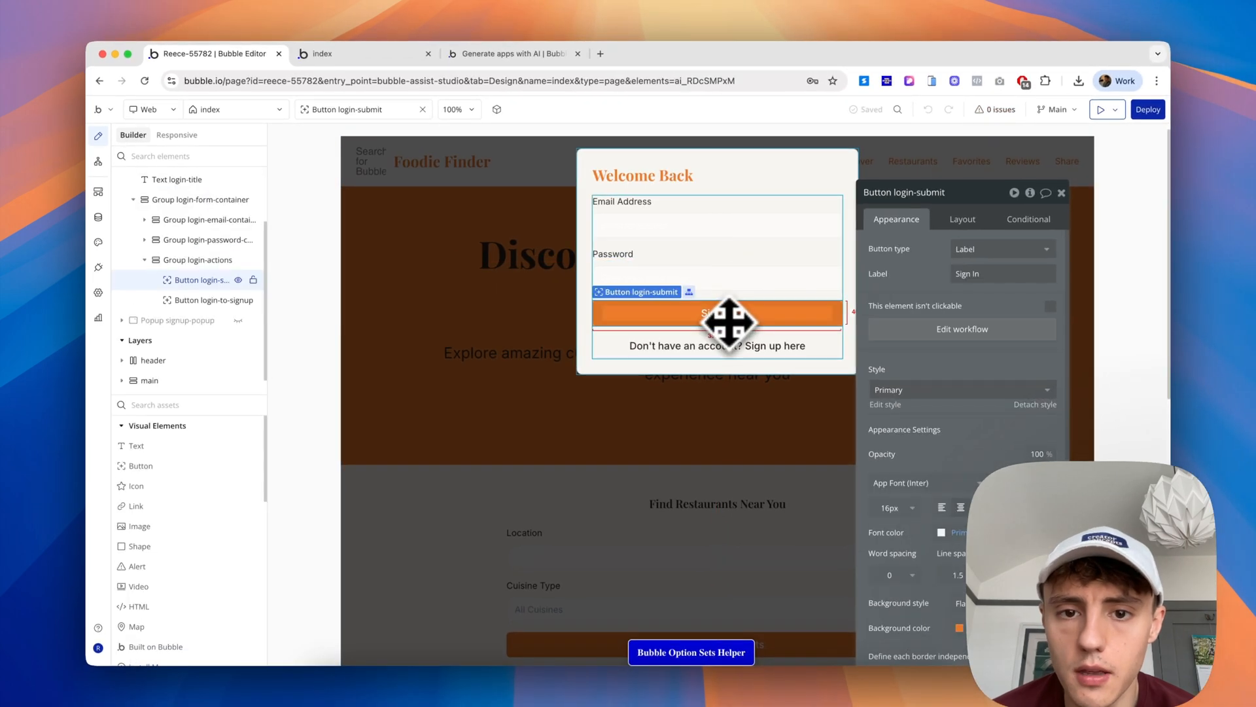
pyautogui.click(716, 278)
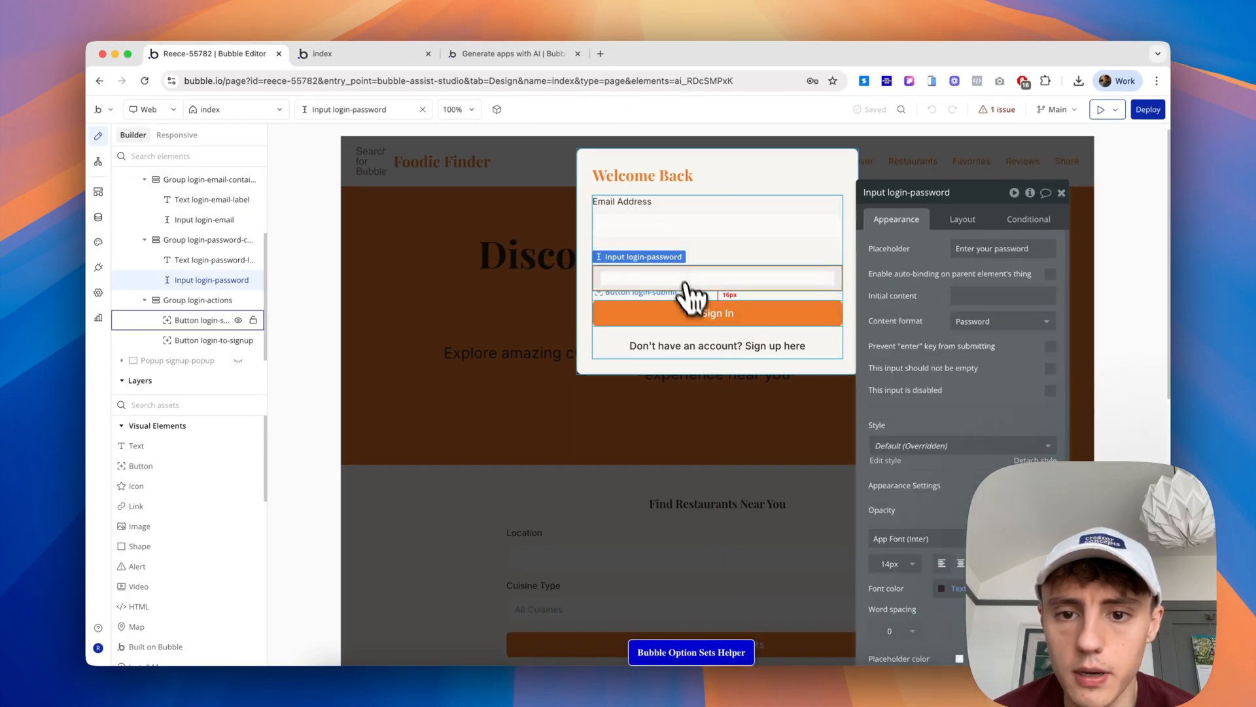
# - Return to the sign-in workflow's remaining steps, then go to the app's Data types list
pyautogui.click(98, 161)
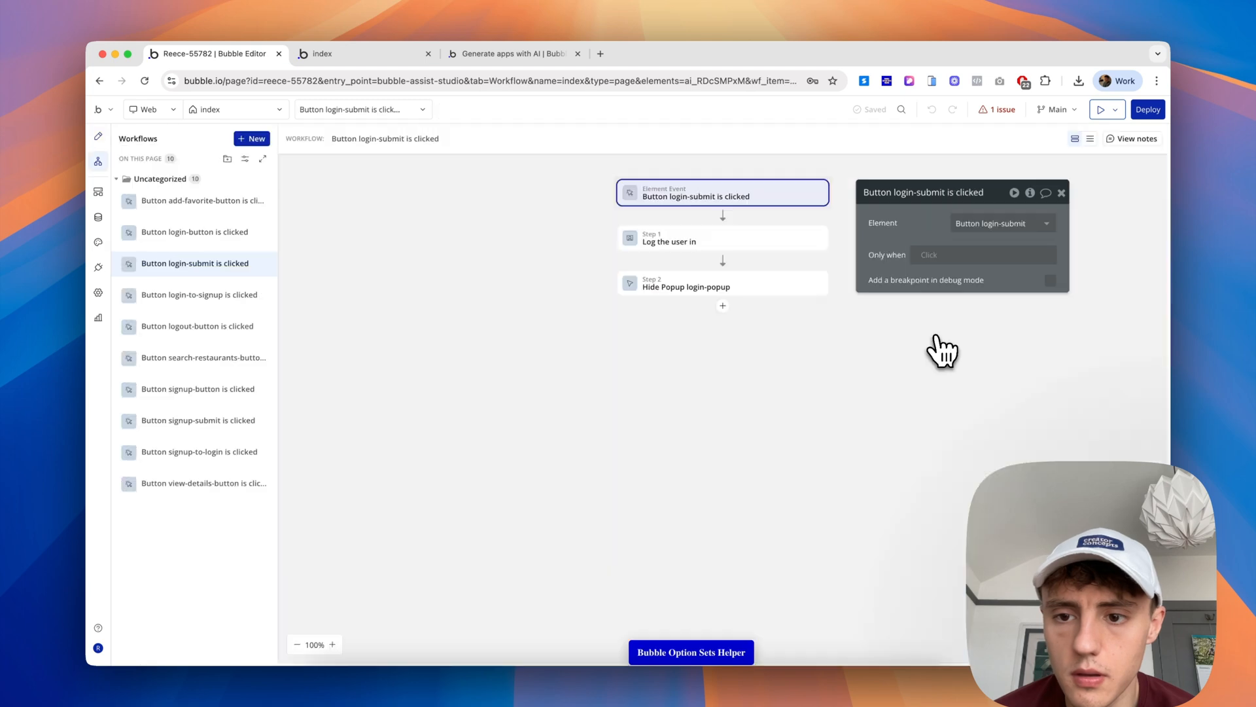
pyautogui.click(668, 237)
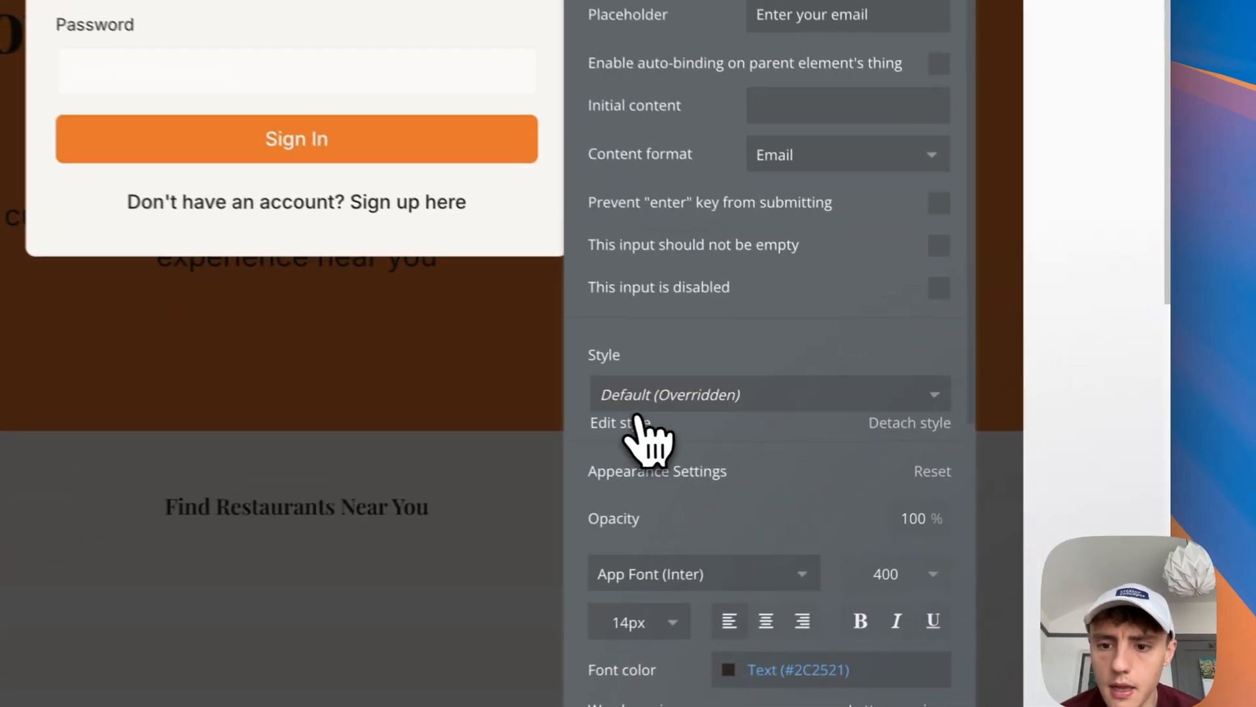
pyautogui.click(616, 423)
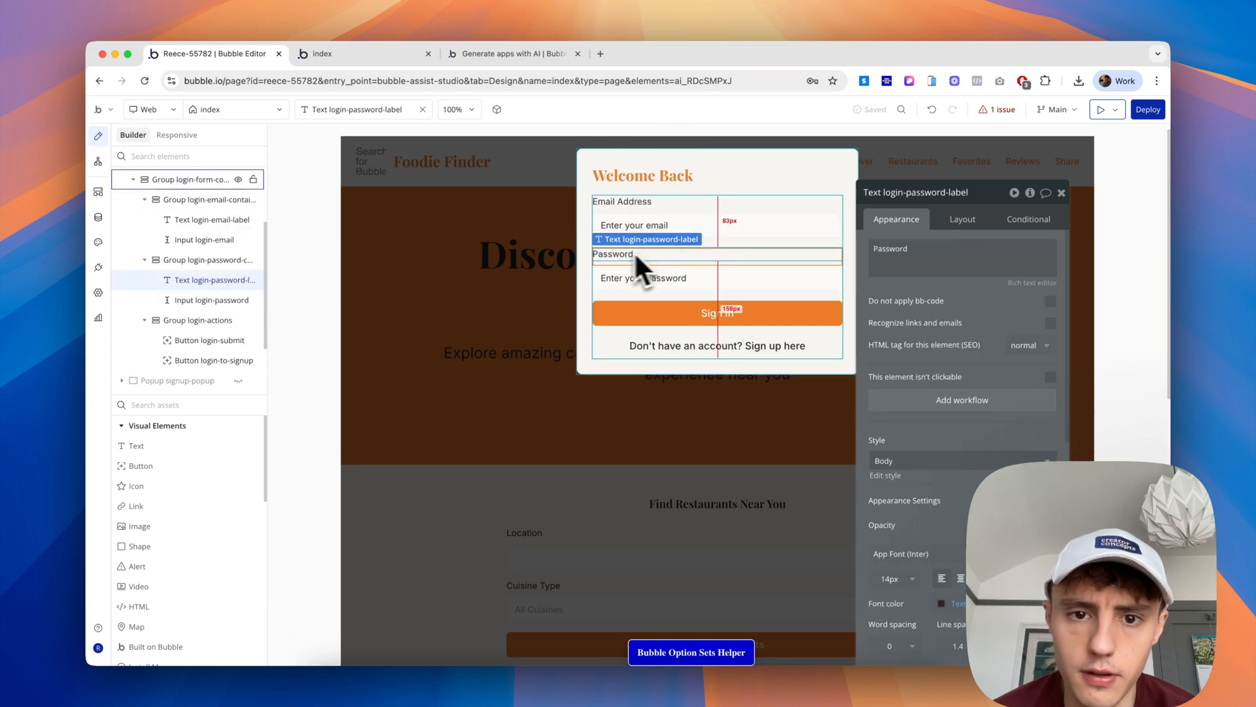
pyautogui.click(619, 140)
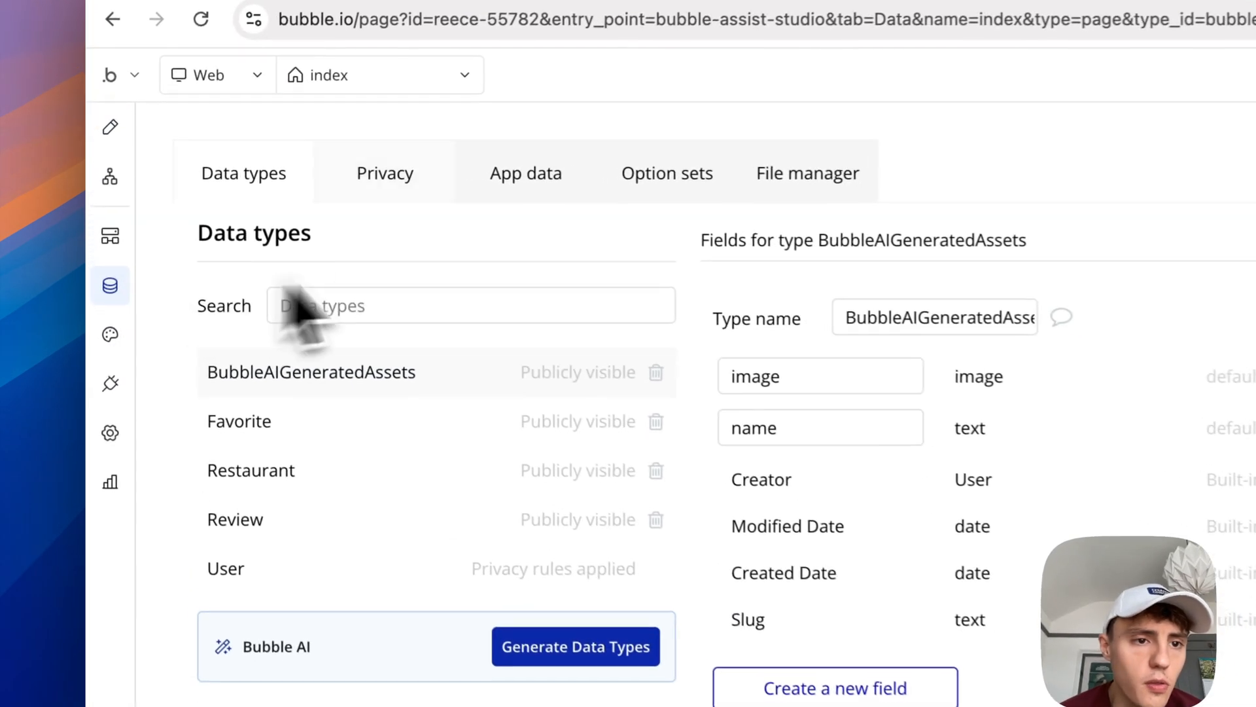
# - View the fields of the Restaurant and Favorite data types, ending on BubbleAIGeneratedAssets
pyautogui.scroll(-3)
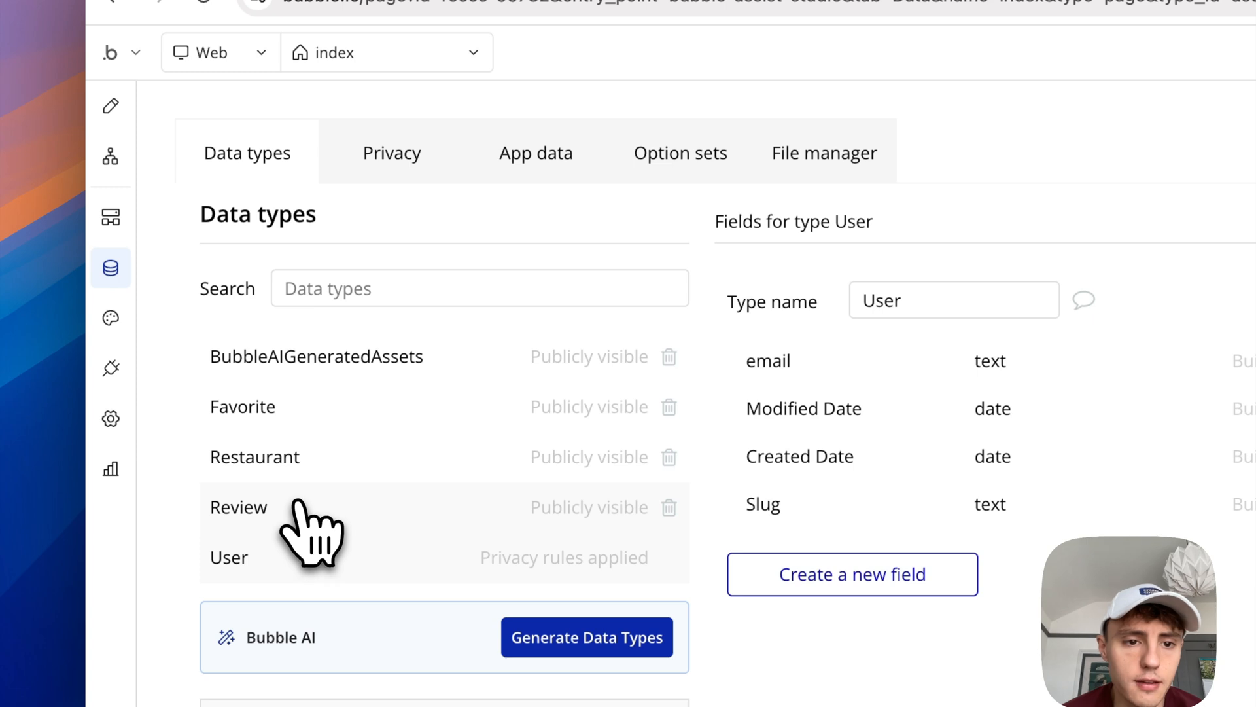
pyautogui.scroll(-3)
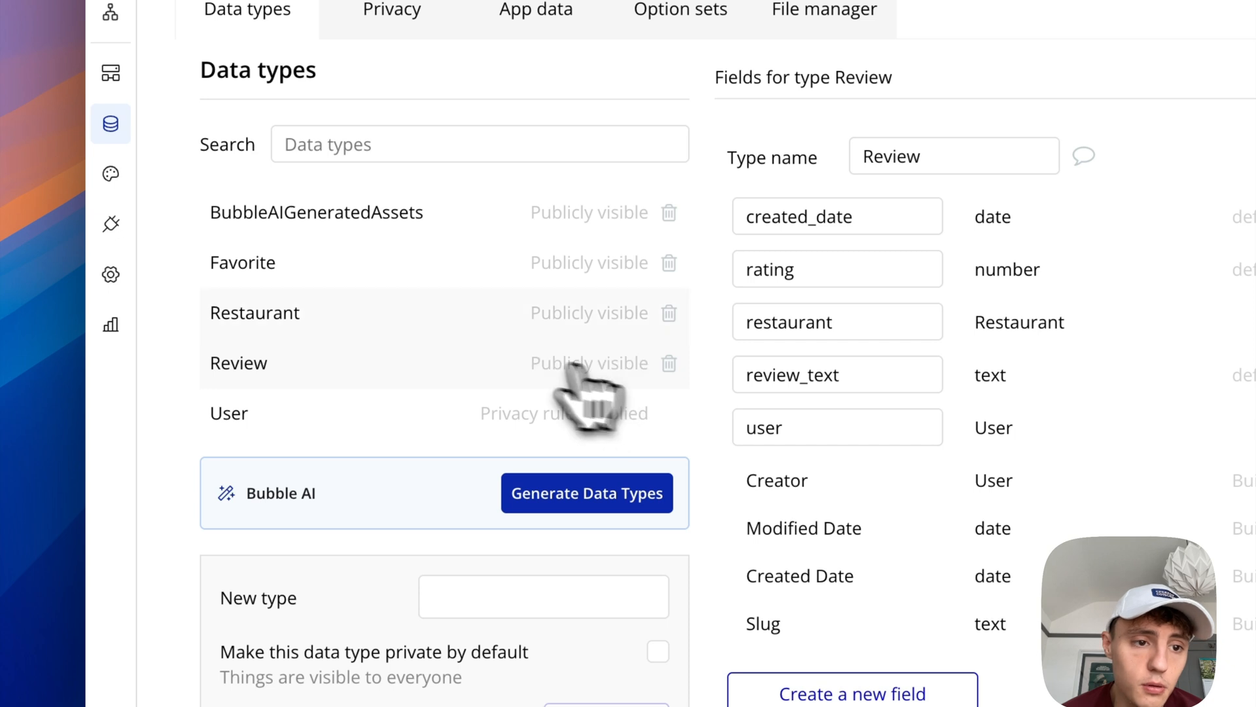
pyautogui.click(256, 312)
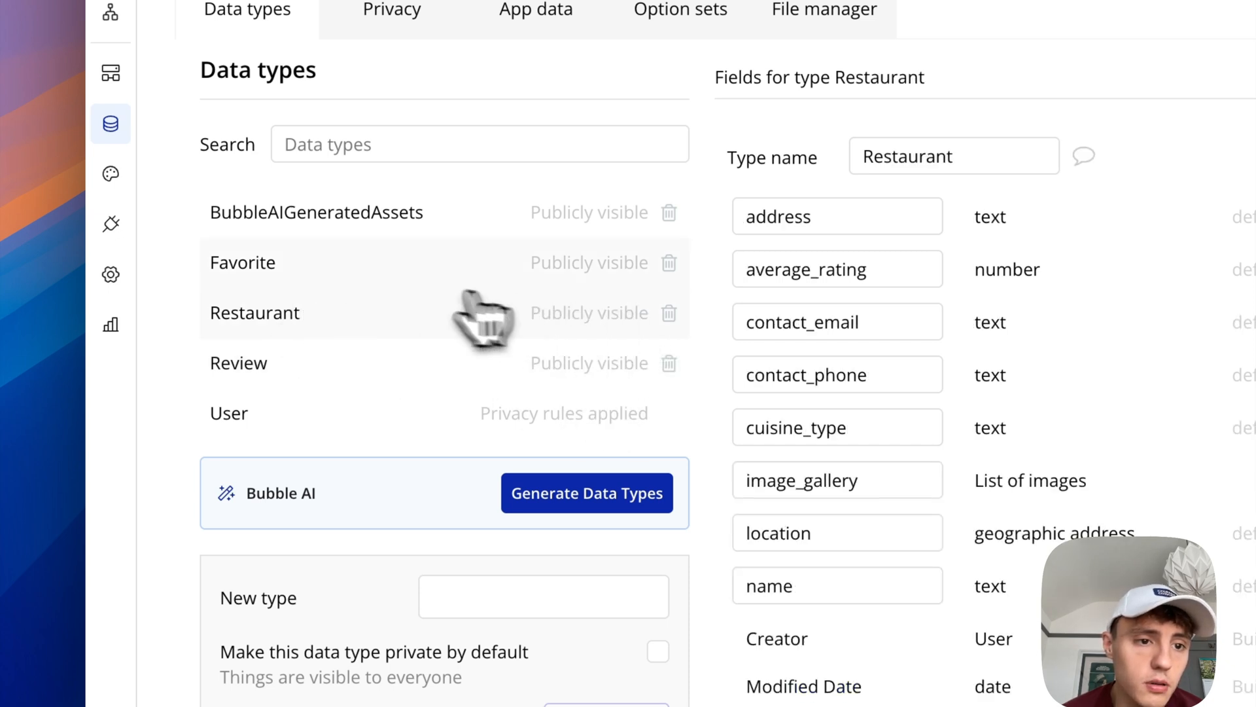
pyautogui.click(242, 262)
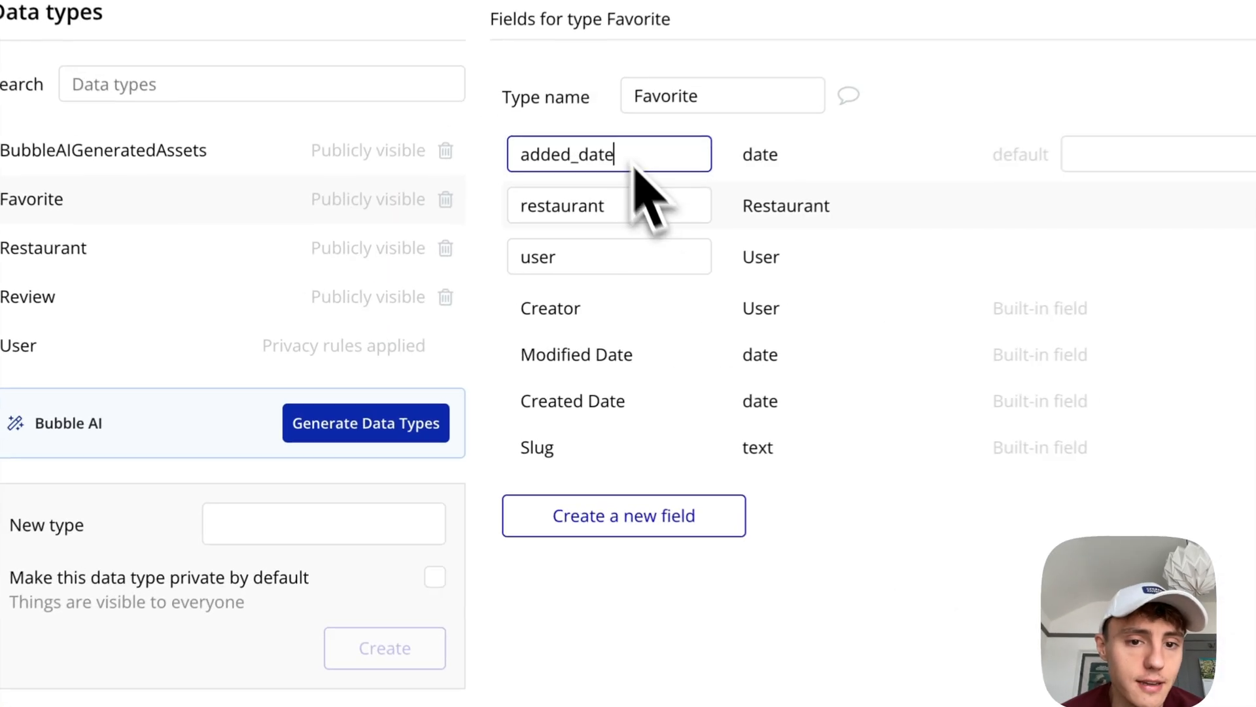
pyautogui.click(609, 257)
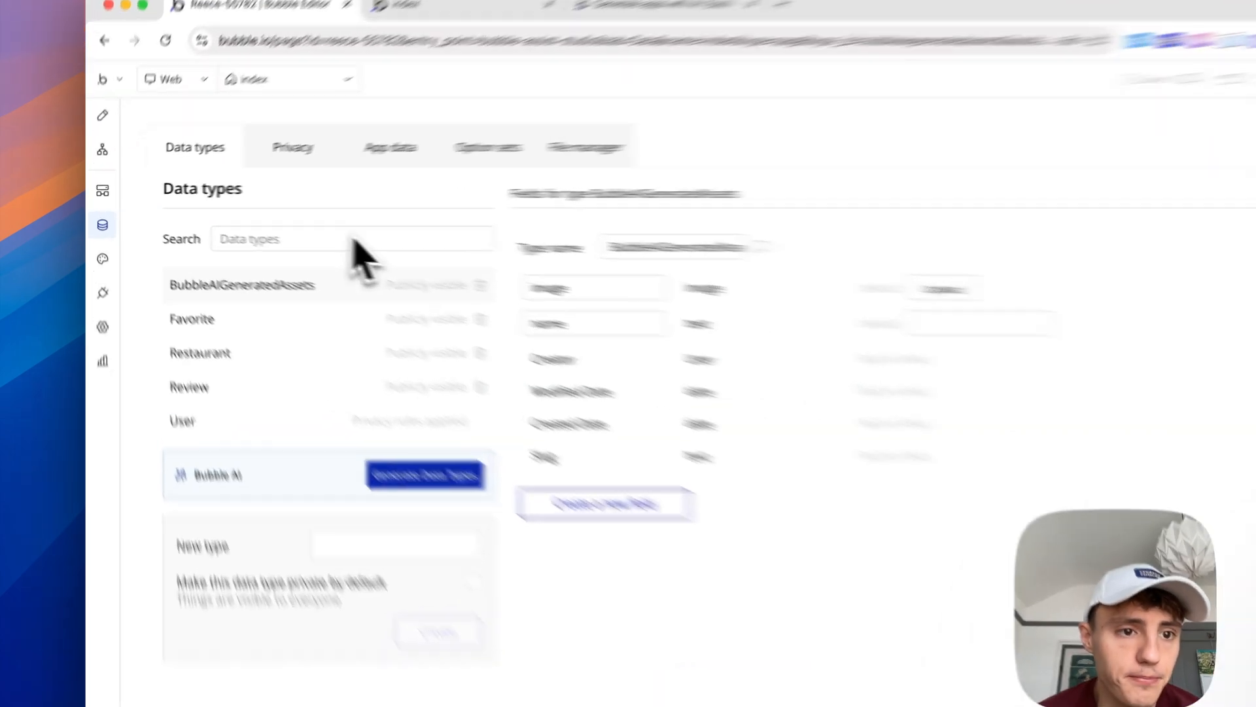
# - On the Privacy tab, create a new rule named My Favourites for the Favorite type
pyautogui.click(291, 147)
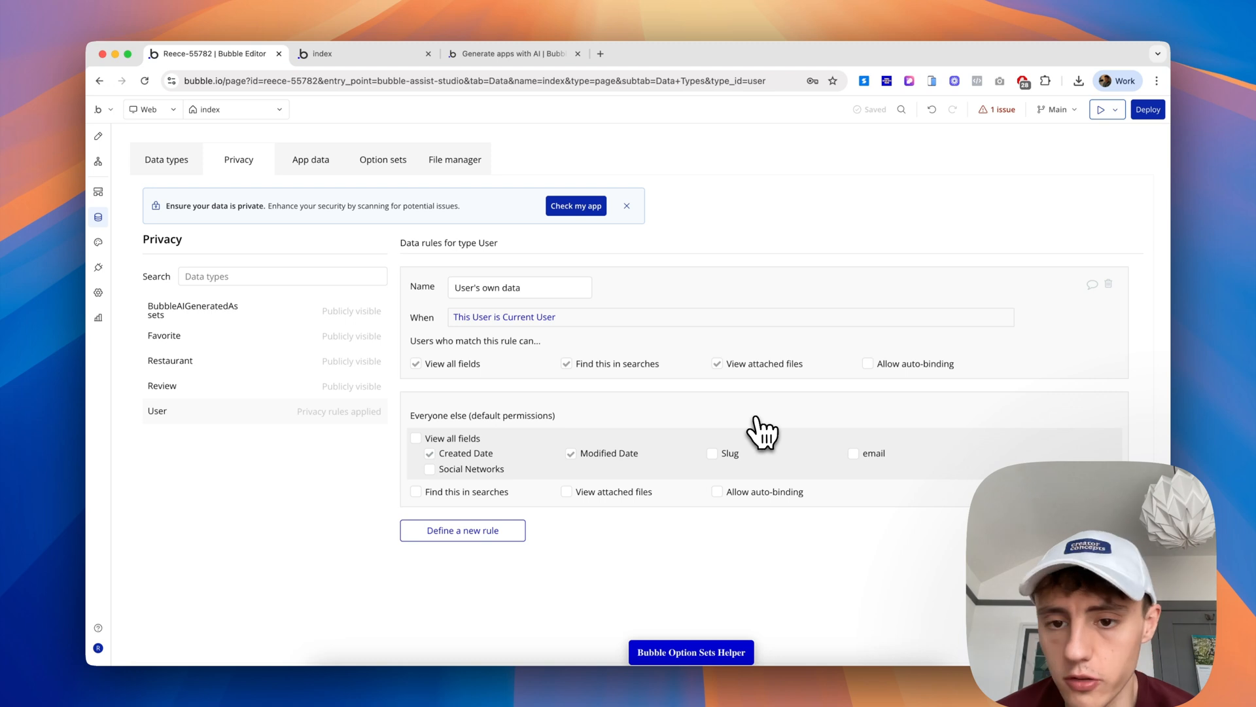
pyautogui.moveTo(461, 433)
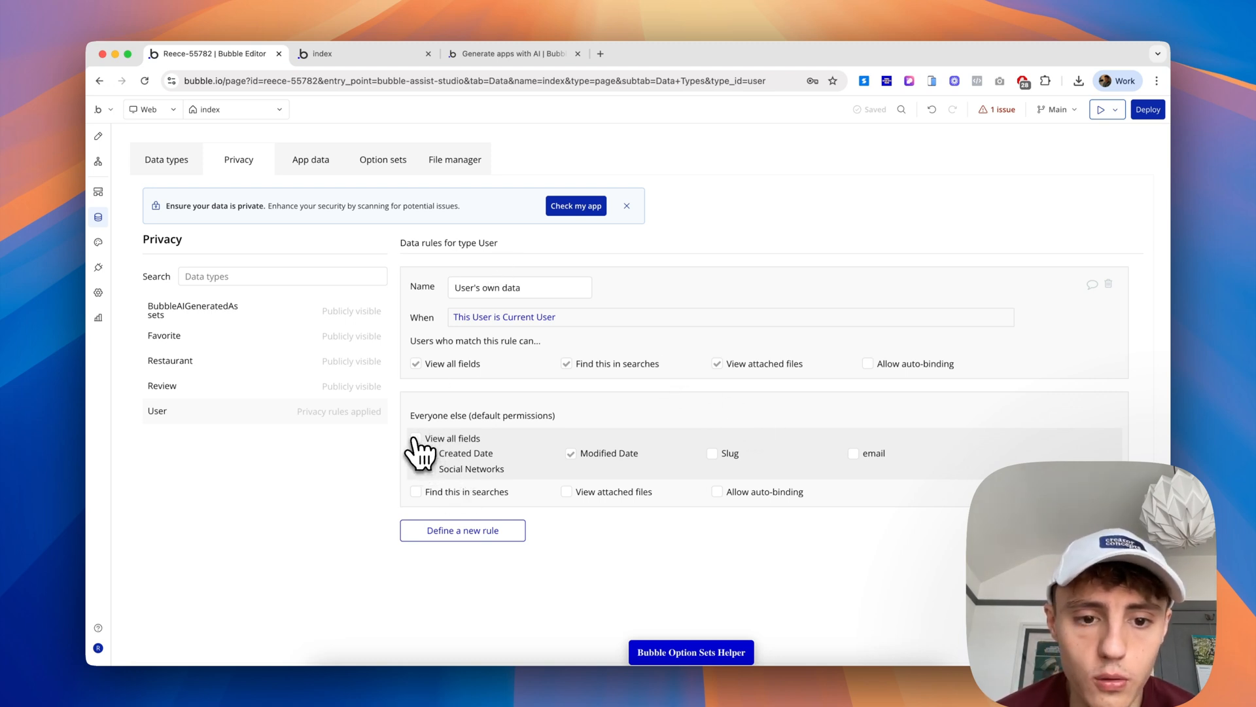
pyautogui.click(431, 453)
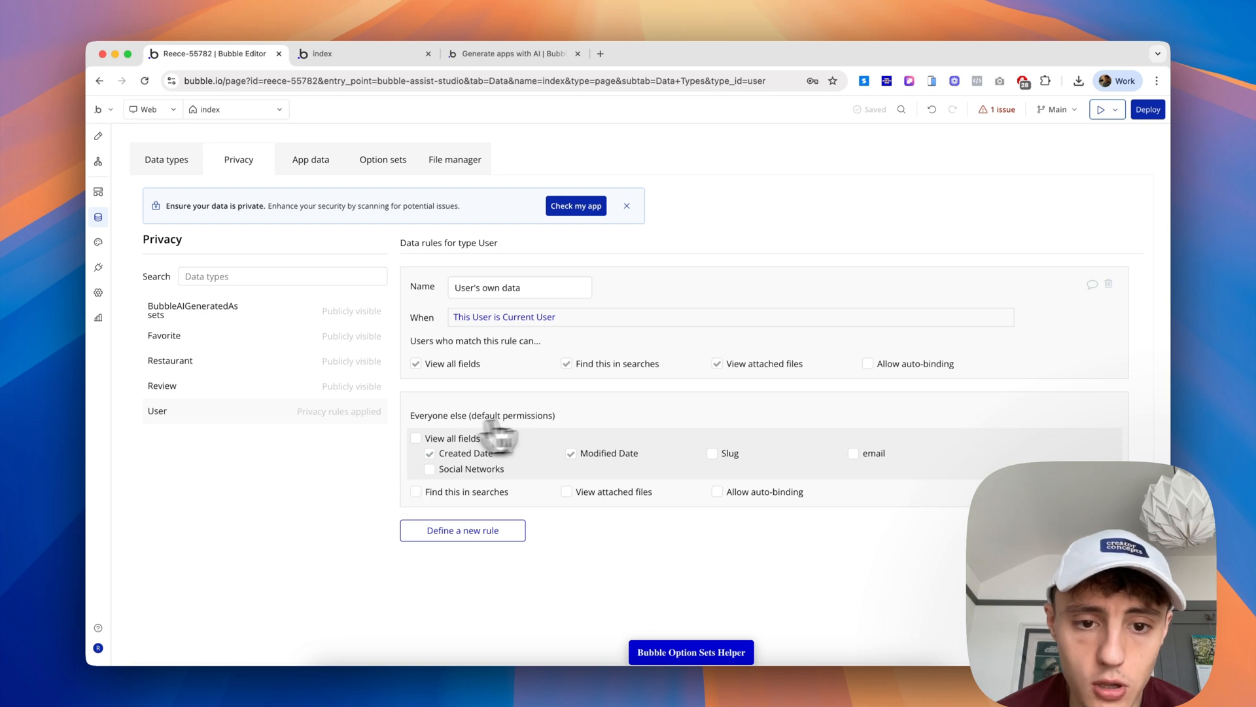
pyautogui.moveTo(579, 373)
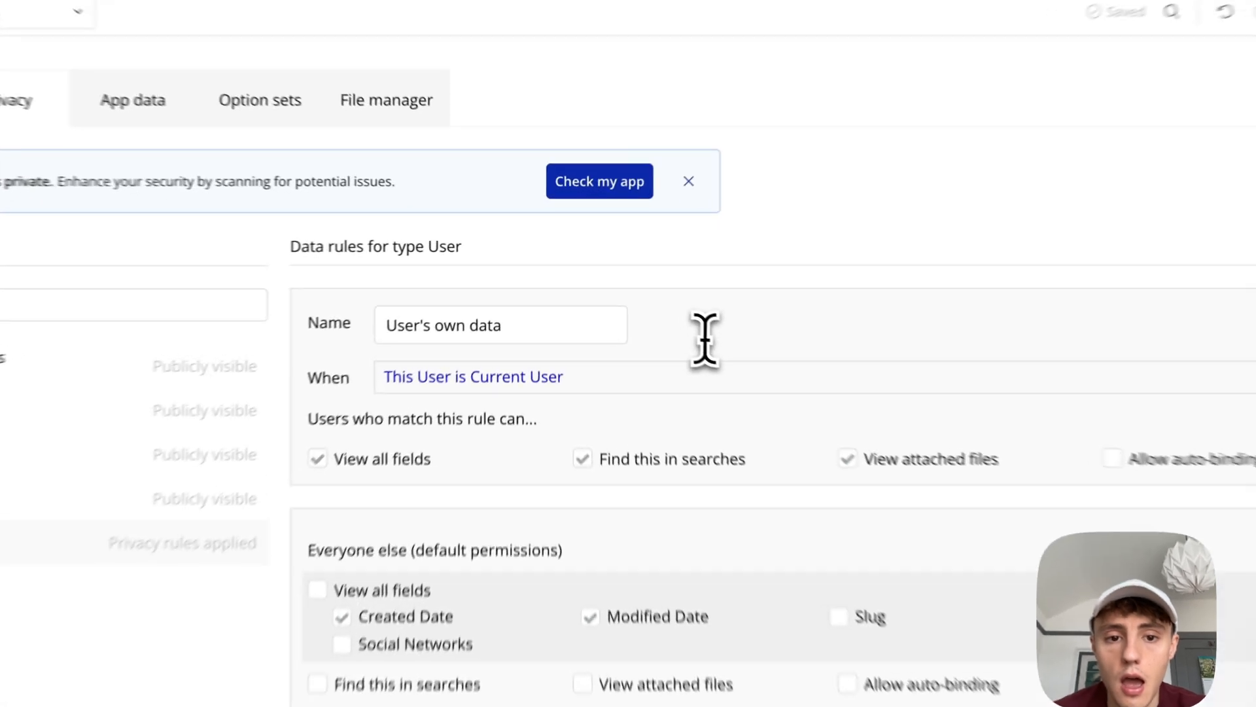
pyautogui.scroll(-3)
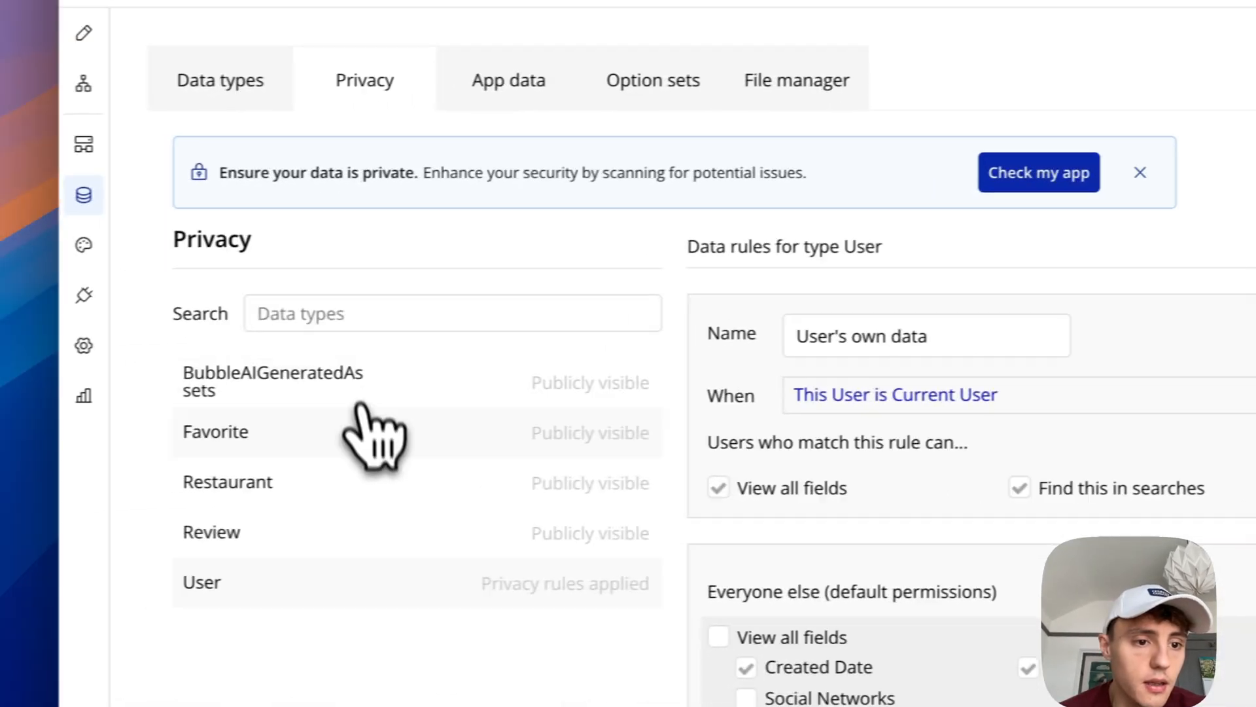
pyautogui.click(215, 430)
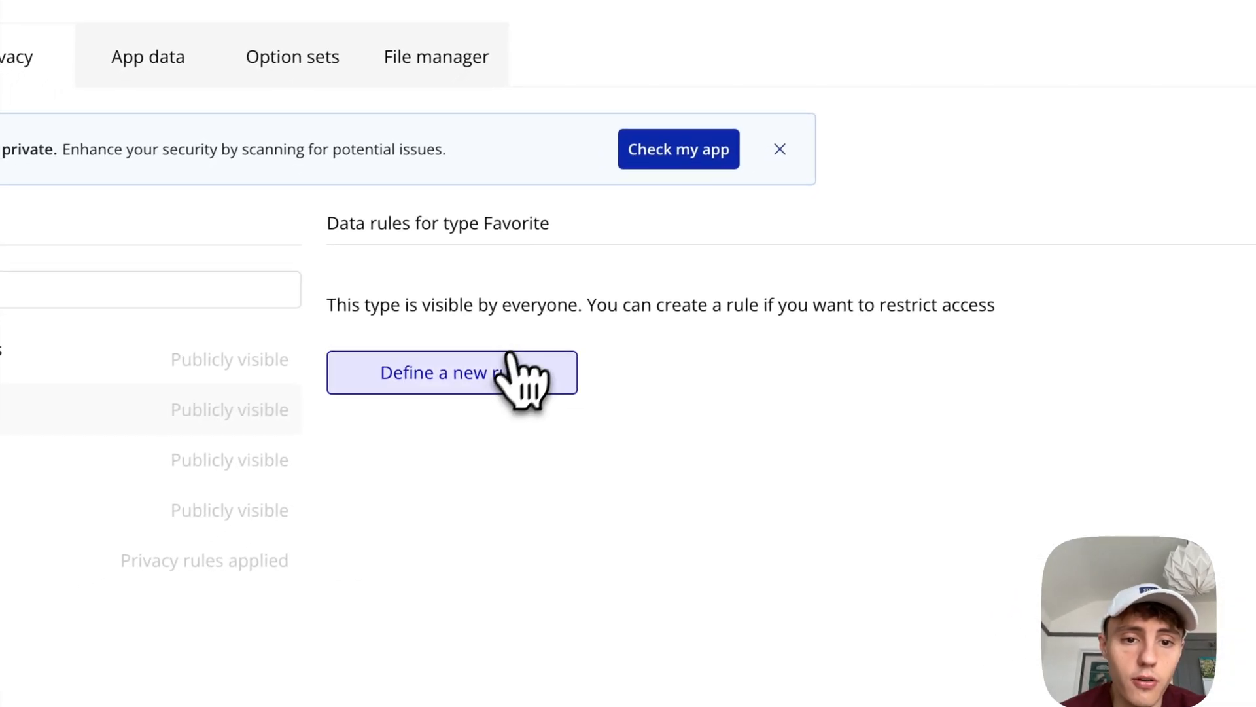
pyautogui.click(452, 371)
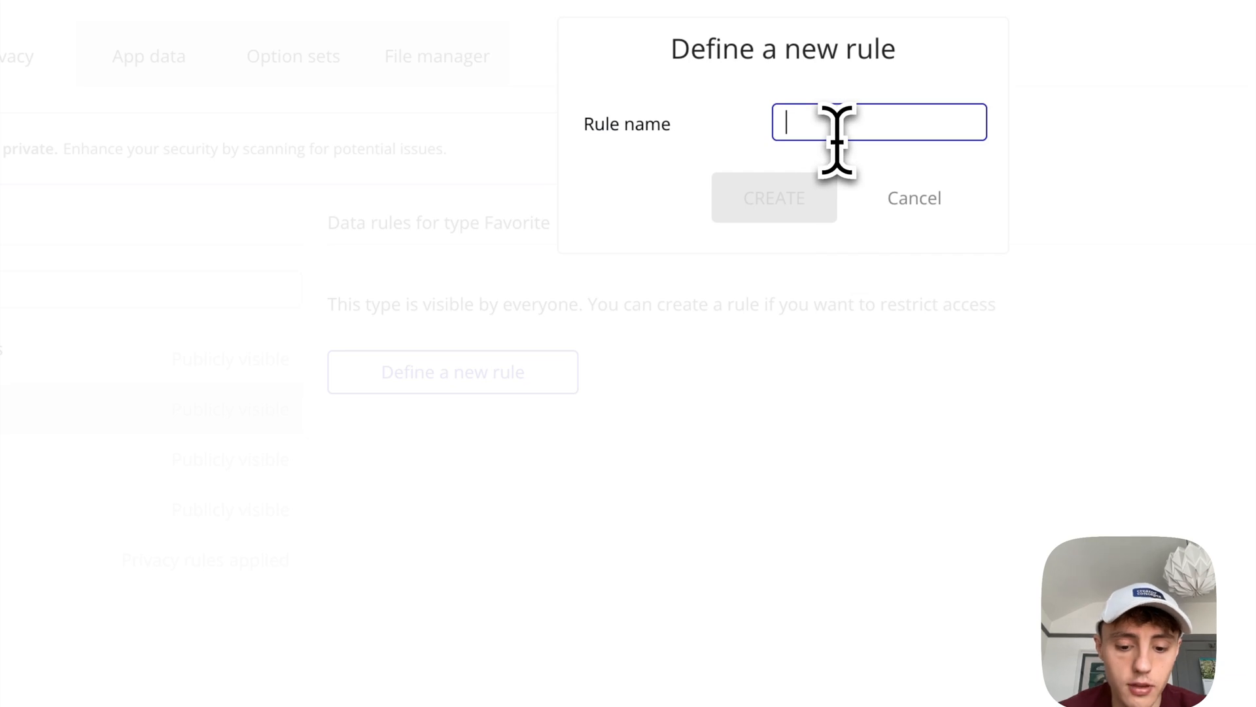
pyautogui.write('My Favourites')
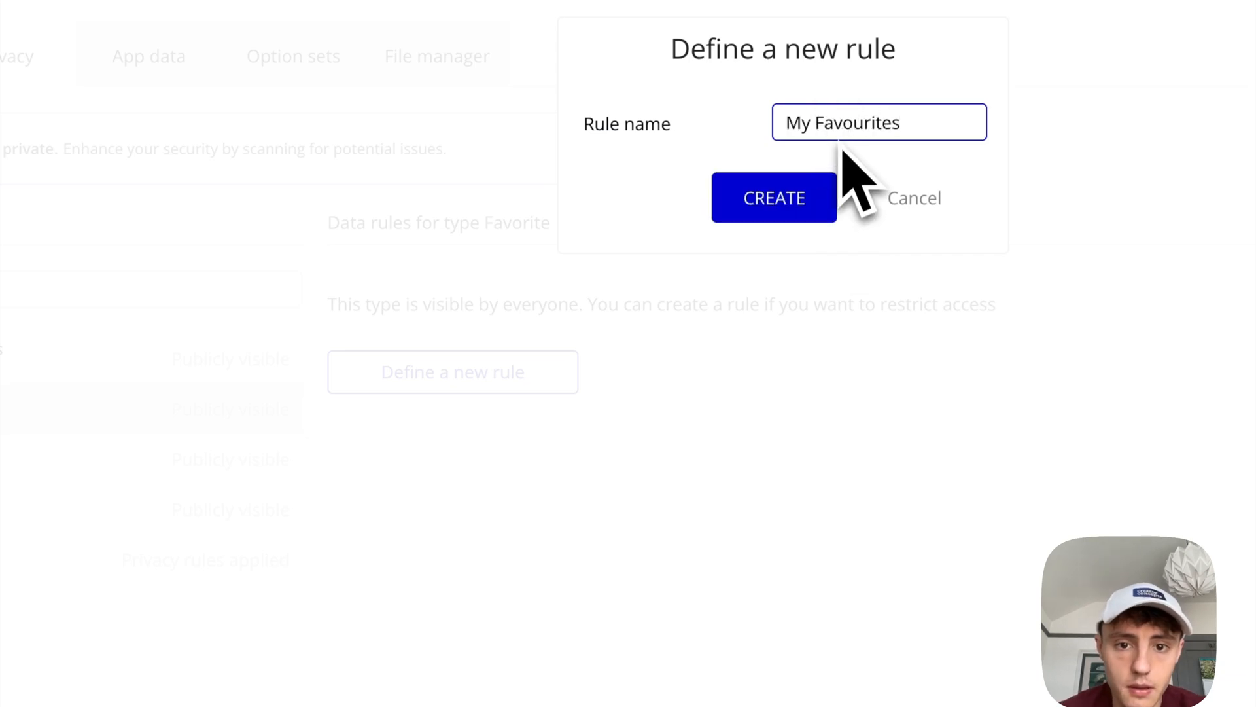
pyautogui.click(774, 198)
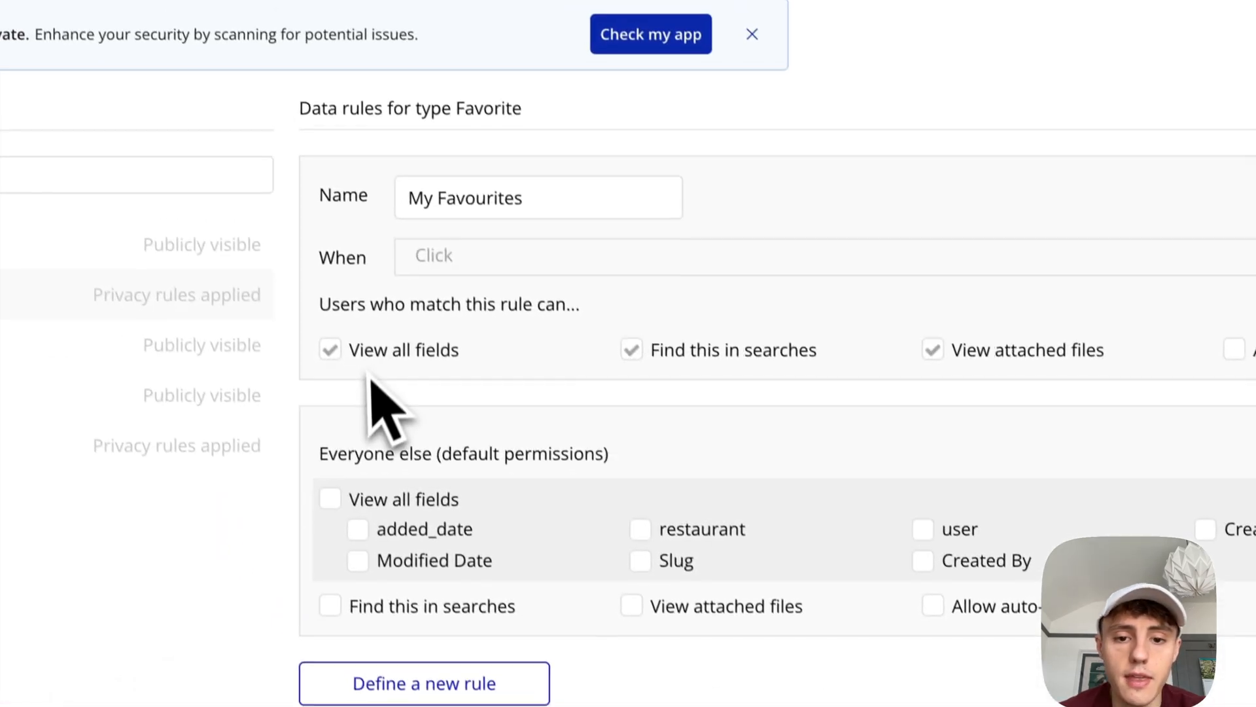
# - Set the rule's condition to This Favorite's user is Current User, replacing Creator with the user field
pyautogui.click(561, 255)
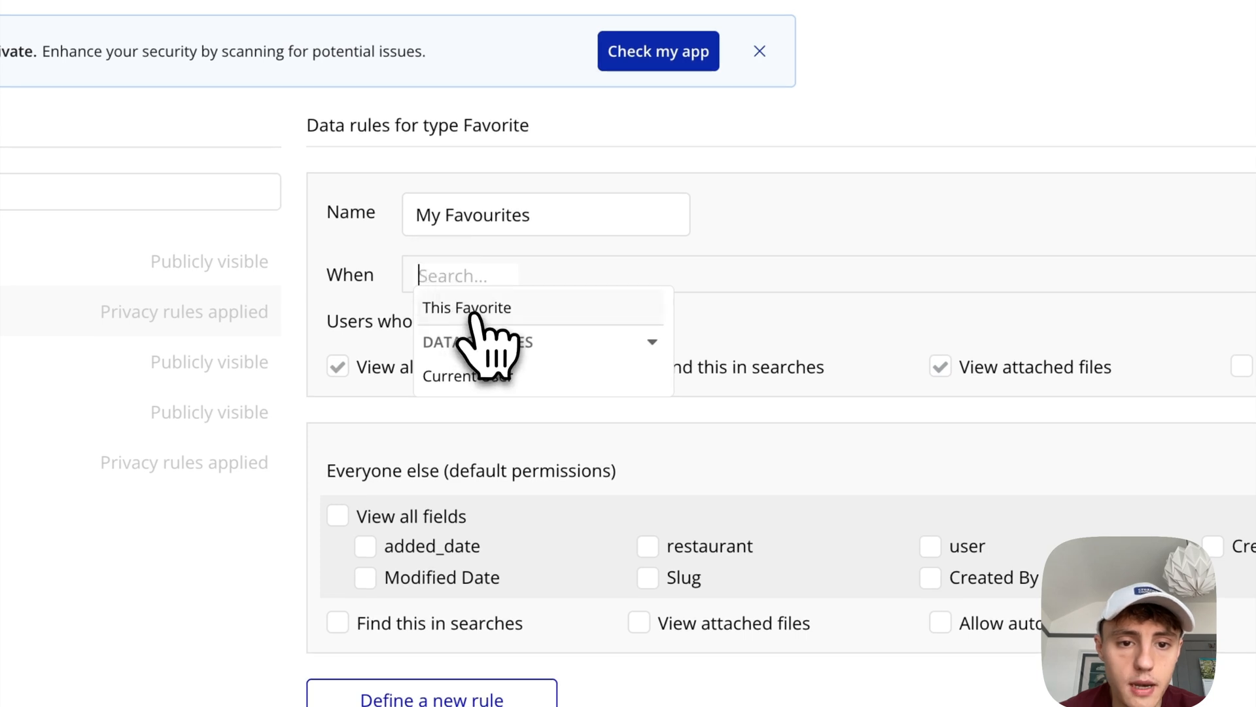
pyautogui.click(467, 306)
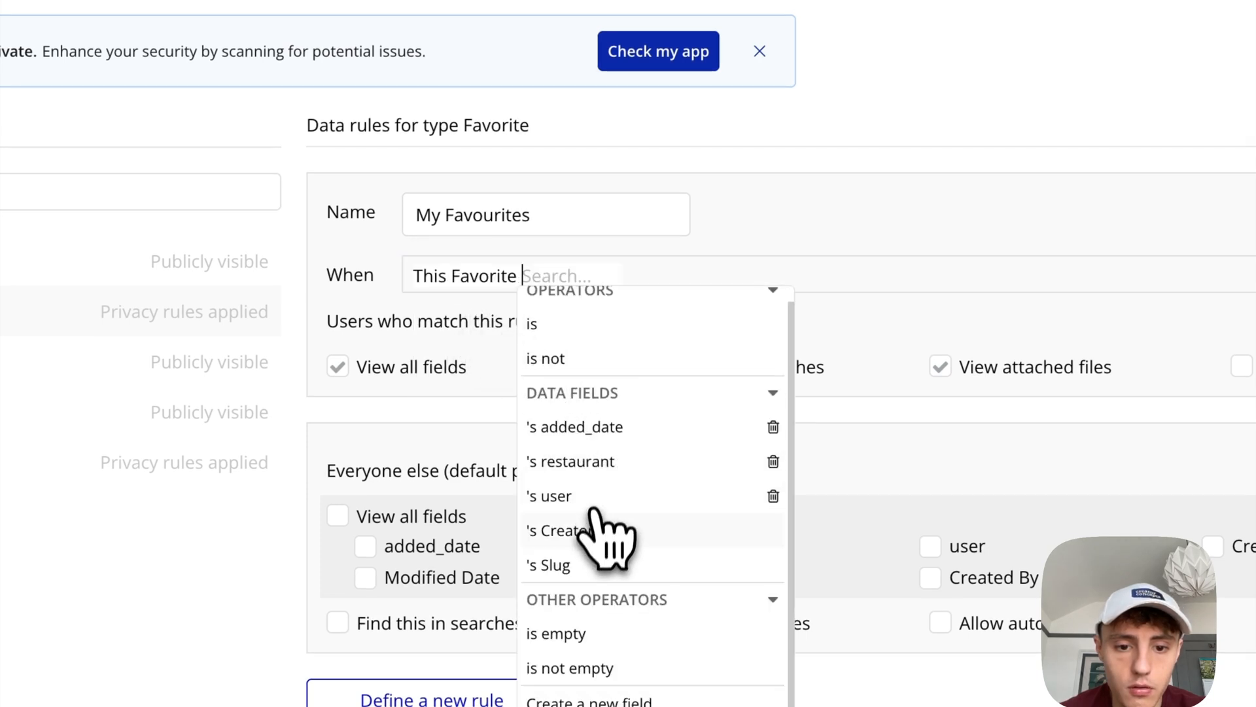
pyautogui.click(559, 530)
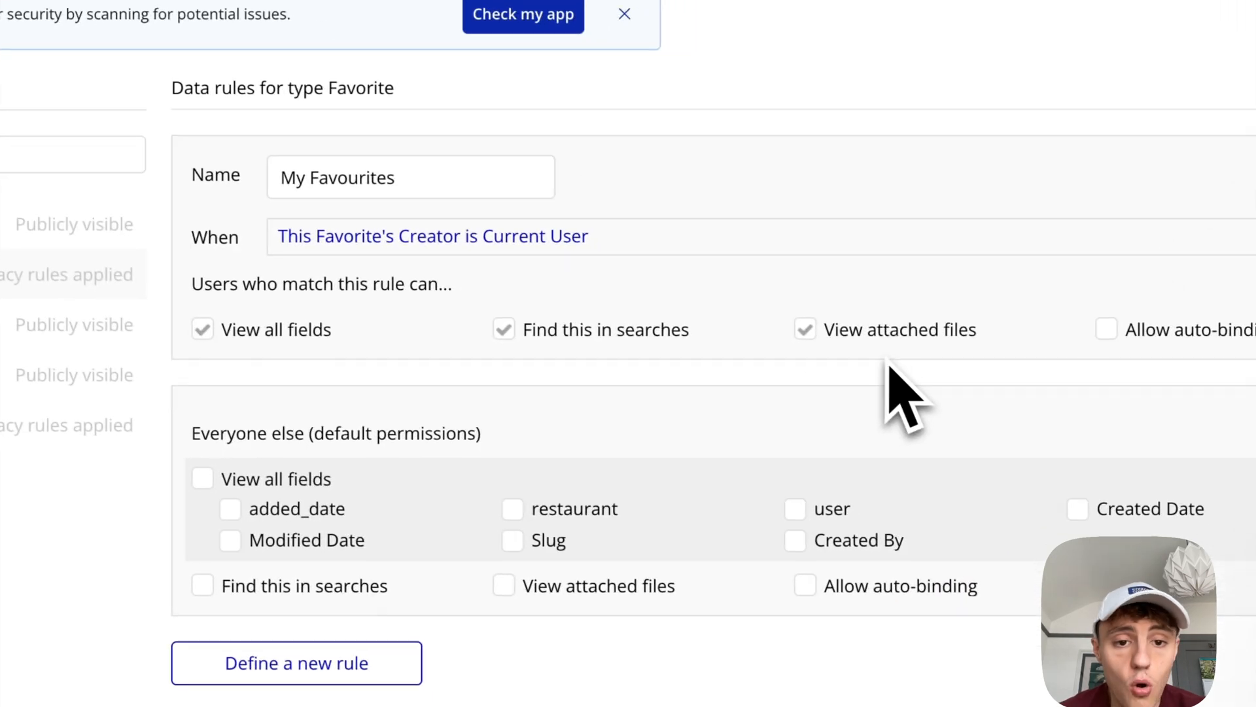
pyautogui.click(416, 237)
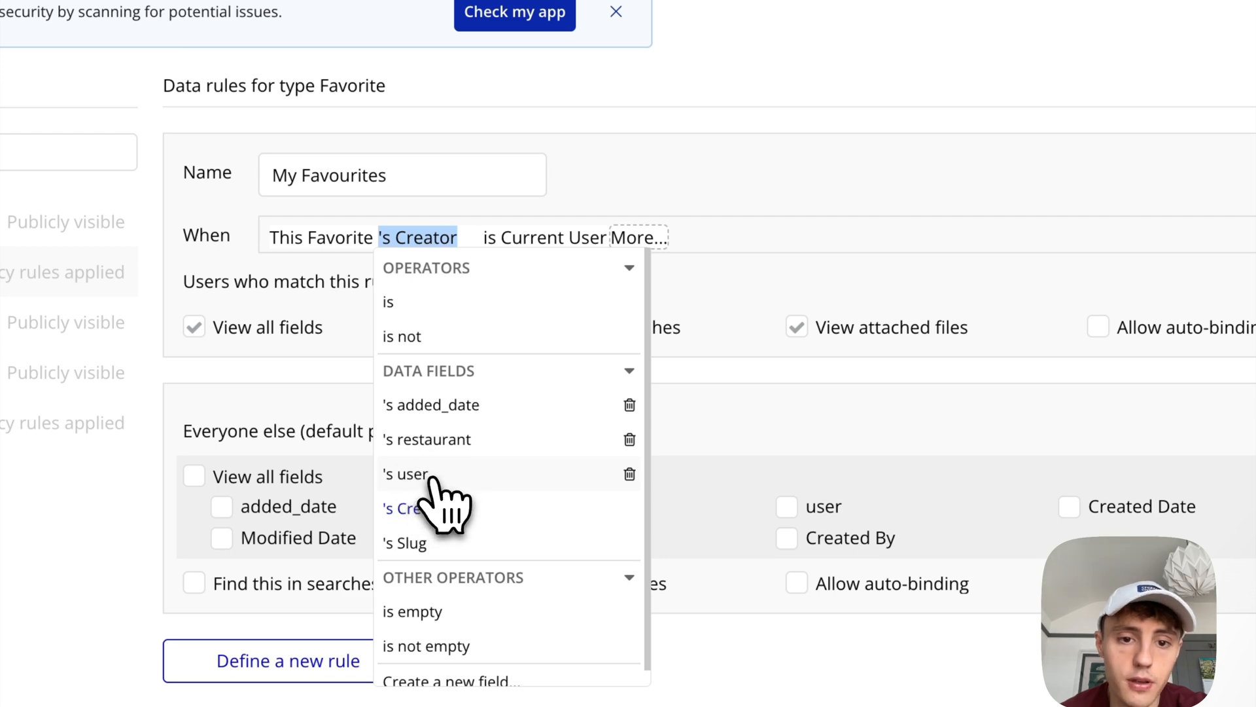
pyautogui.click(407, 474)
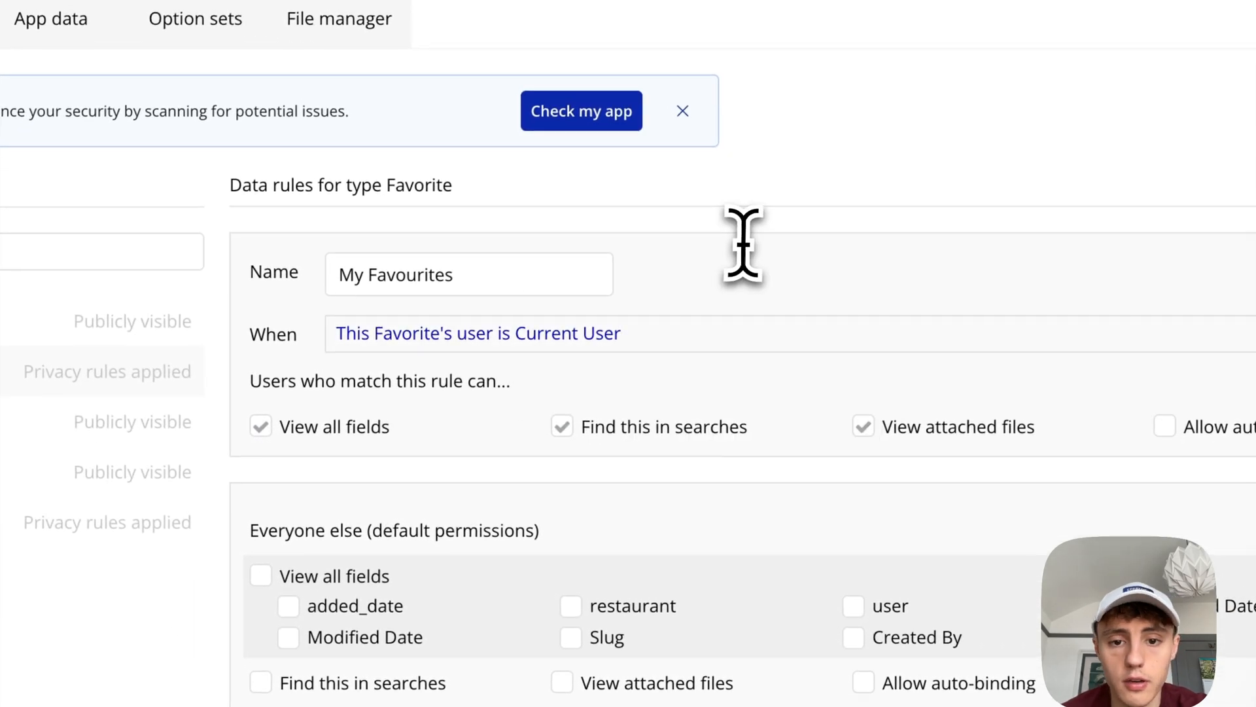
pyautogui.scroll(-3)
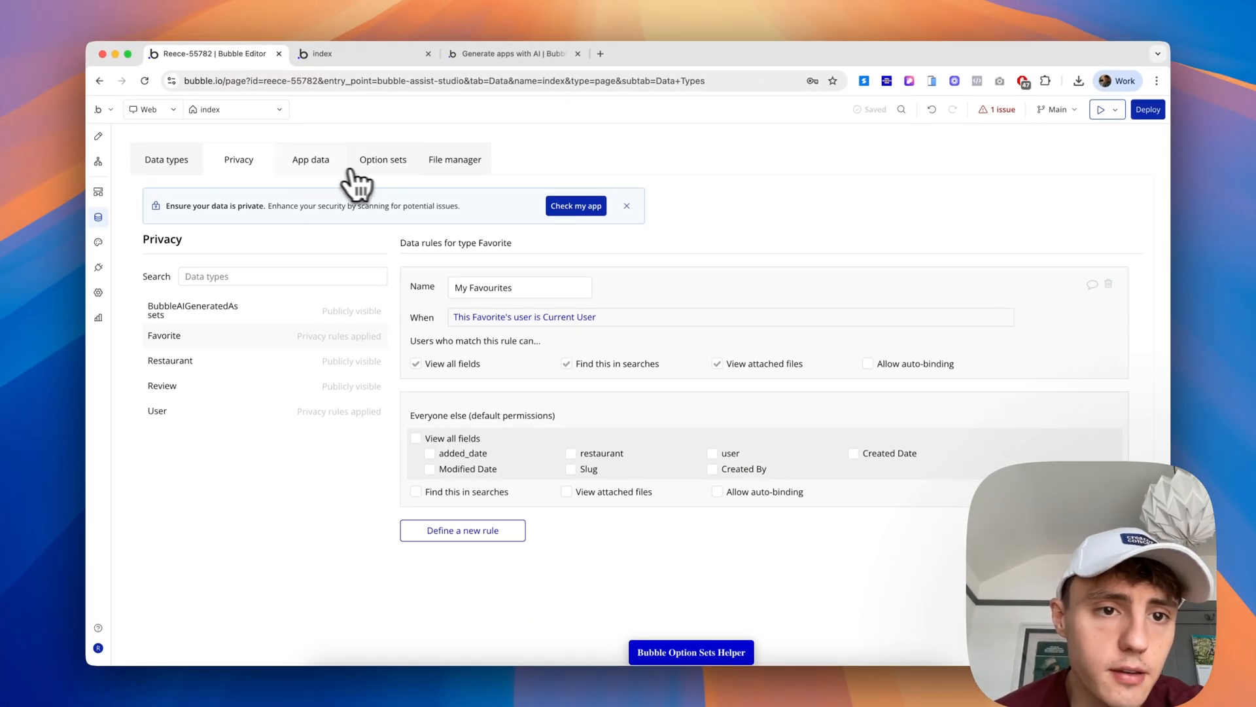
# - Review the App data sample records for all users, reviews and restaurants
pyautogui.click(311, 159)
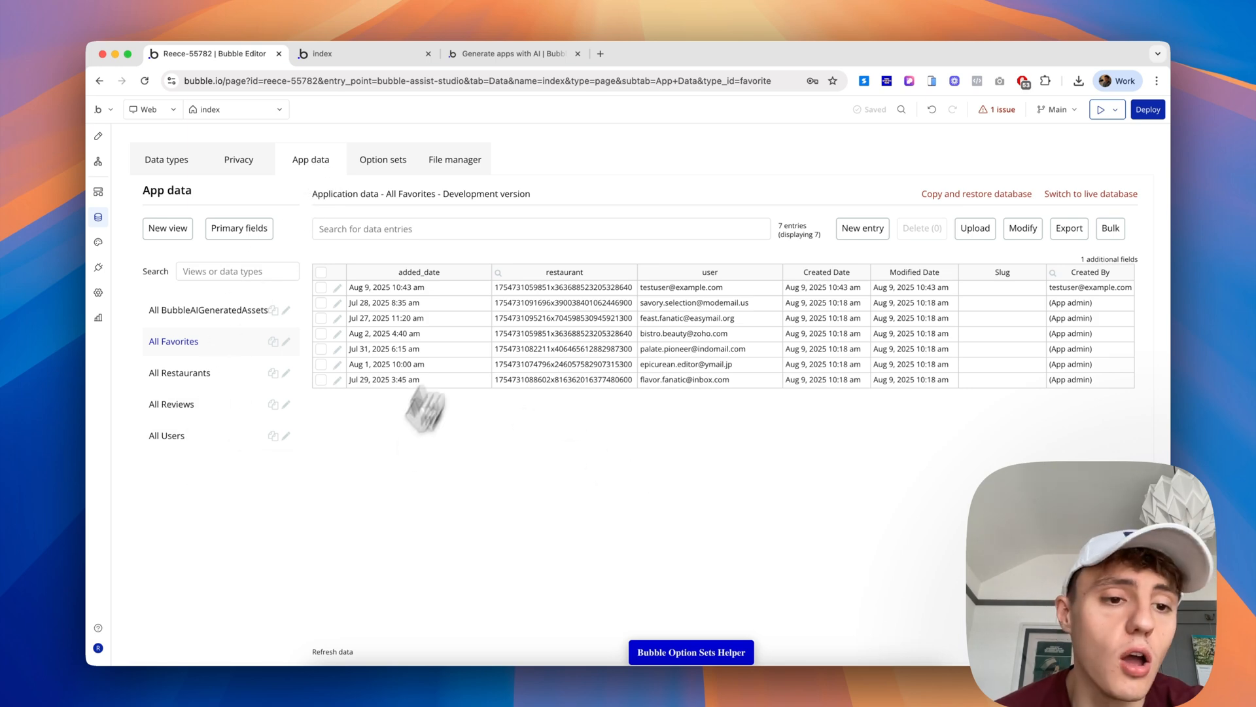
pyautogui.click(166, 434)
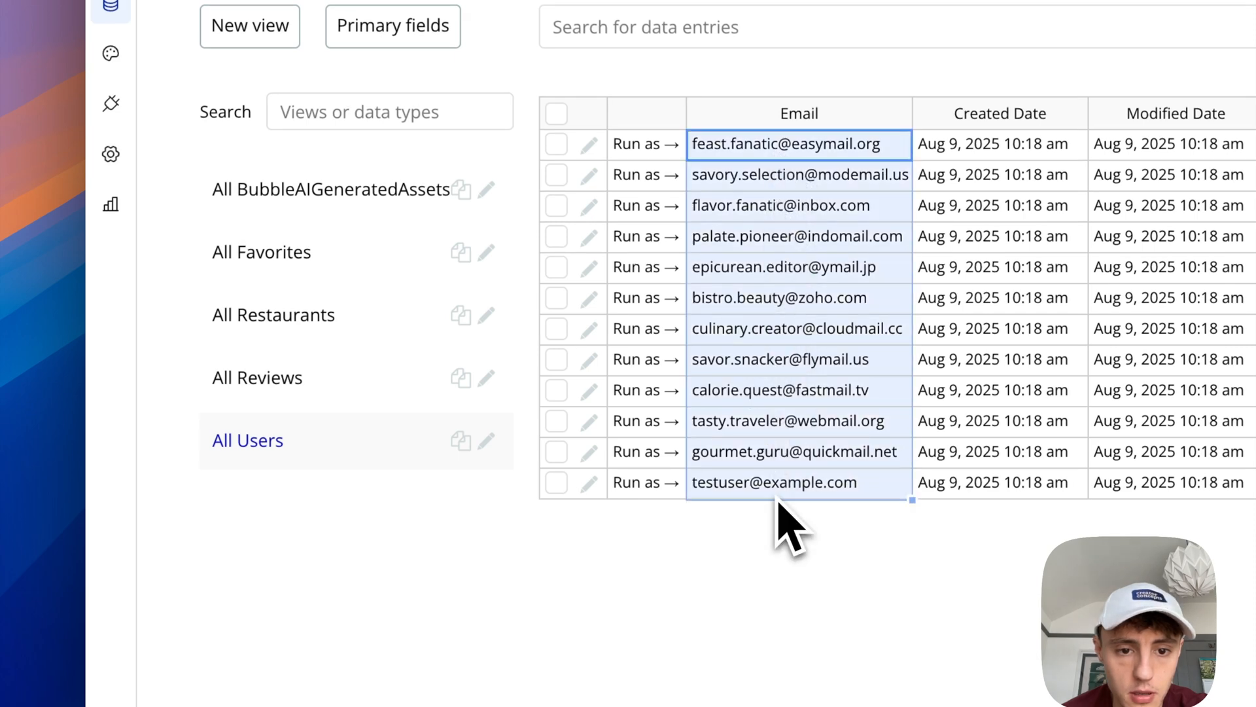
pyautogui.click(256, 377)
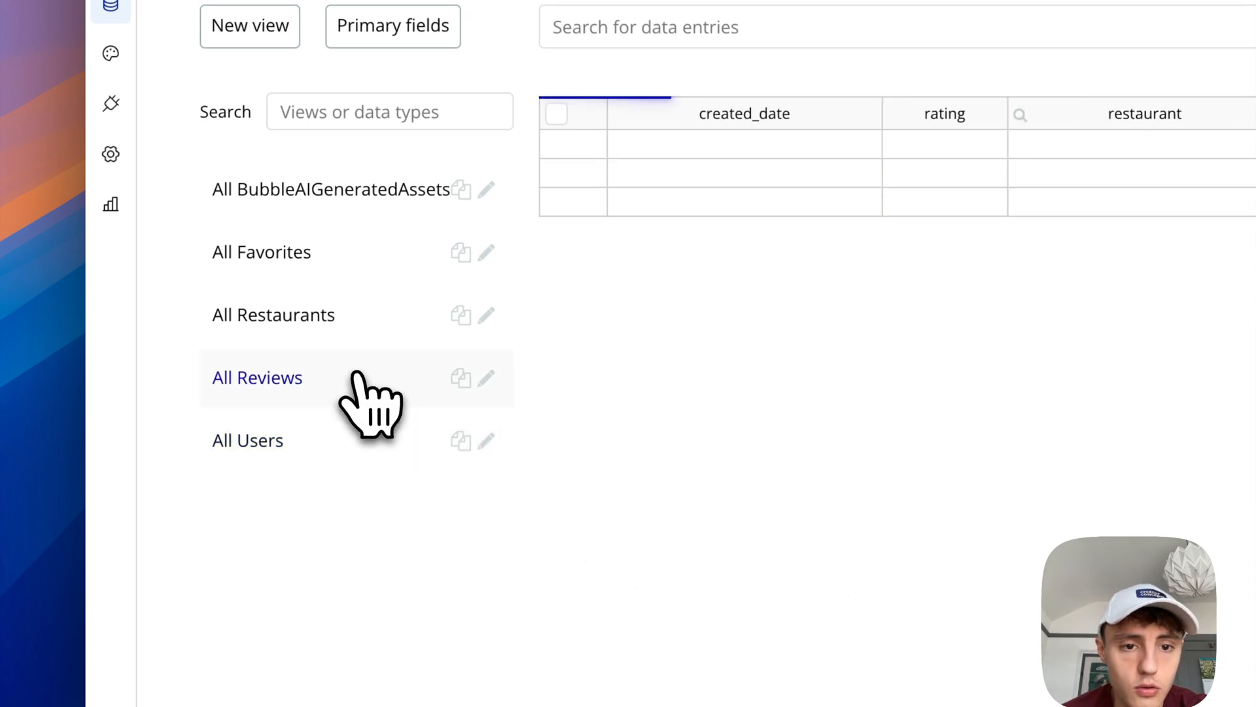
pyautogui.click(258, 377)
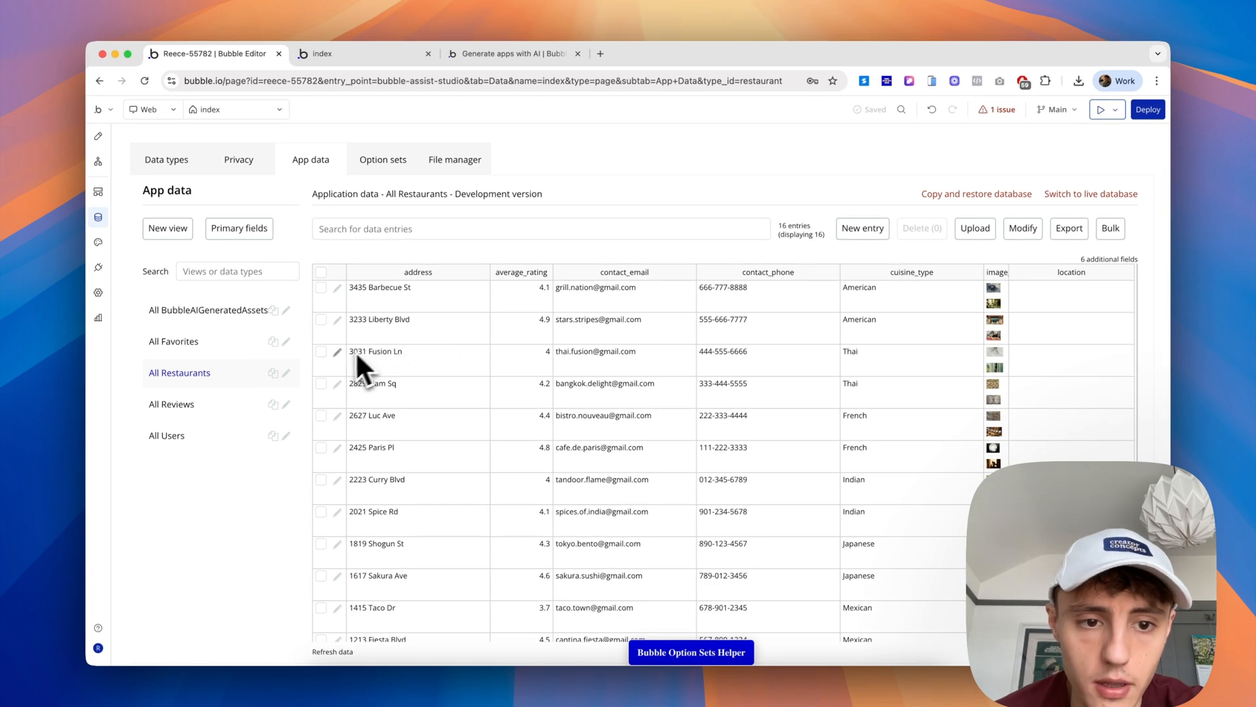
pyautogui.moveTo(369, 384)
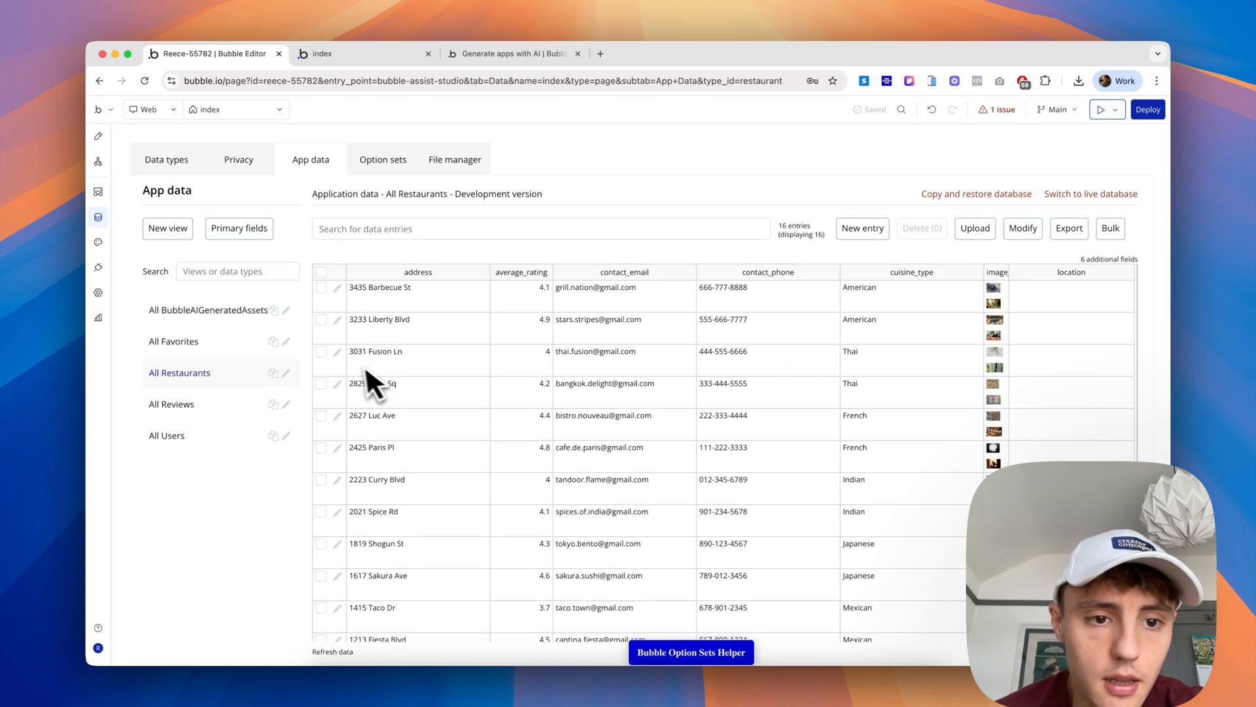
# - Inspect the Thai Fusion restaurant record, then browse all favorite records
pyautogui.click(336, 351)
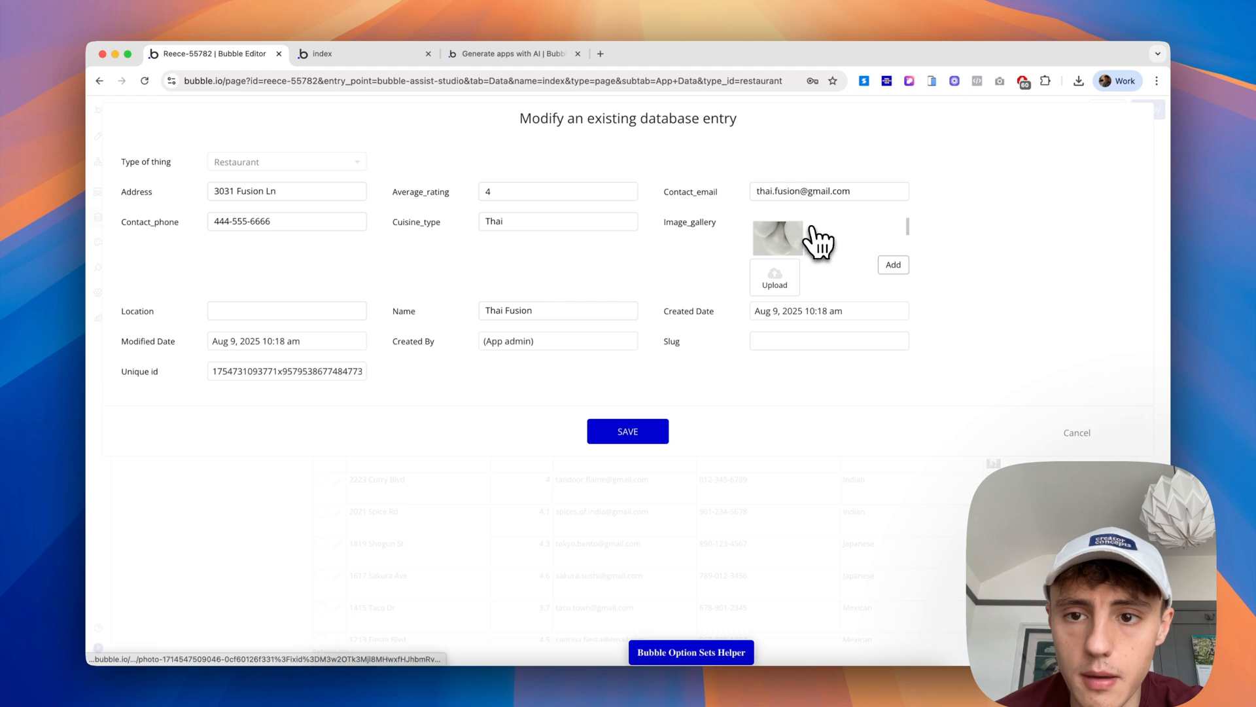
pyautogui.moveTo(549, 200)
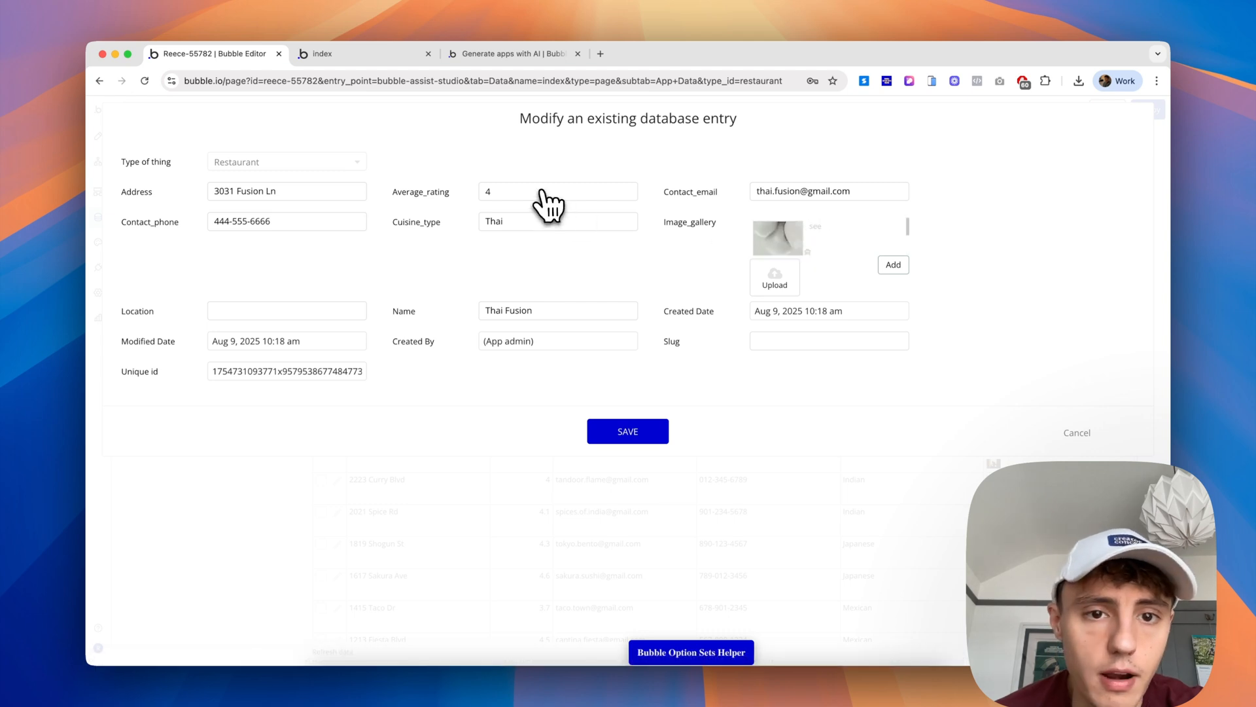
pyautogui.moveTo(456, 320)
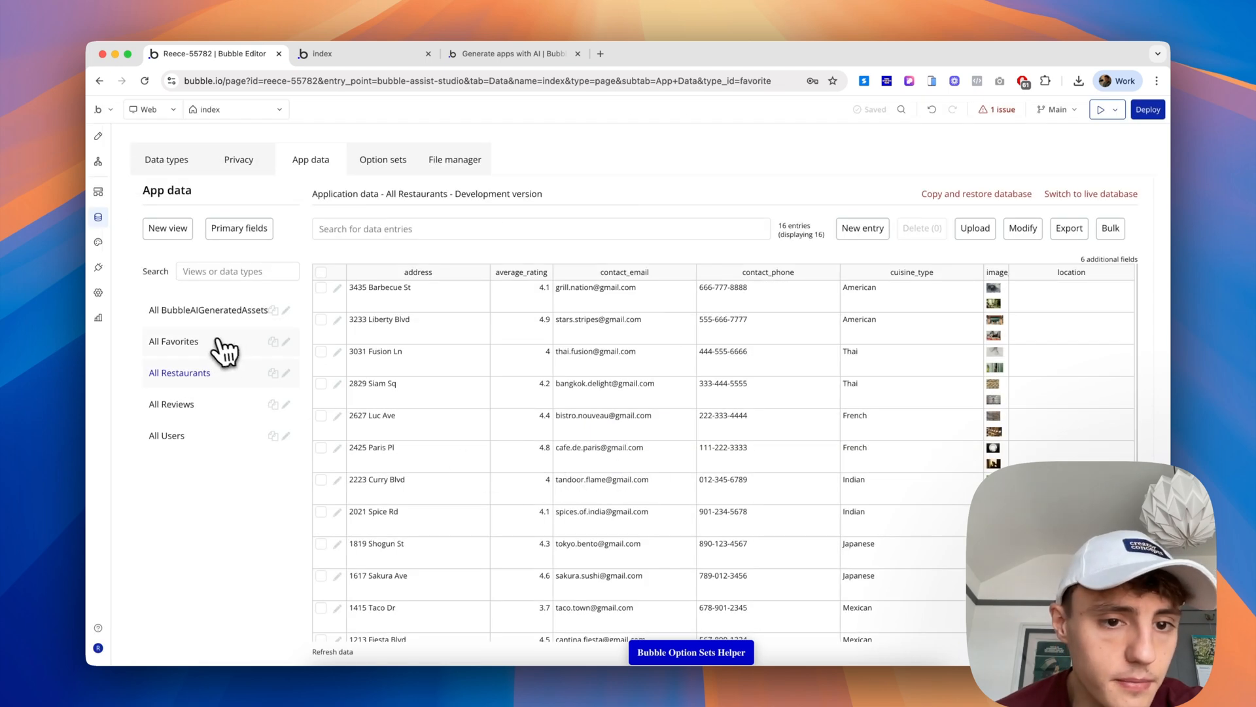
pyautogui.click(174, 341)
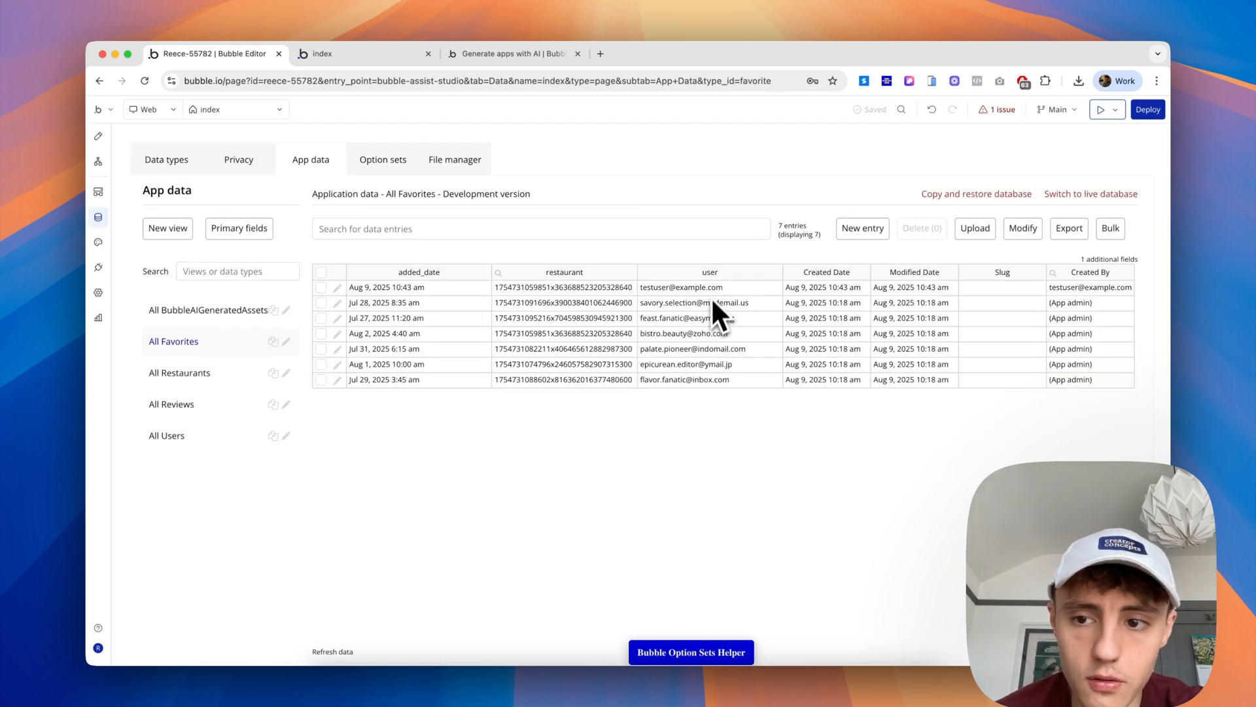
pyautogui.click(99, 136)
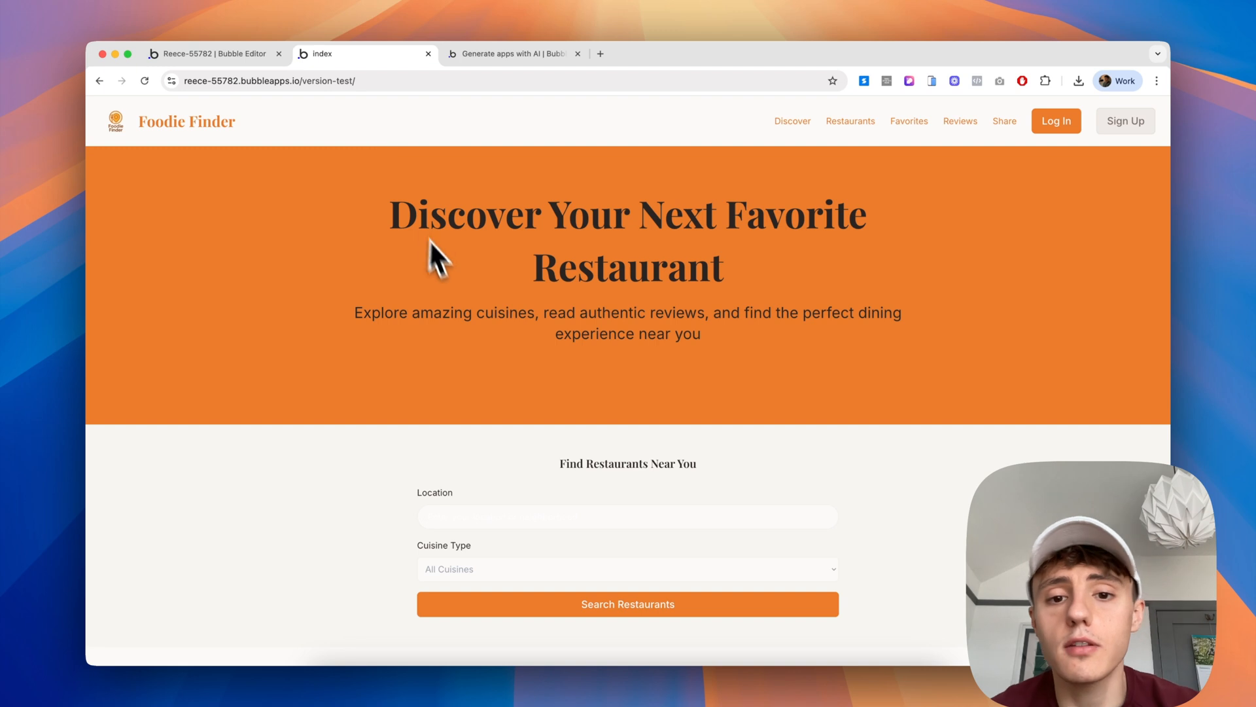
pyautogui.moveTo(454, 284)
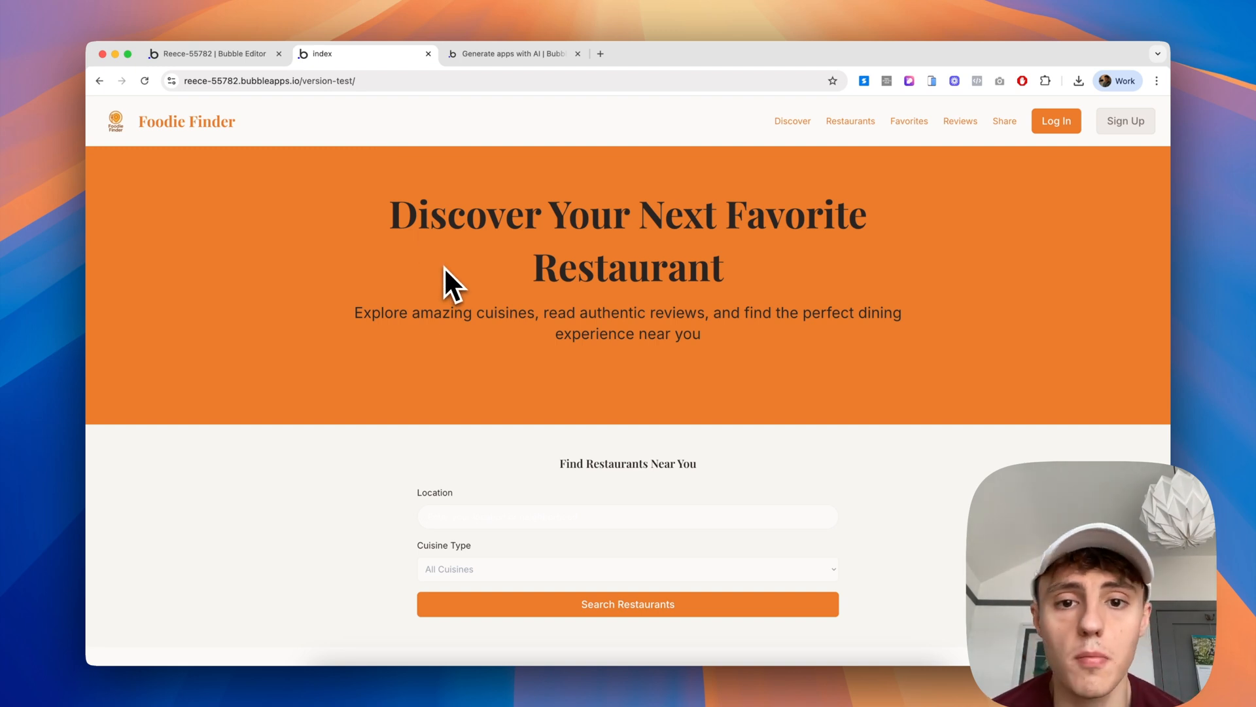